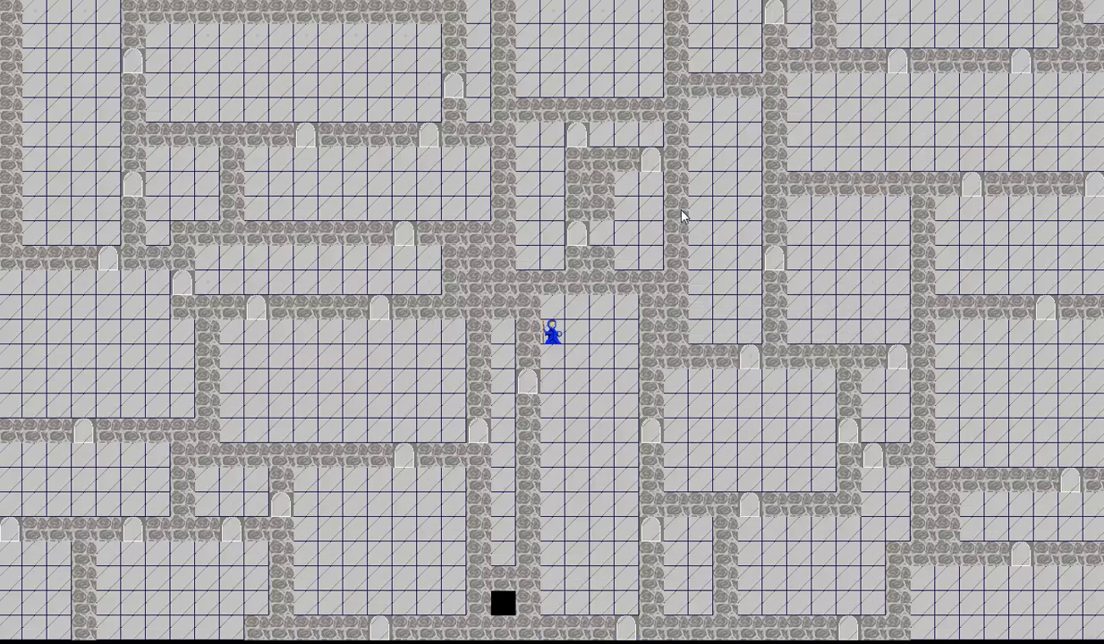
Quit the running dungeon game so the console reports the process returned 0.
key("Up")
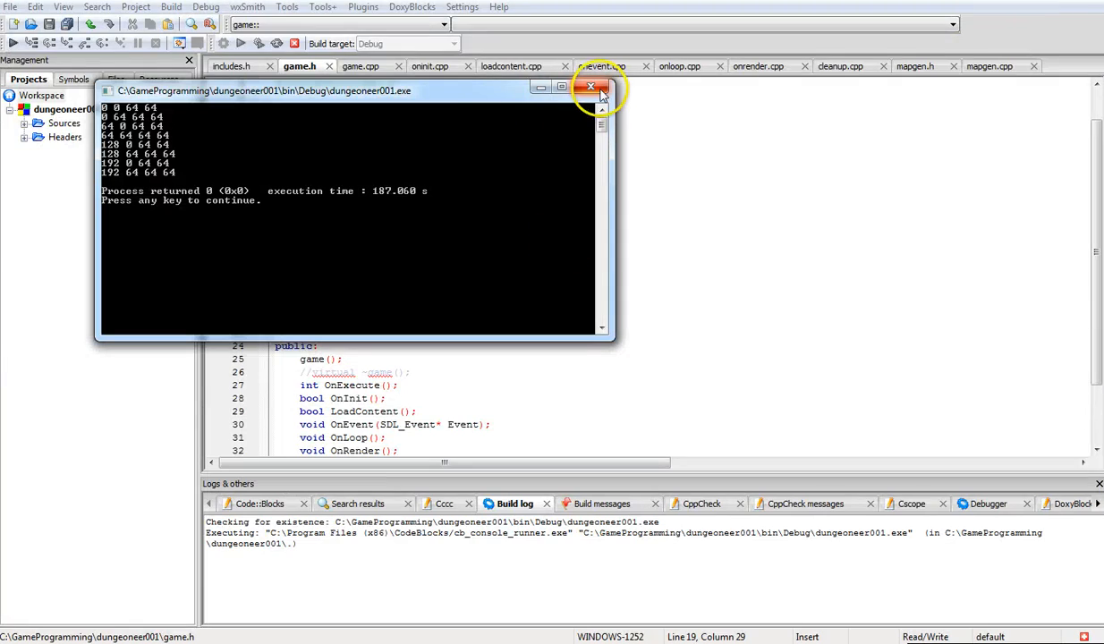
Dismiss the finished program's console and switch to includes.h with the SDL and mapgen.h includes.
left_click(591, 86)
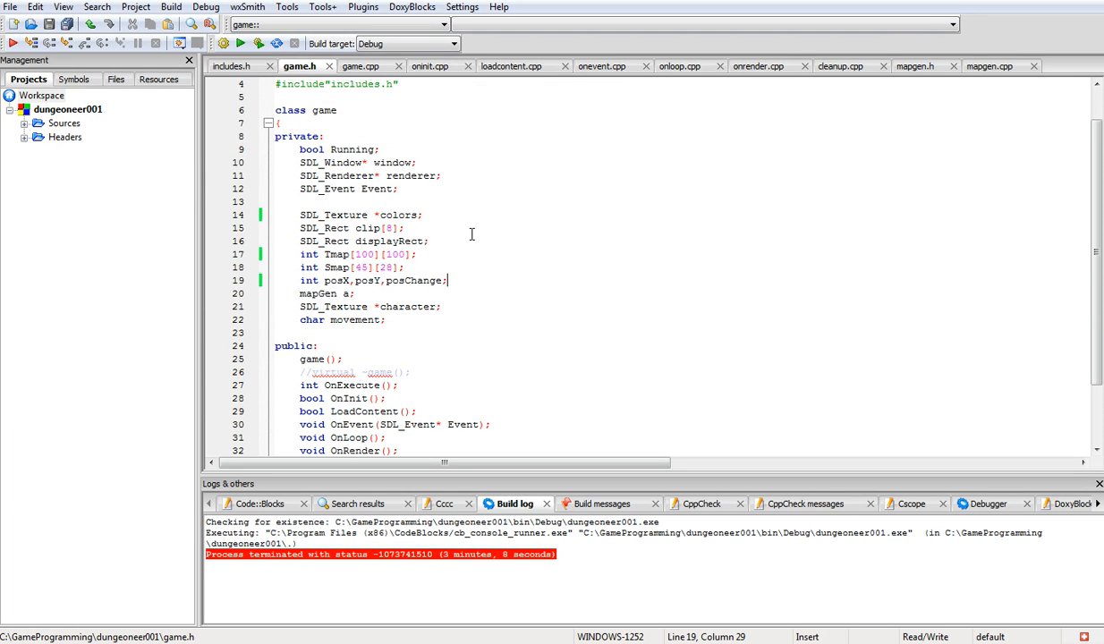
left_click(233, 65)
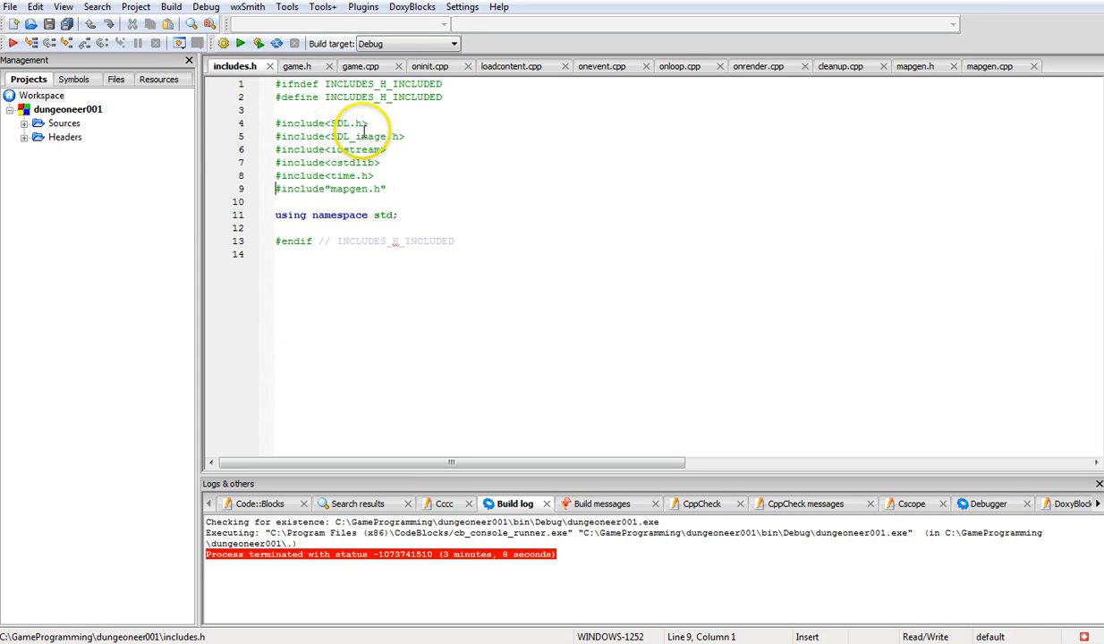
mouse_move(376, 143)
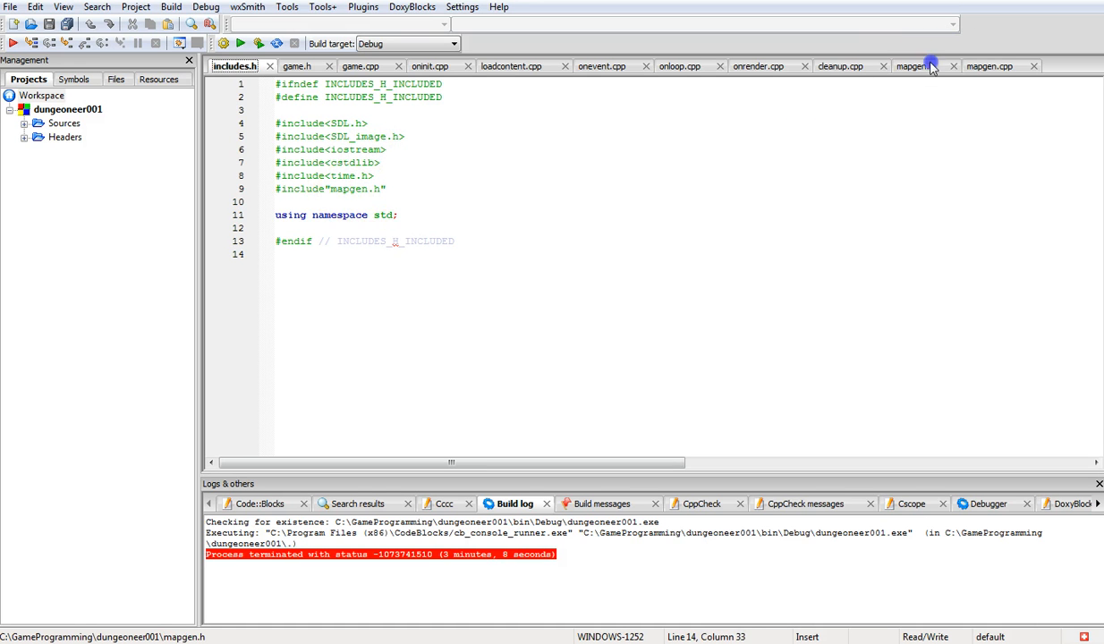
View the mapGen class header and scroll through generateMap and roomGen in mapgen.cpp.
left_click(914, 65)
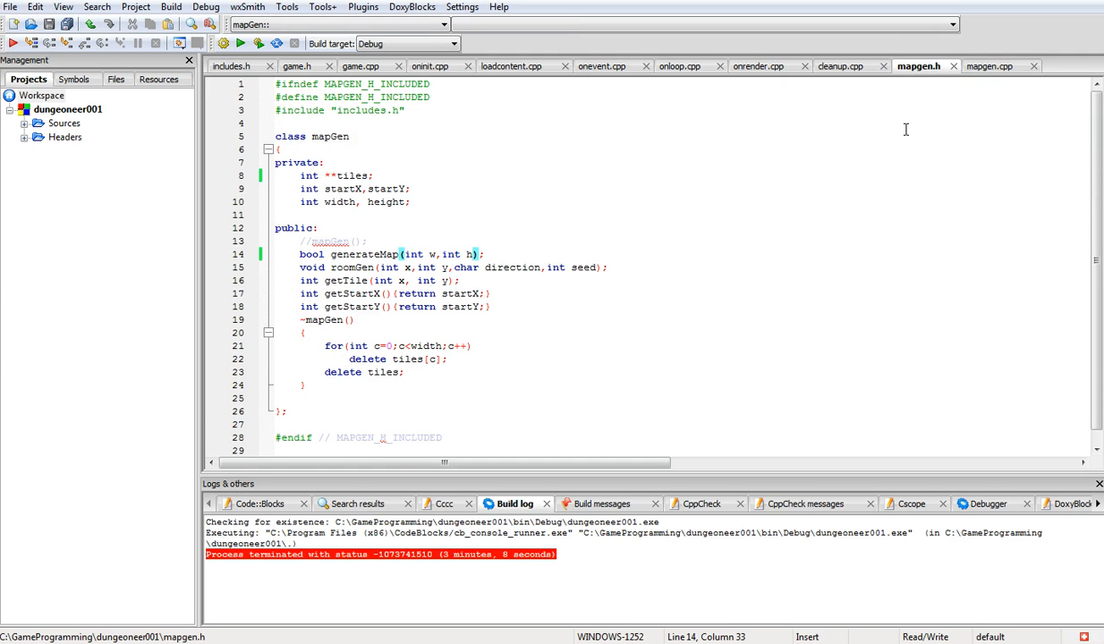
scroll("up", 3)
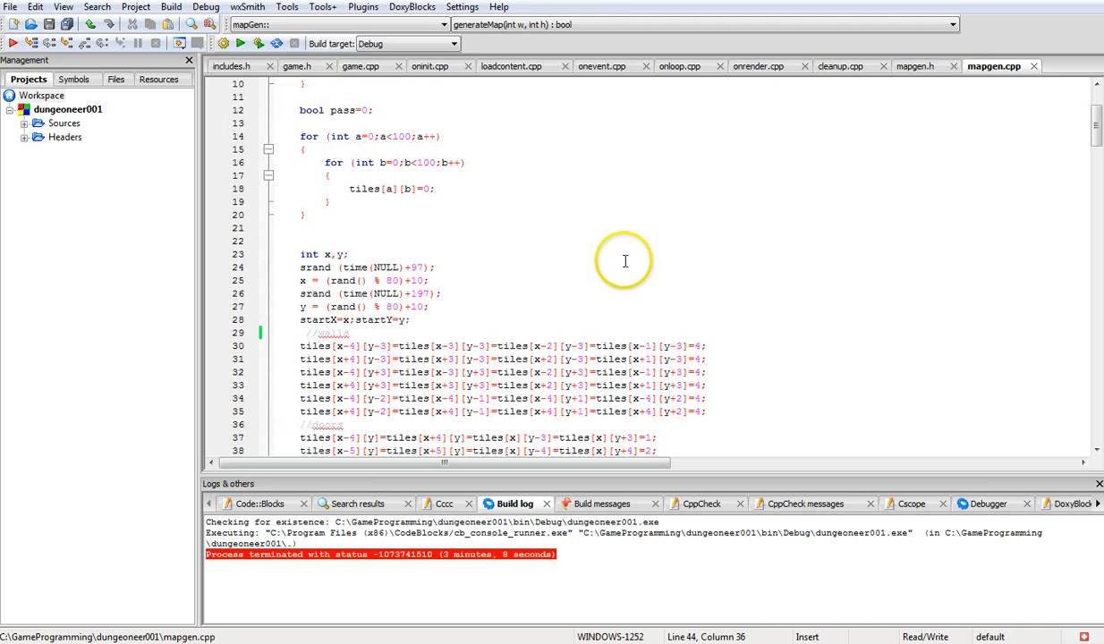
scroll("down", 3)
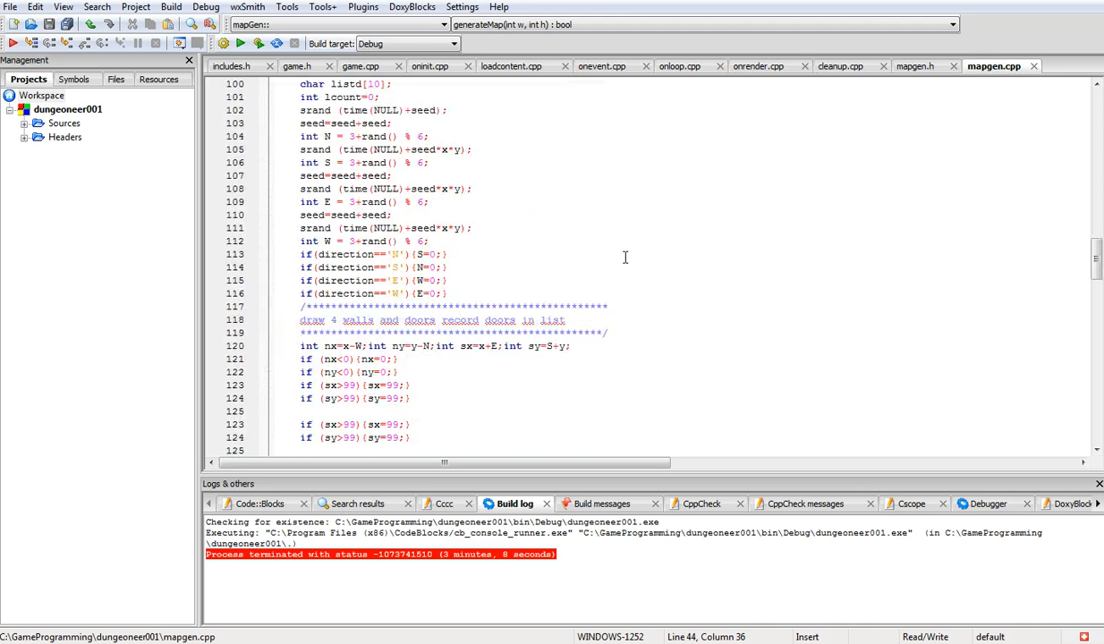
scroll("down", 3)
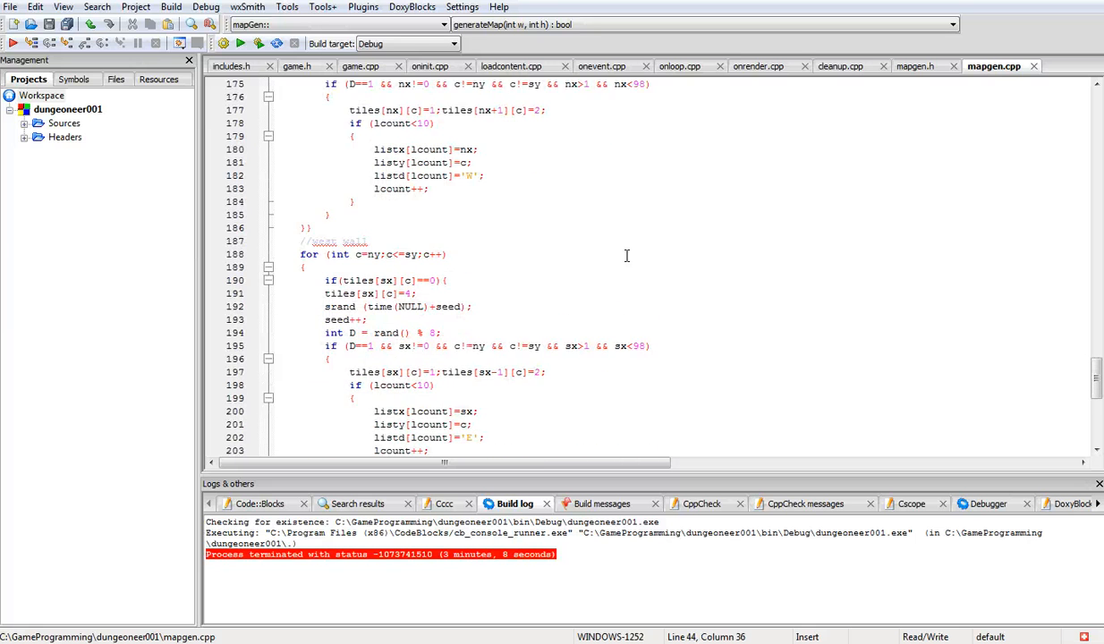
scroll("up", 3)
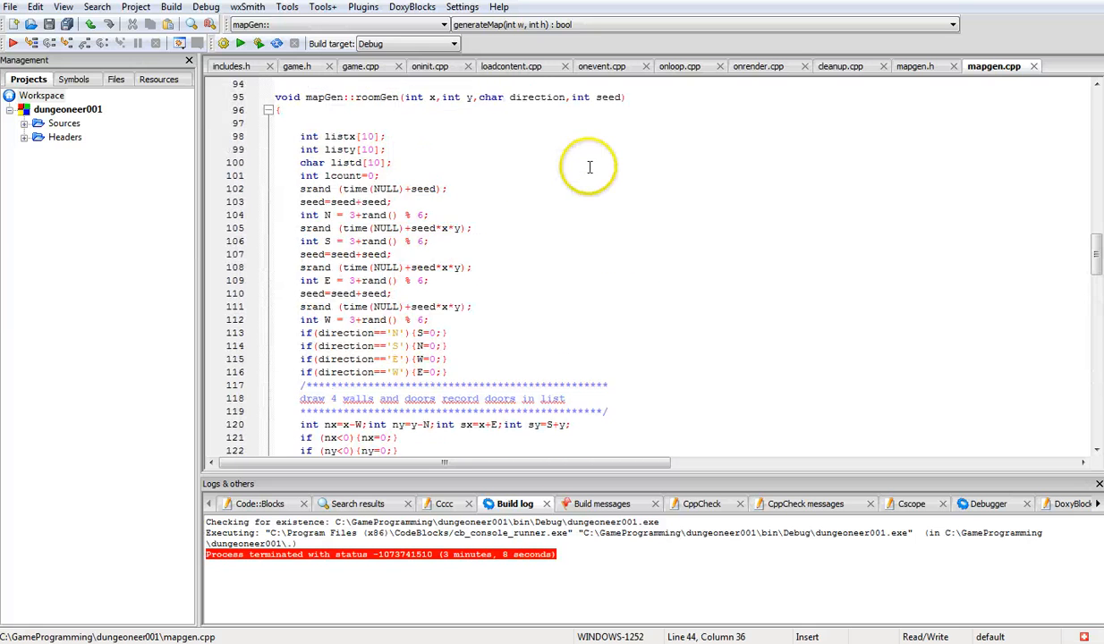
scroll("up", 3)
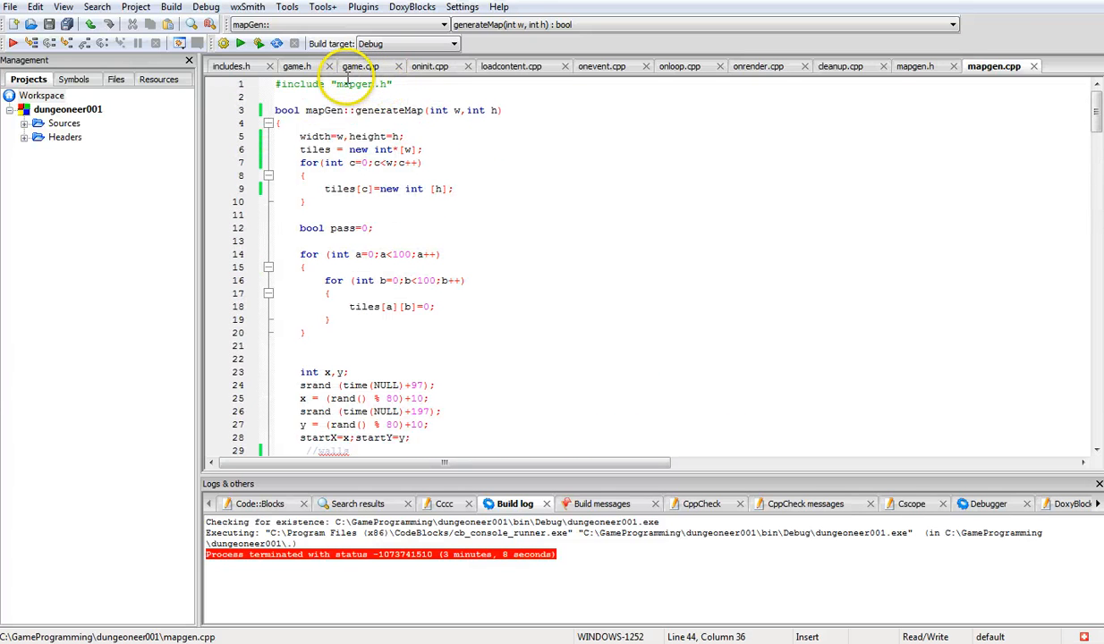
mouse_move(474, 109)
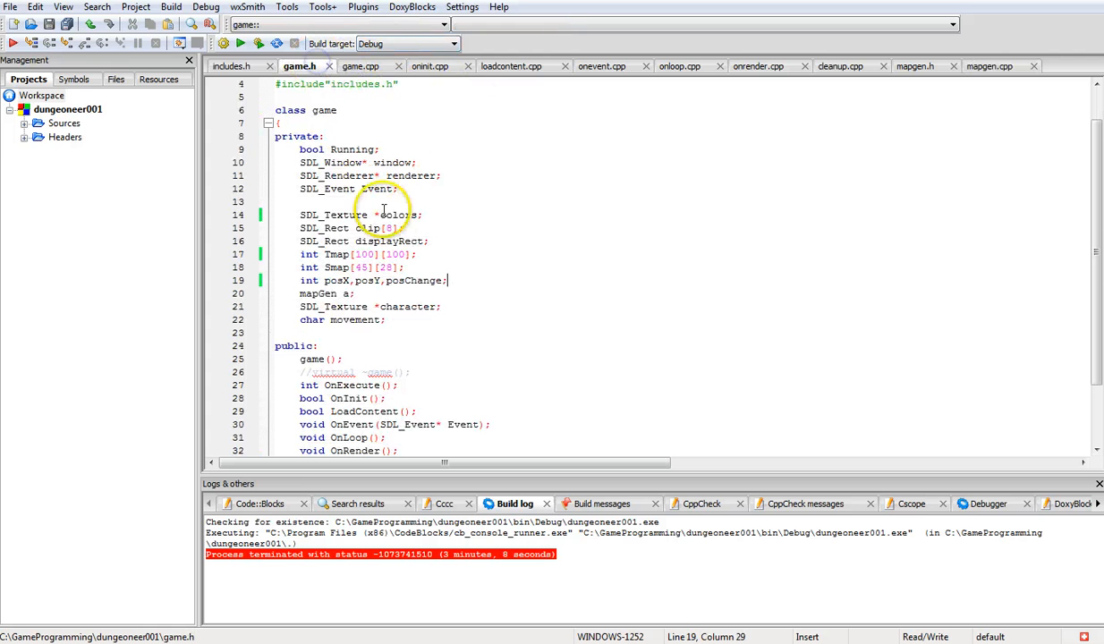
mouse_move(338, 254)
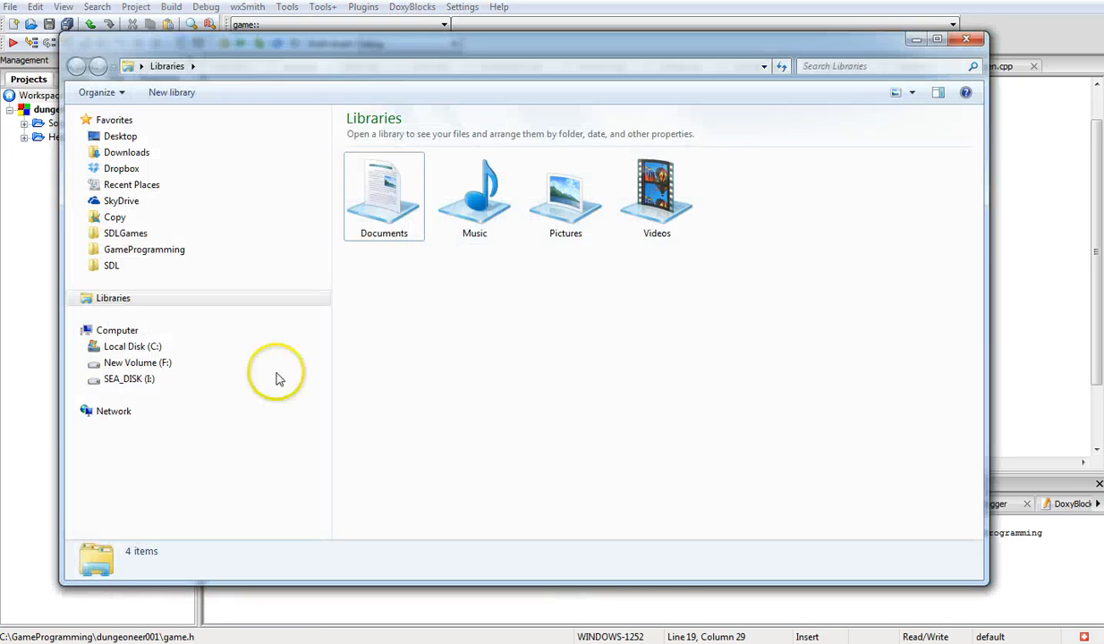
Navigate from SDLGames through GameProgramming into the dungeoneer001 project folder and select its tileset image.
left_click(126, 233)
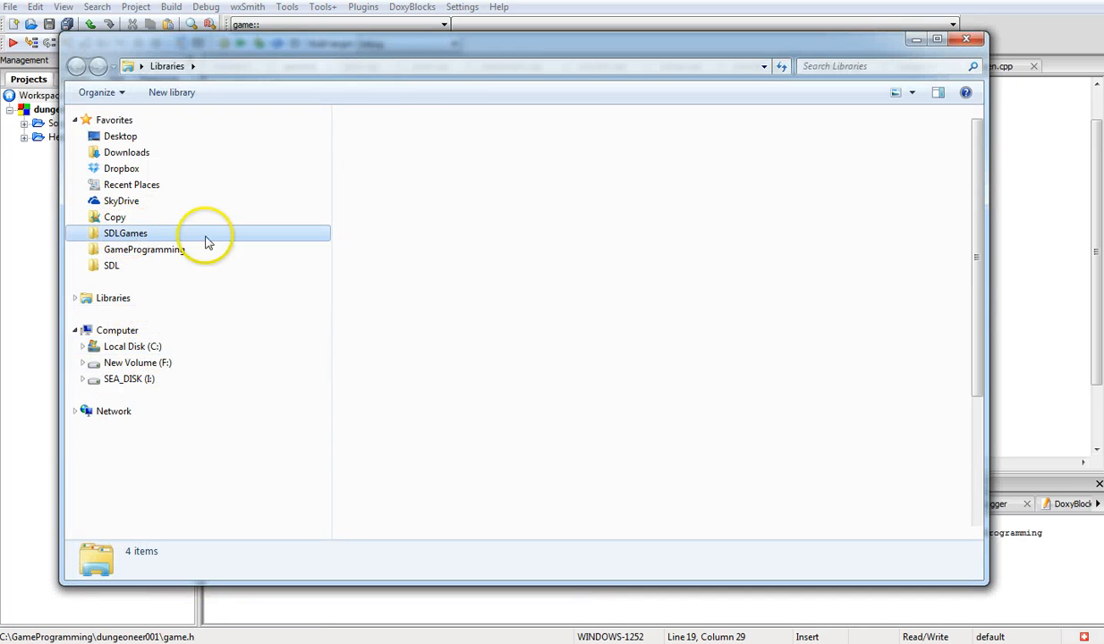
double_click(125, 233)
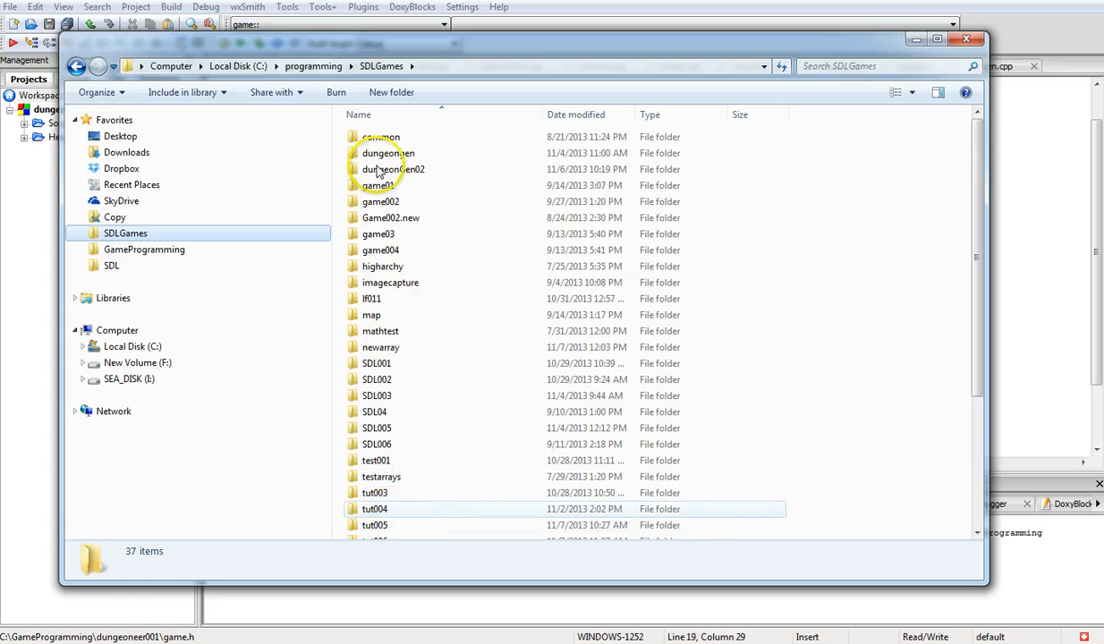
left_click(392, 168)
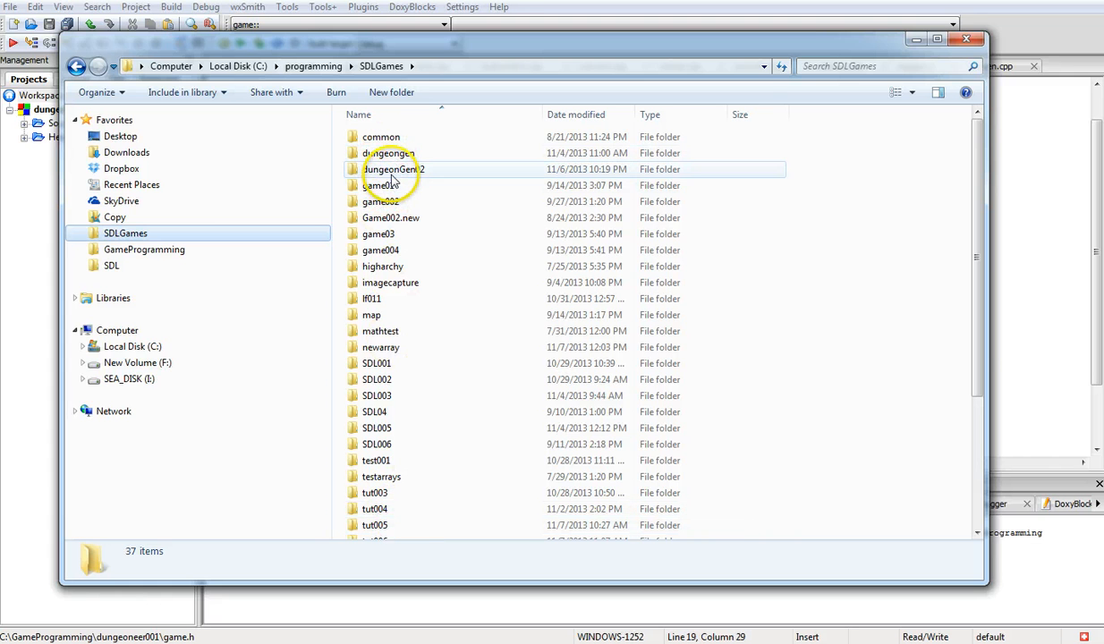
mouse_move(391, 251)
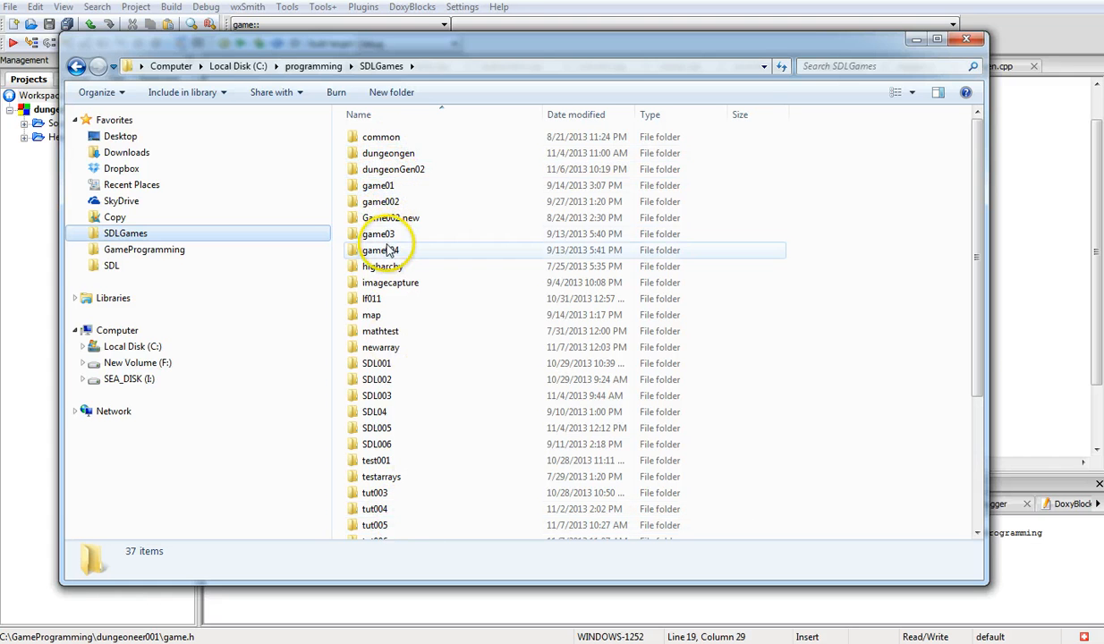
left_click(143, 249)
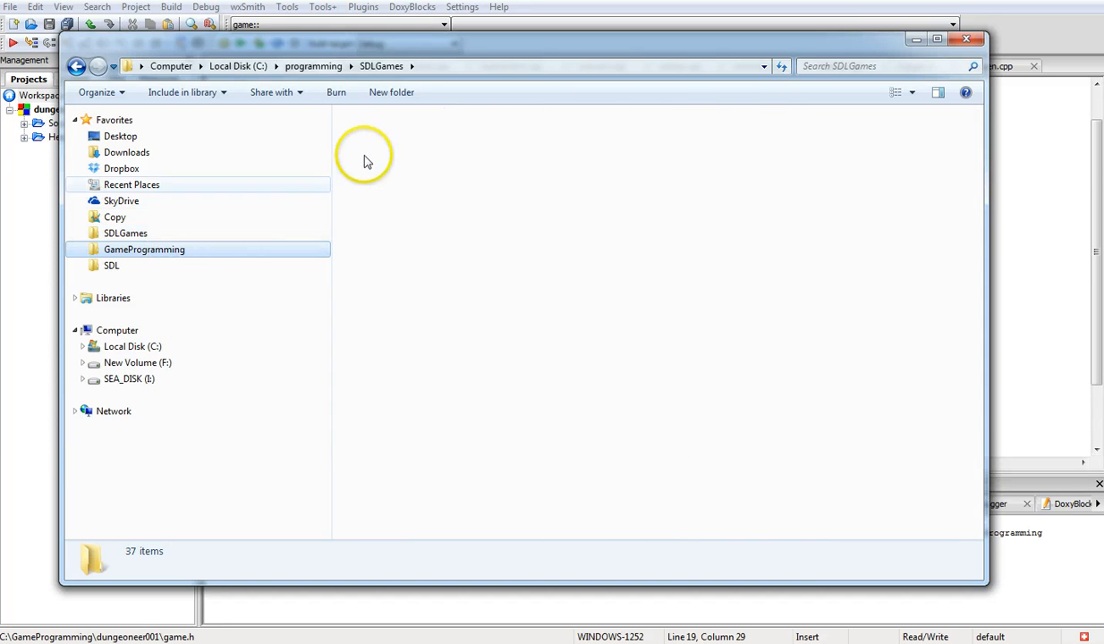
double_click(143, 248)
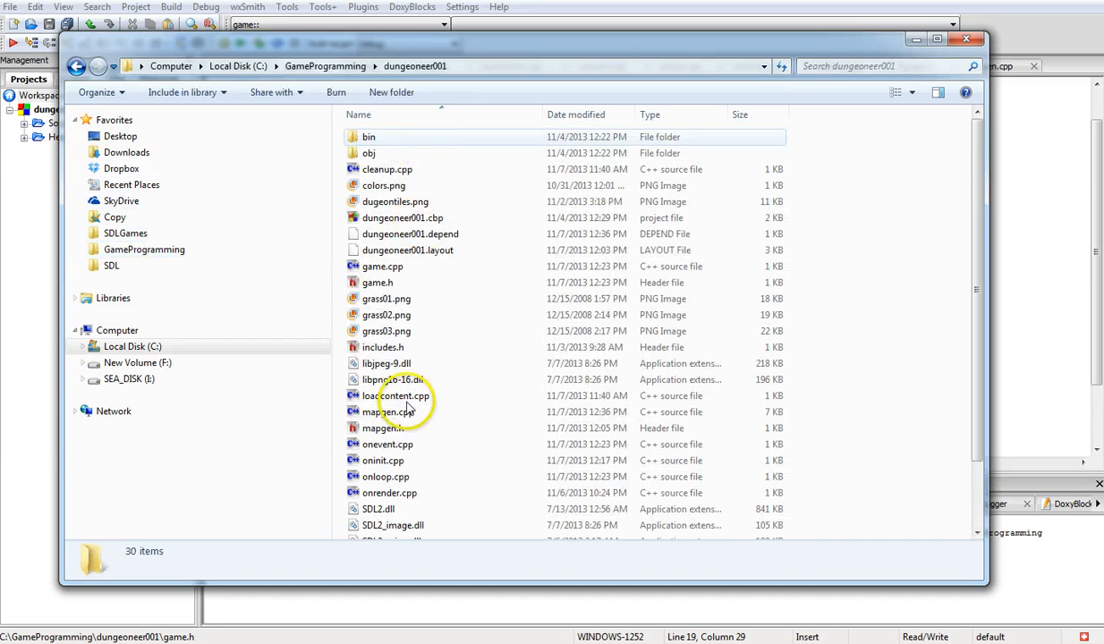
left_click(390, 494)
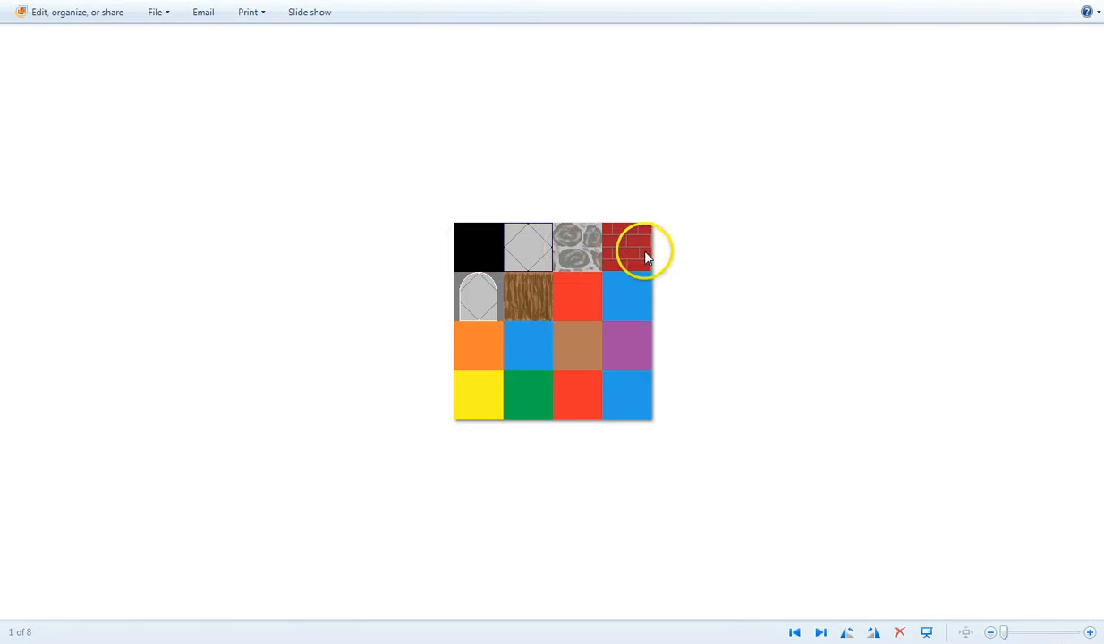
mouse_move(563, 244)
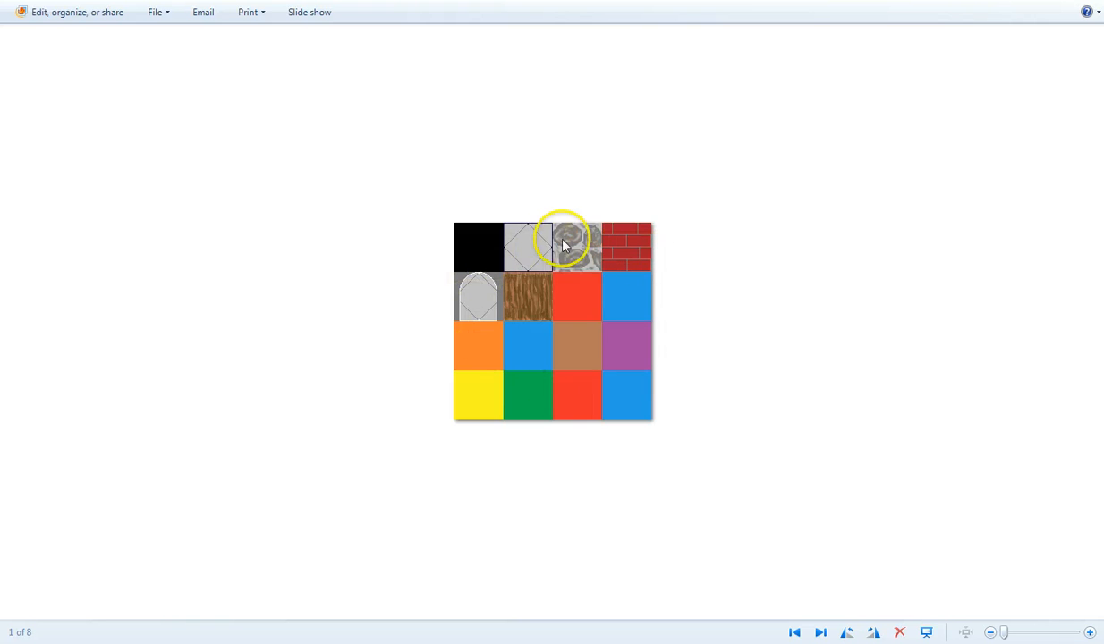
mouse_move(476, 322)
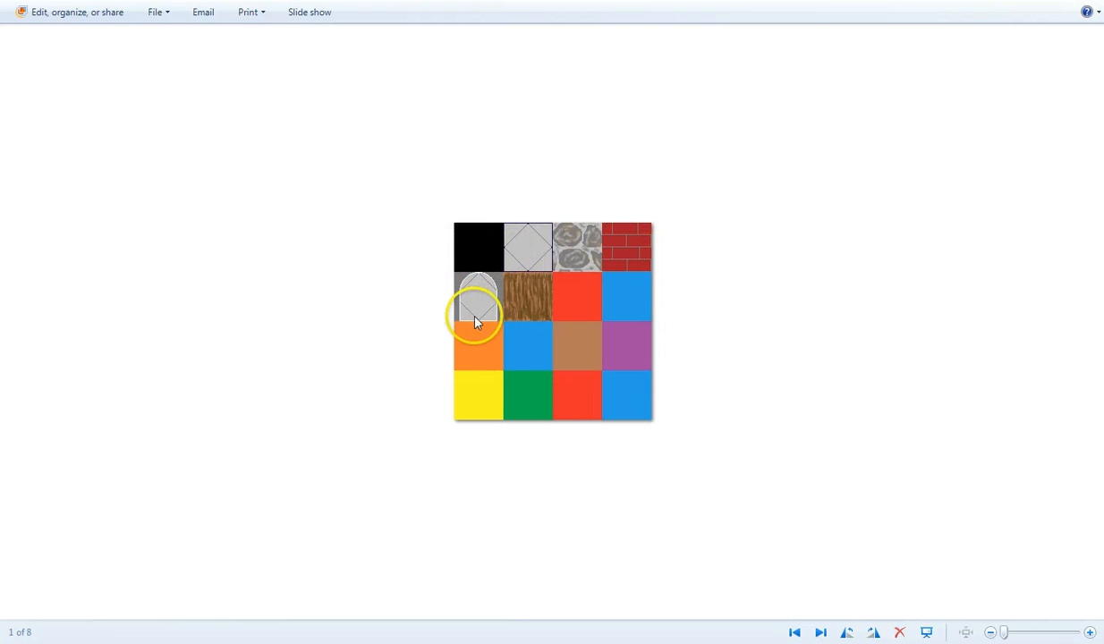
mouse_move(544, 243)
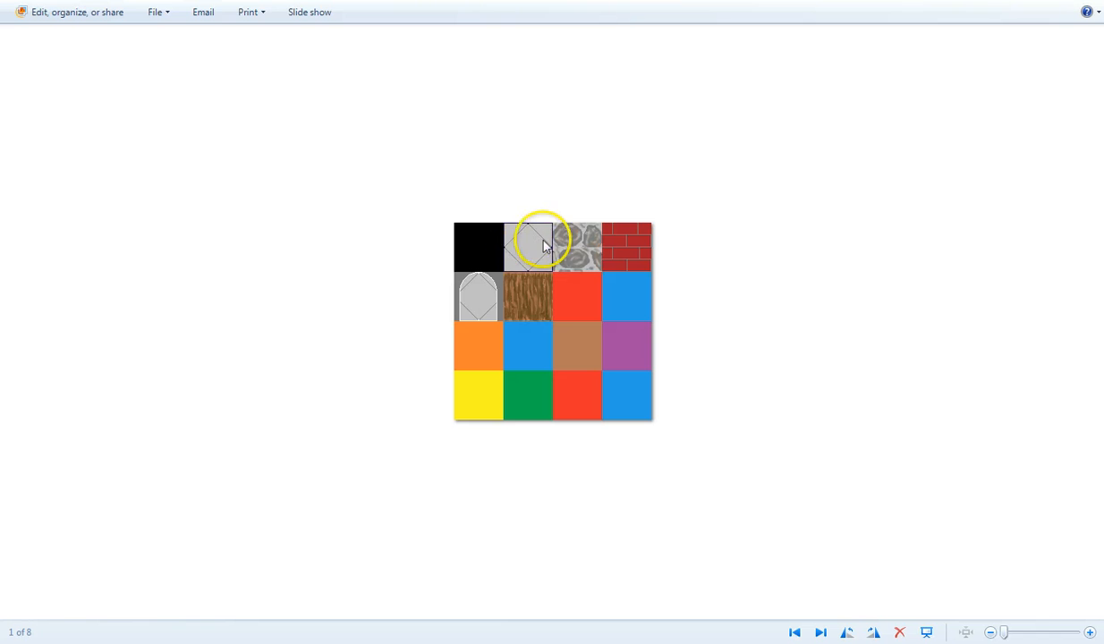
mouse_move(582, 247)
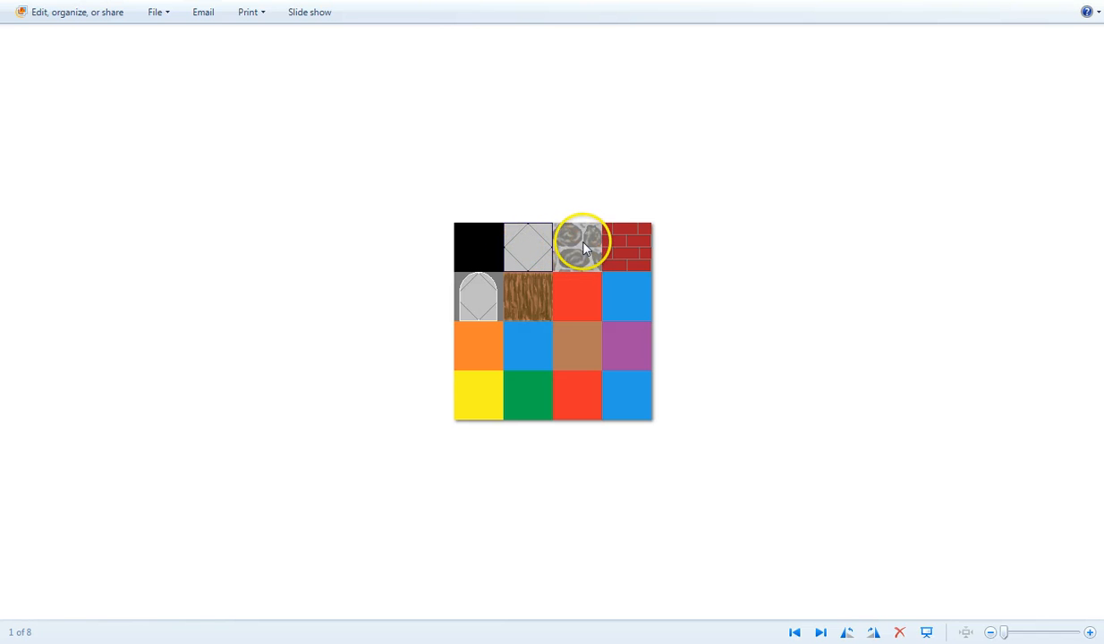
mouse_move(623, 248)
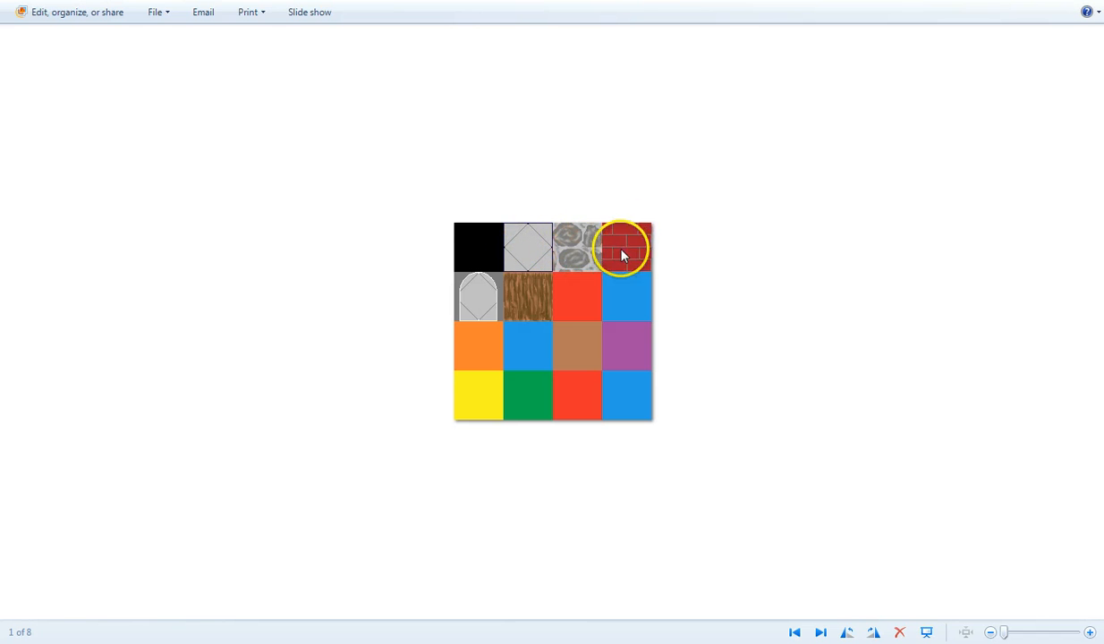
mouse_move(509, 297)
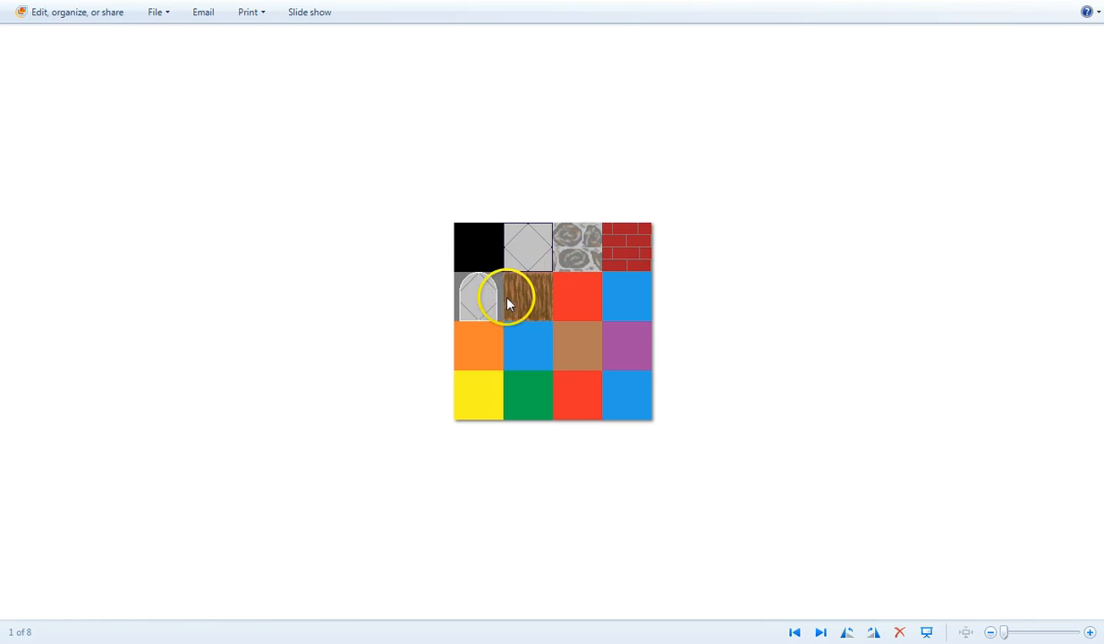
mouse_move(480, 249)
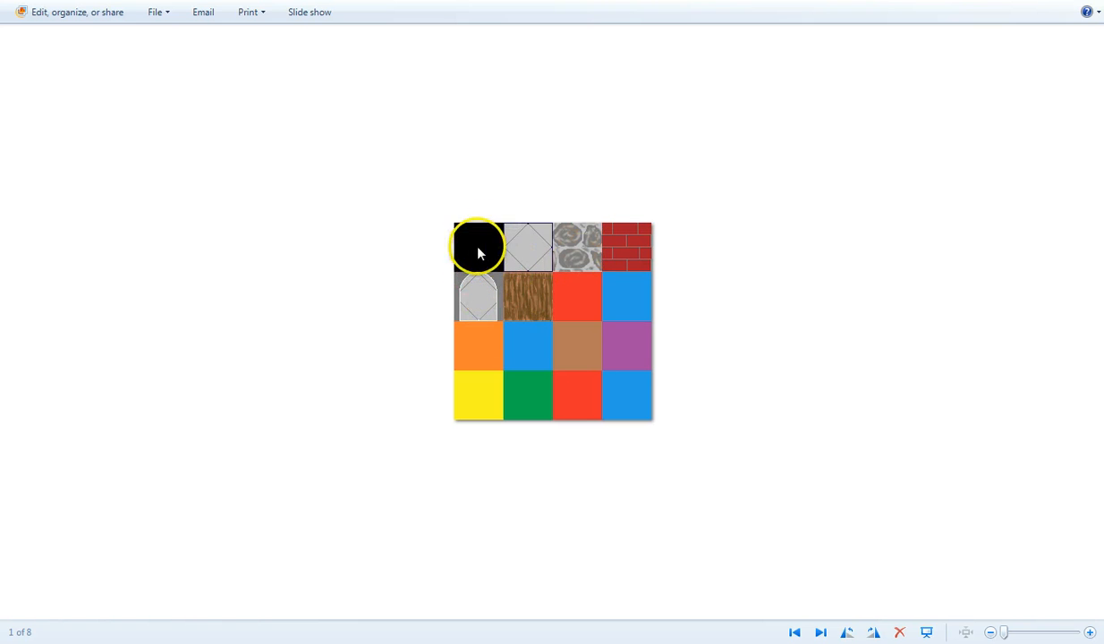
mouse_move(1004, 93)
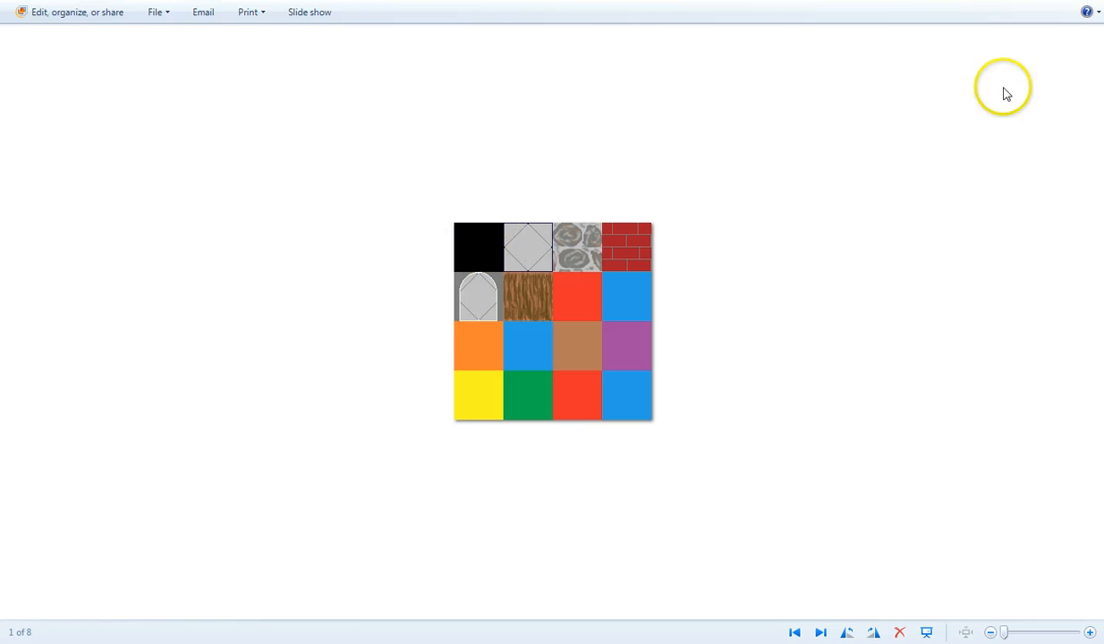
mouse_move(1052, 7)
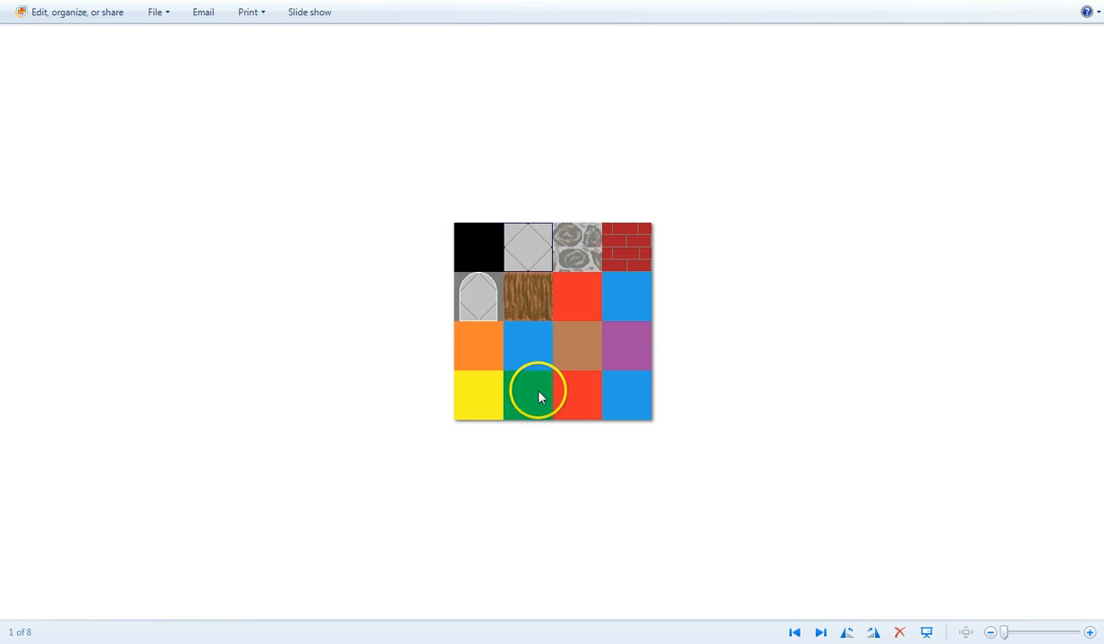
mouse_move(906, 56)
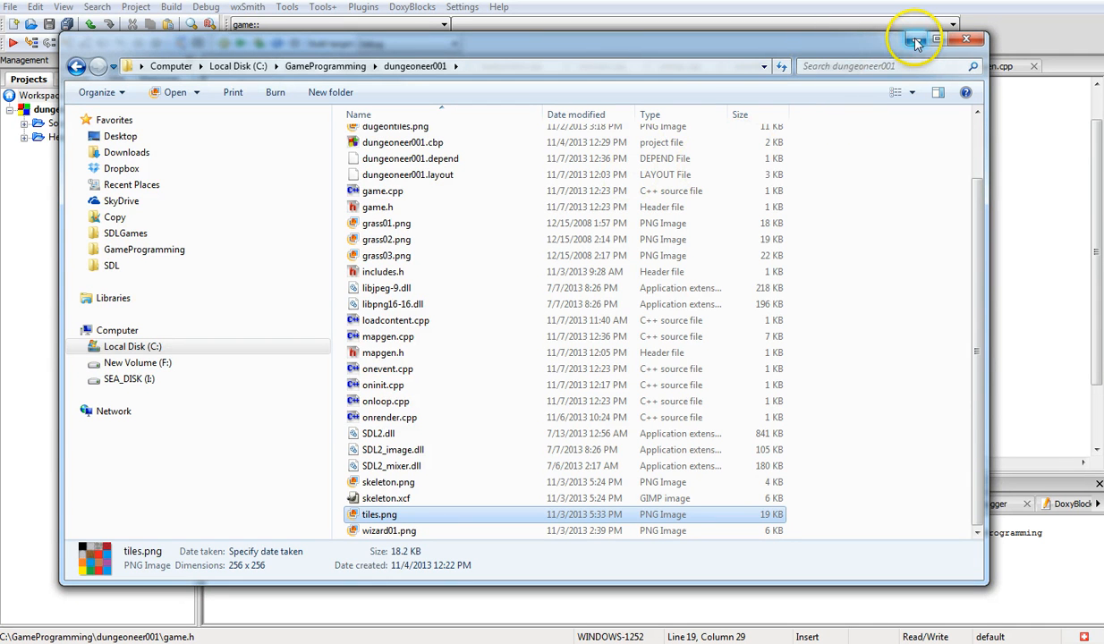
mouse_move(913, 39)
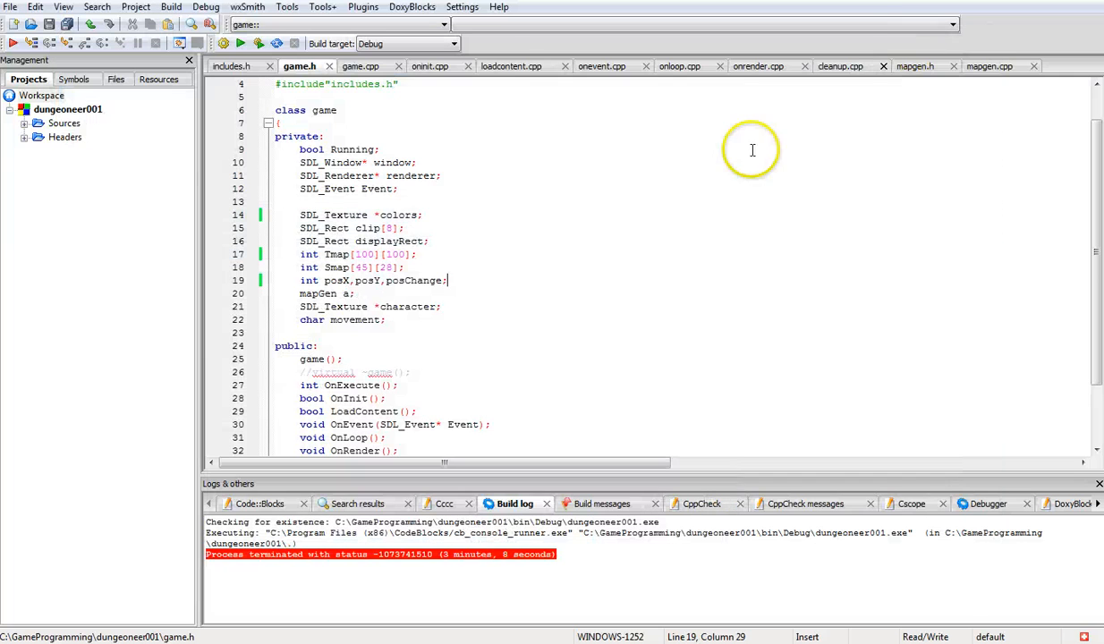
mouse_move(394, 255)
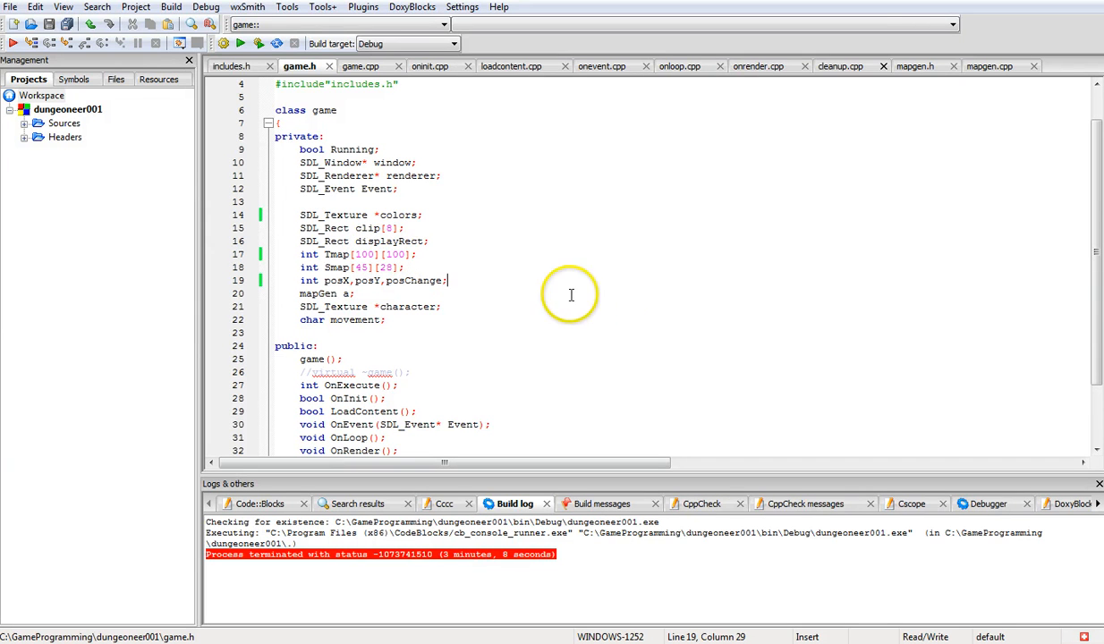
mouse_move(580, 304)
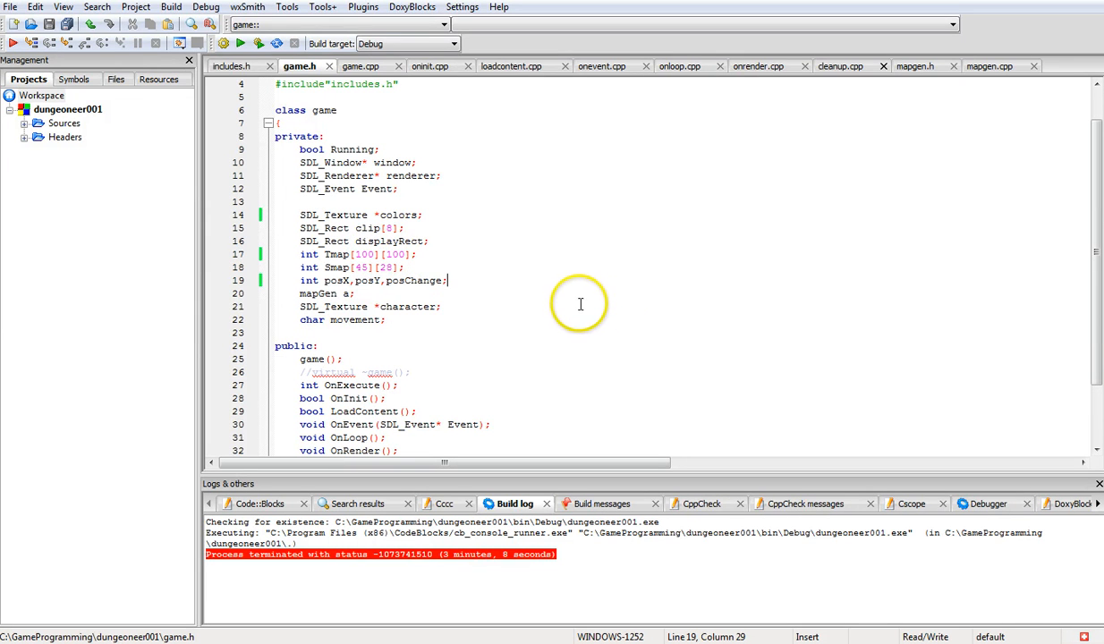
mouse_move(570, 290)
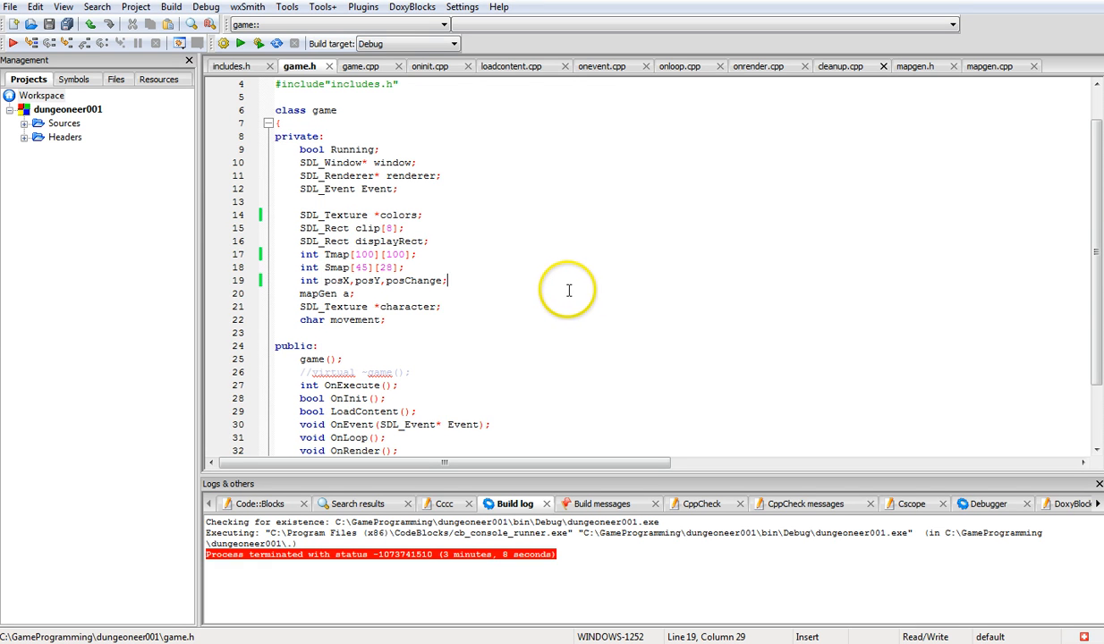
mouse_move(562, 276)
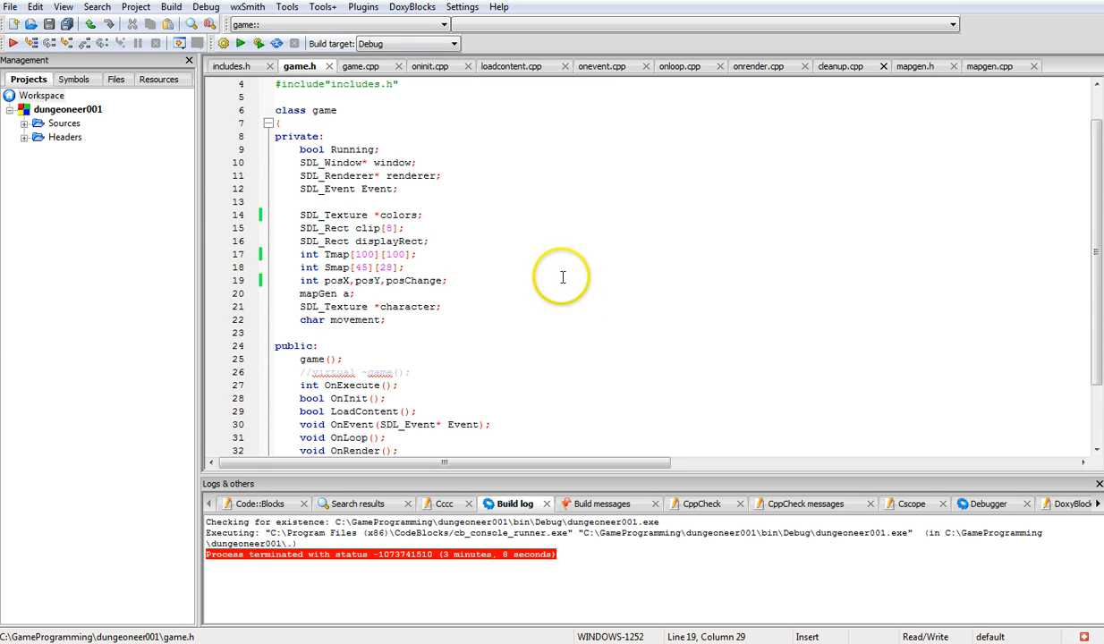
mouse_move(1059, 247)
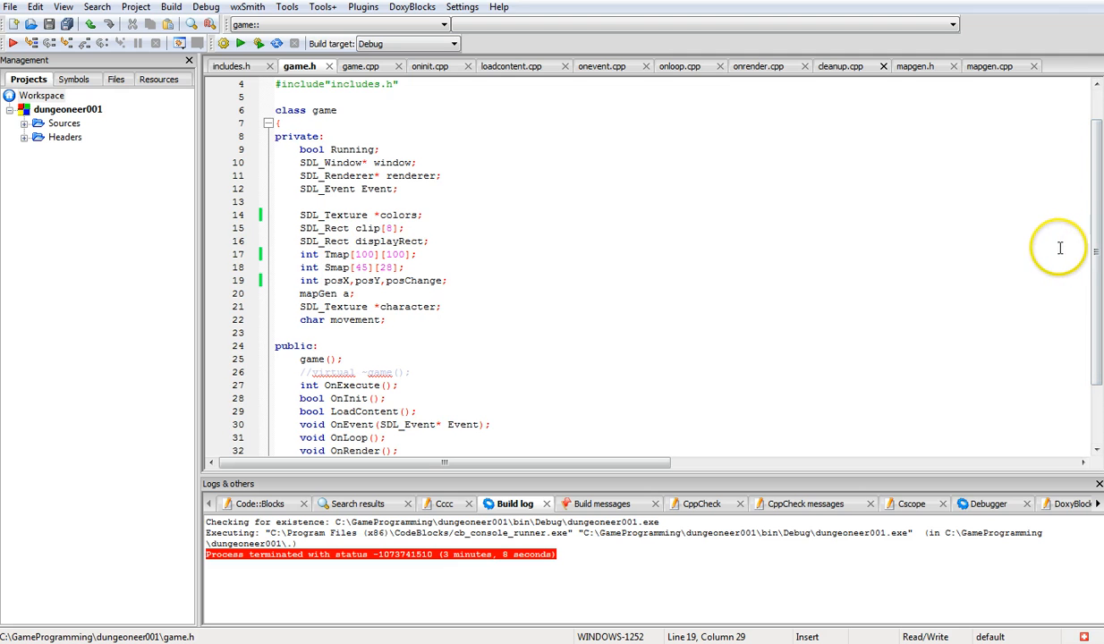
mouse_move(1055, 247)
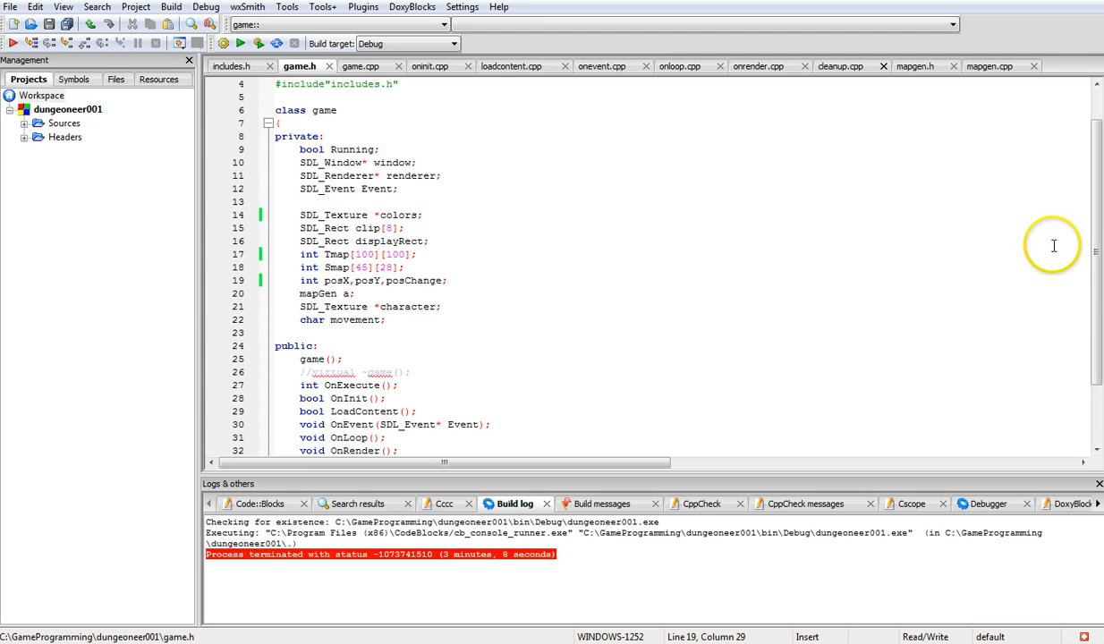
mouse_move(603, 287)
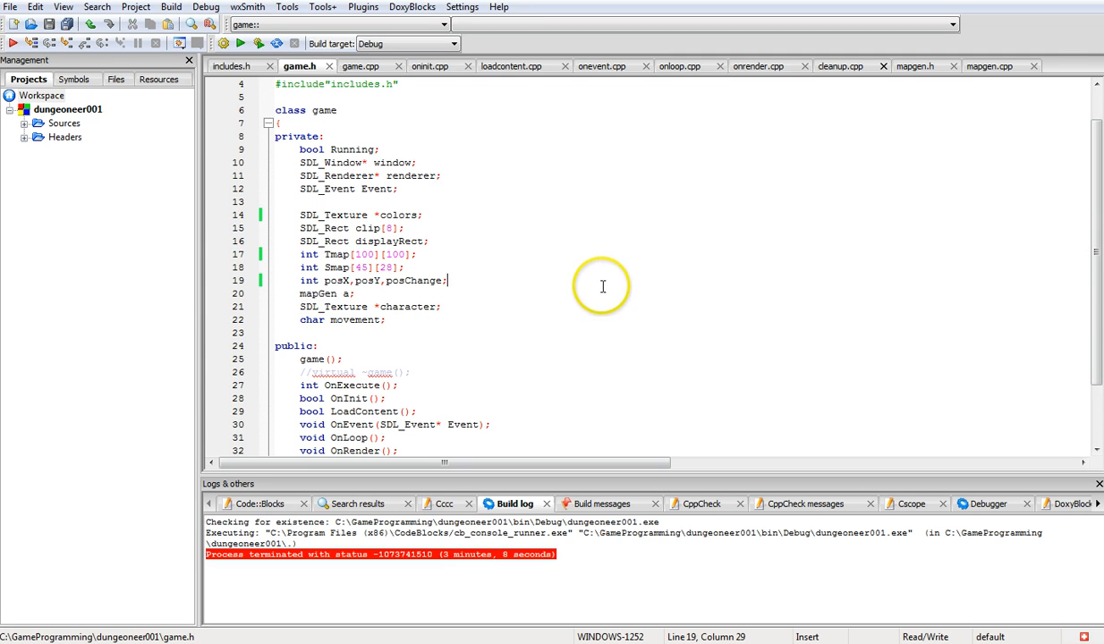
mouse_move(1088, 258)
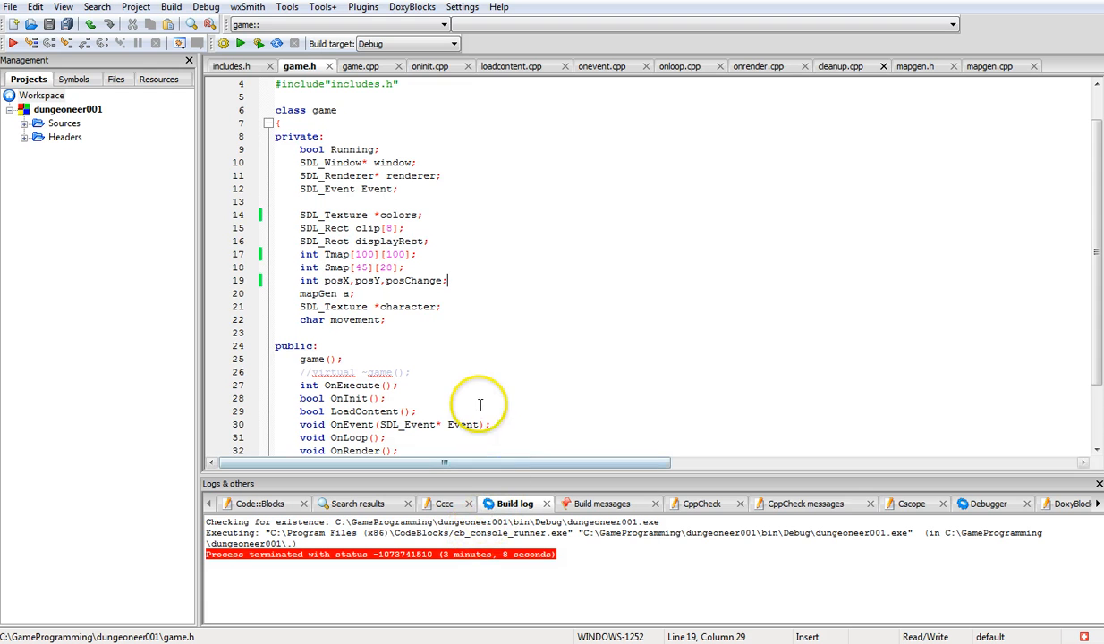
mouse_move(390, 272)
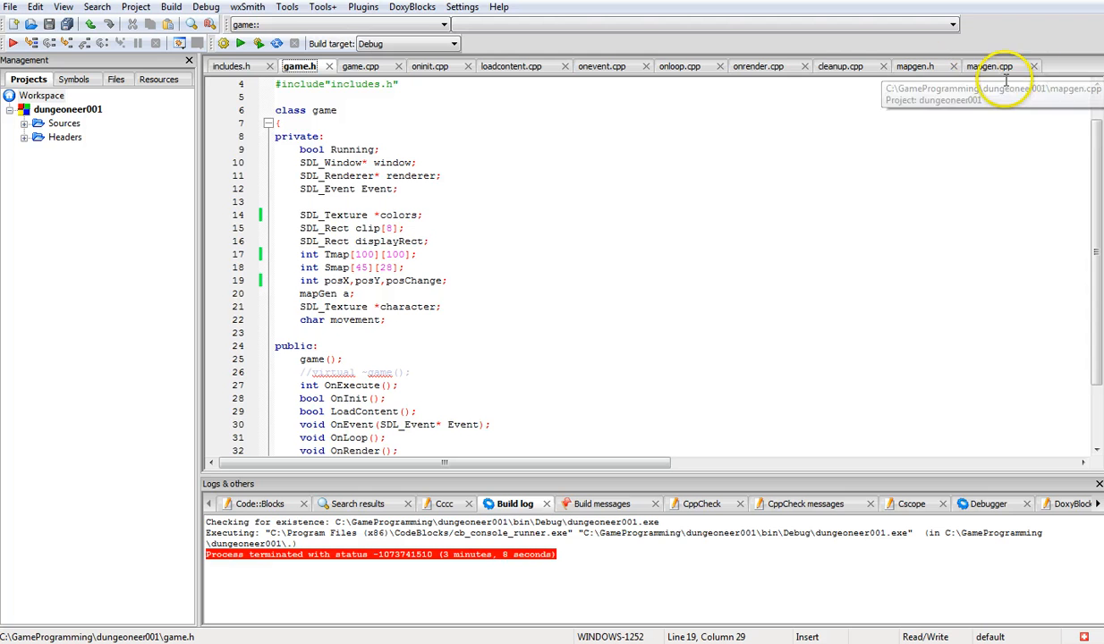
mouse_move(392, 313)
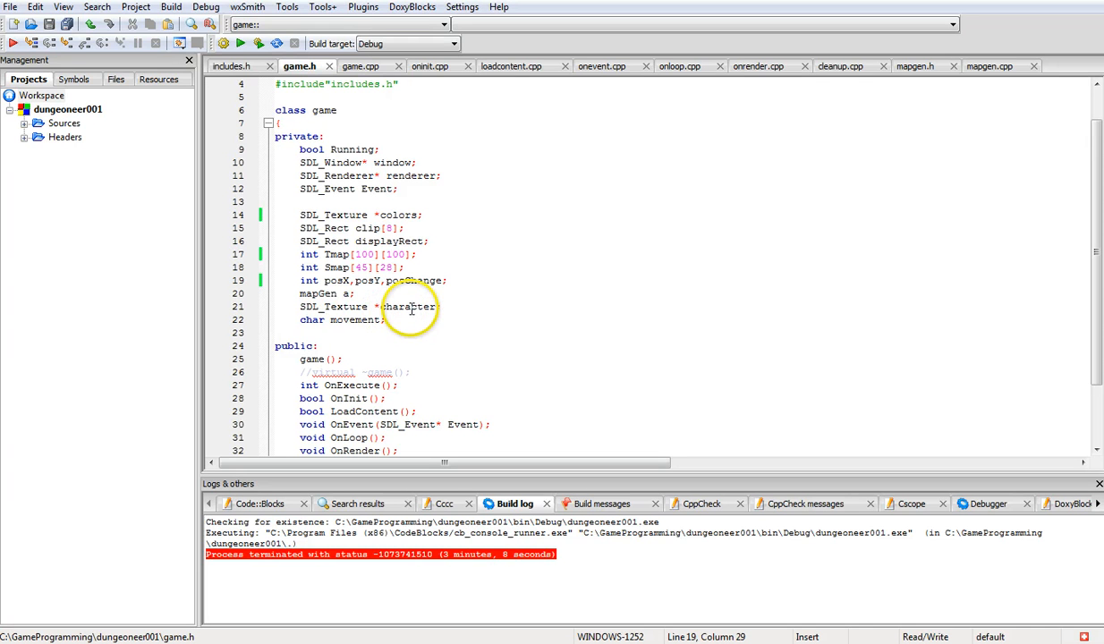
Bring up game.cpp with the constructor generating a 100 by 100 map and start position.
left_click(361, 65)
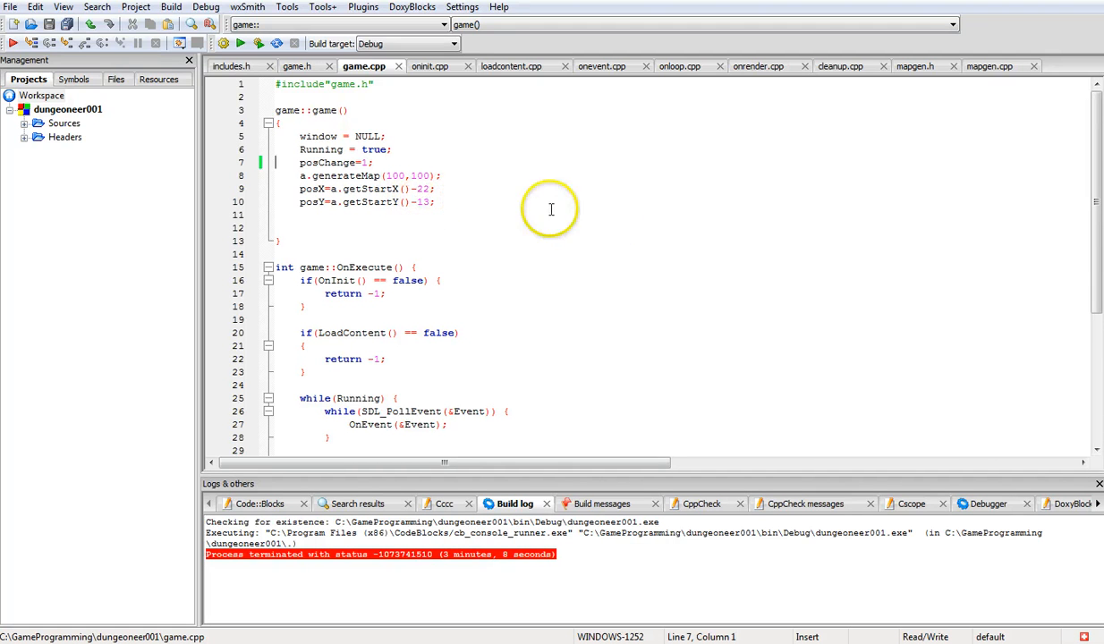
mouse_move(619, 247)
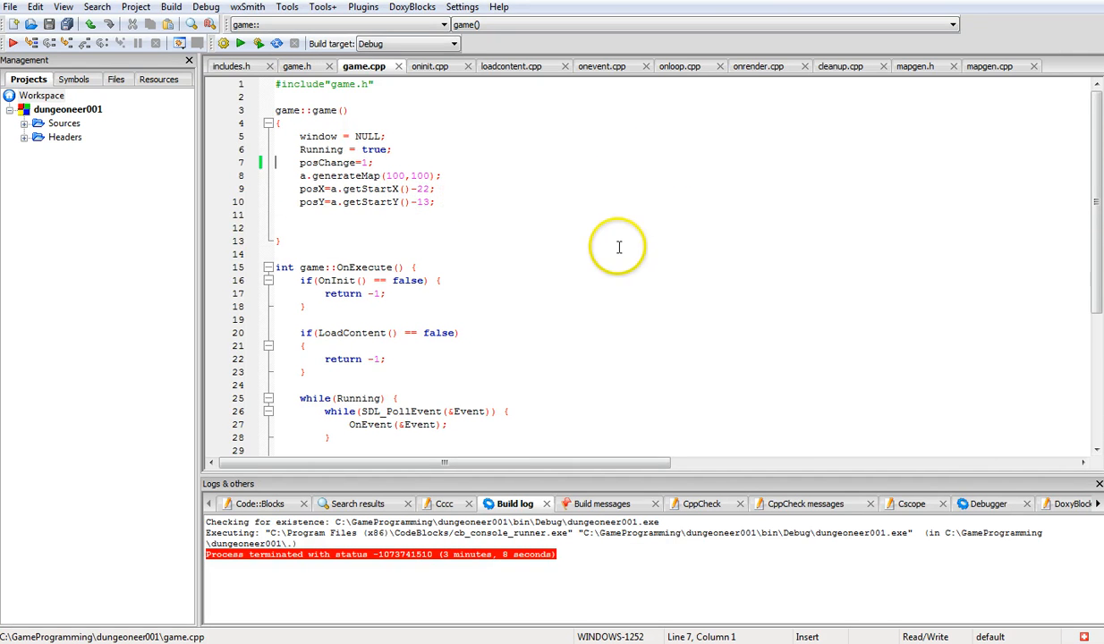
mouse_move(609, 283)
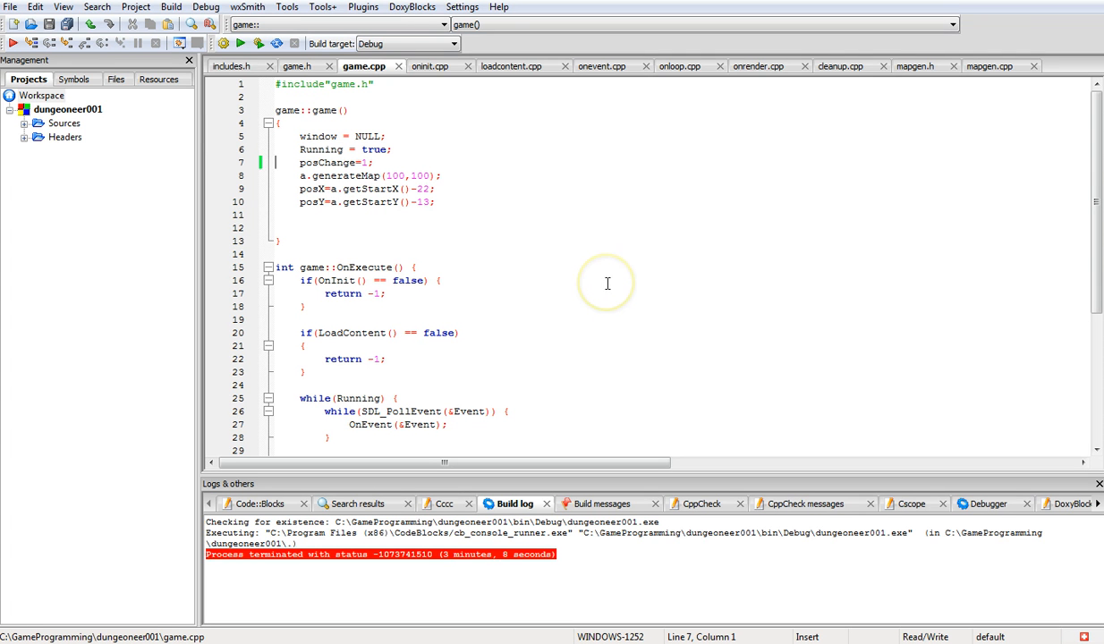
mouse_move(376, 197)
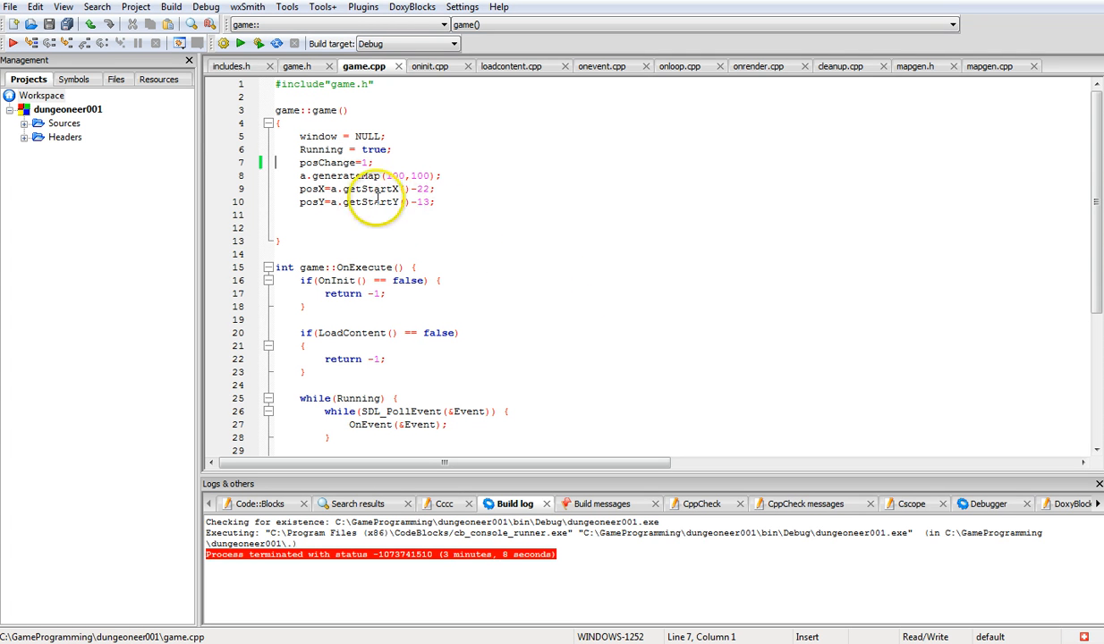
mouse_move(618, 305)
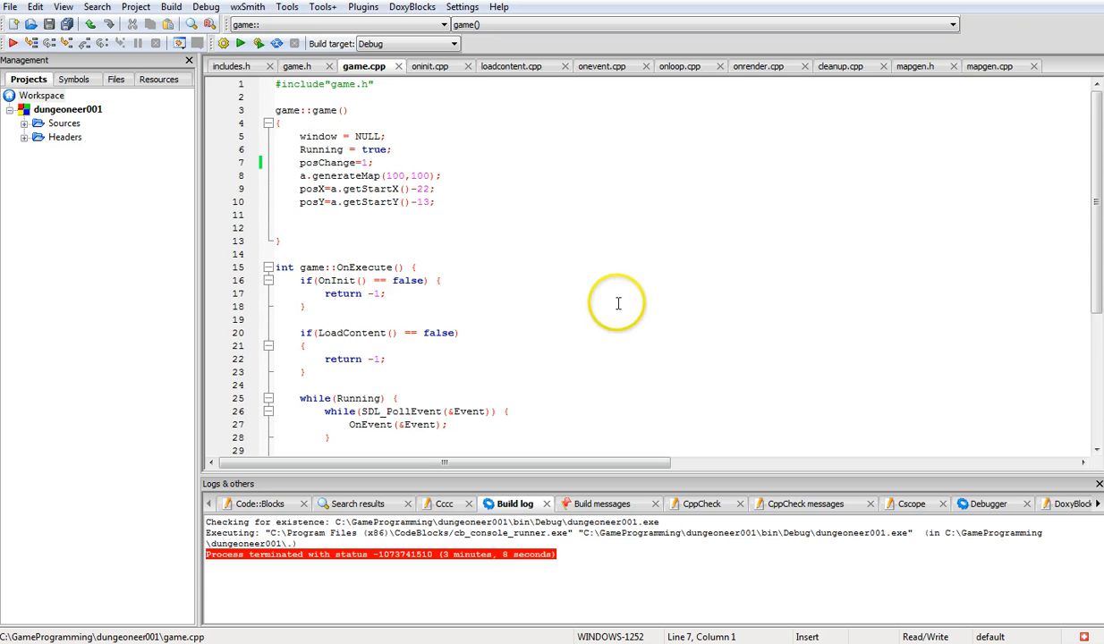
mouse_move(433, 65)
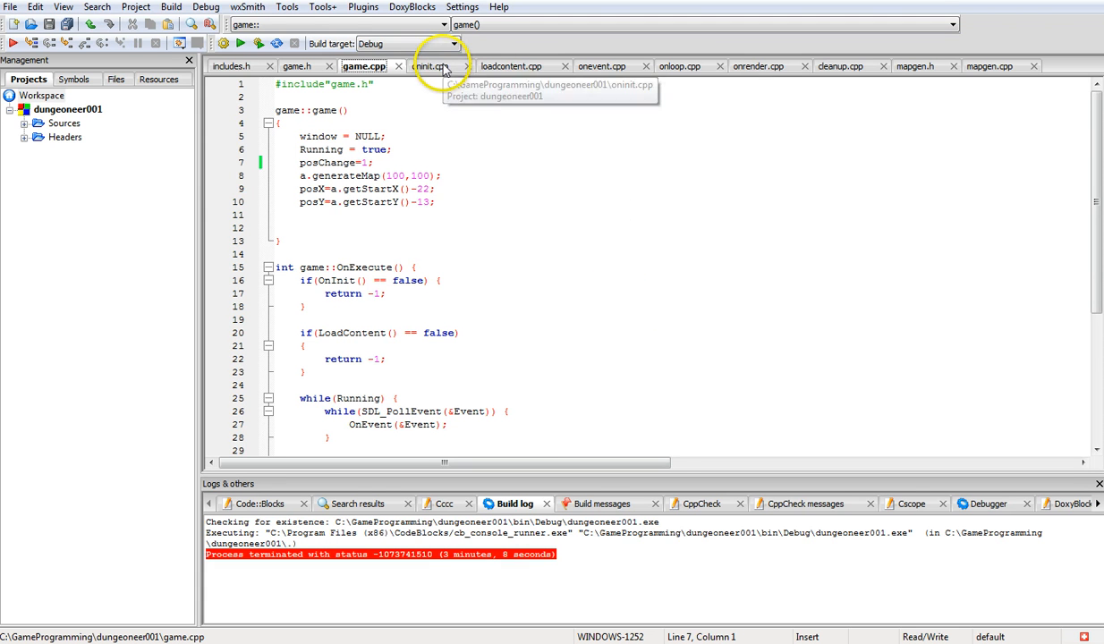
Show oninit.cpp where OnInit initialises SDL and creates the Dungeoneering window and renderer.
left_click(433, 64)
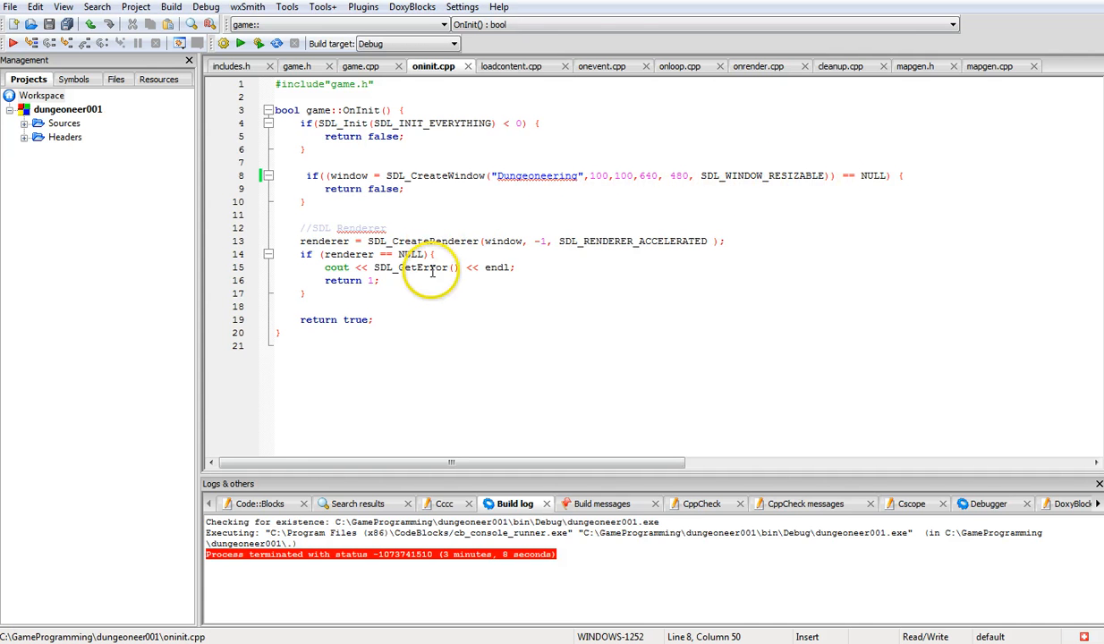
mouse_move(515, 64)
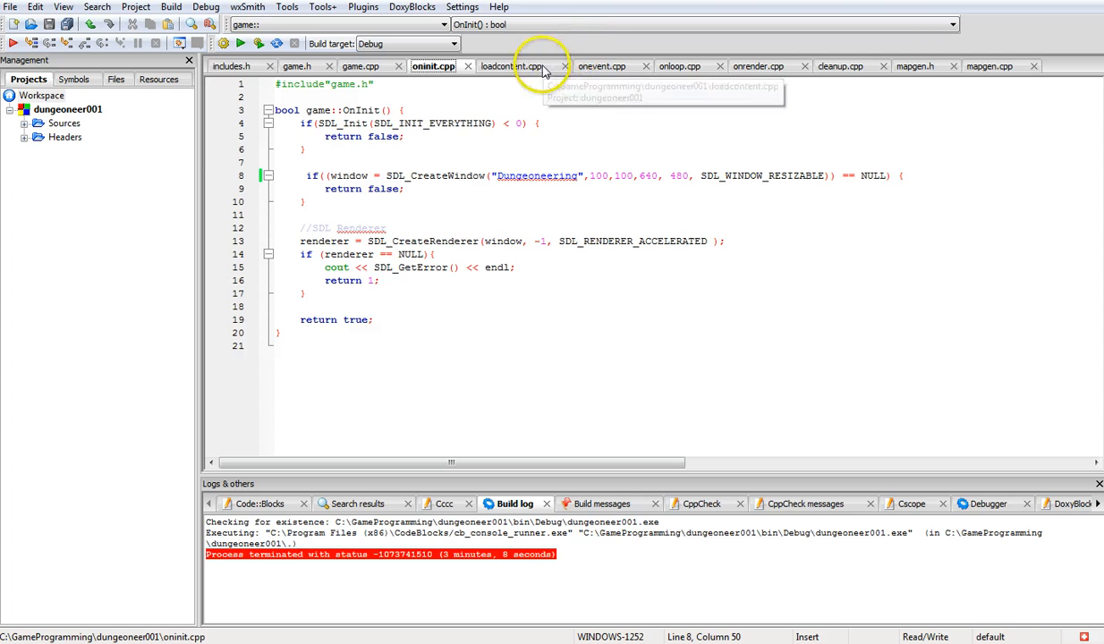
mouse_move(511, 64)
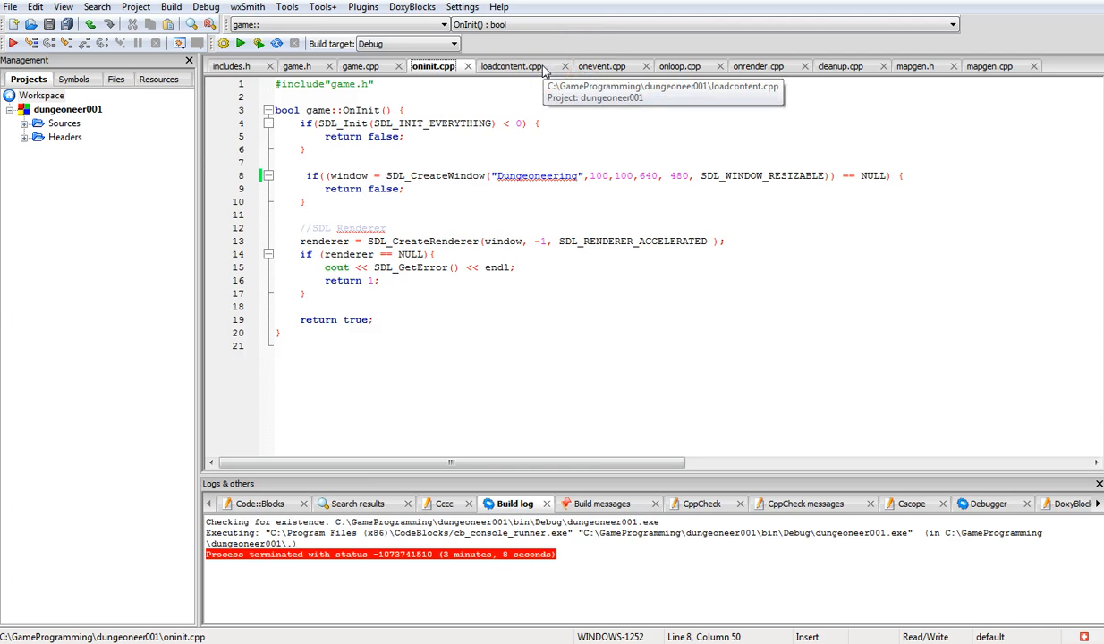
mouse_move(545, 69)
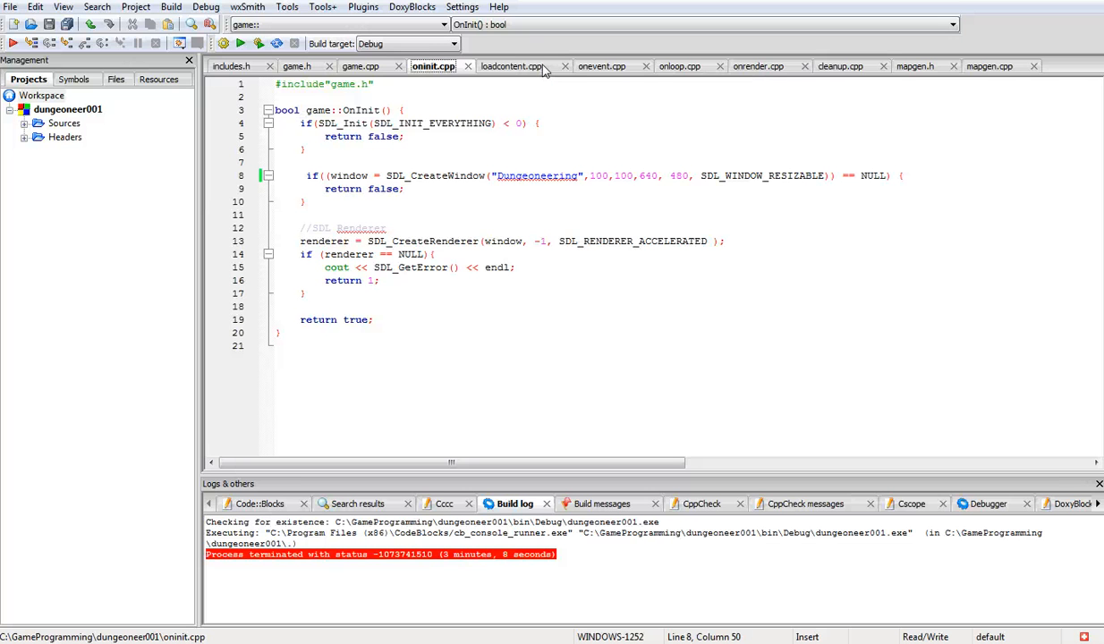
mouse_move(512, 50)
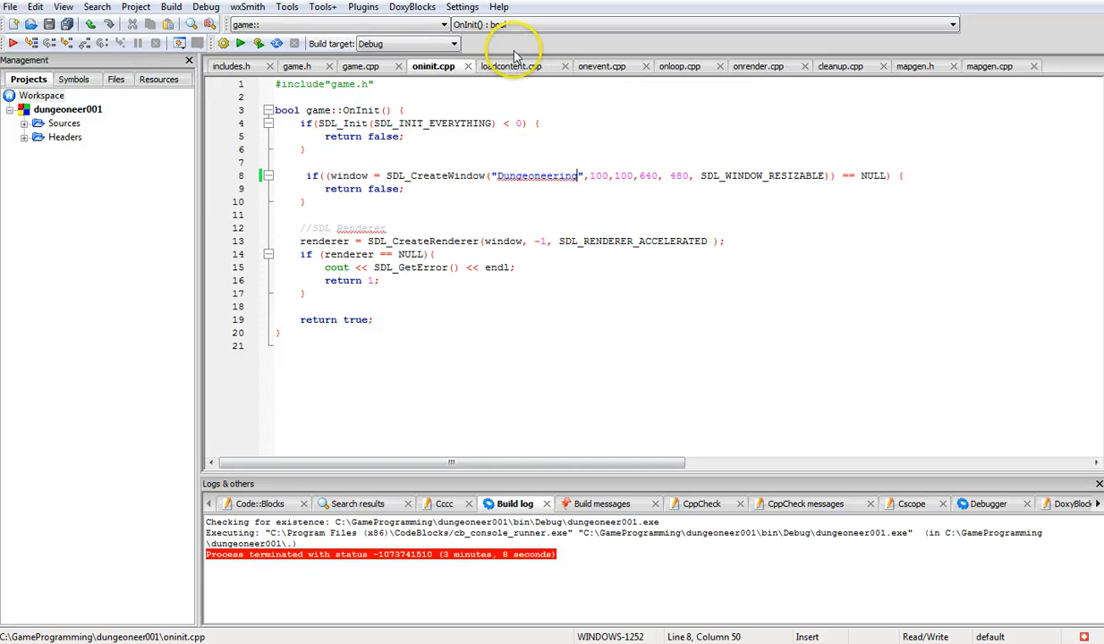
Show loadcontent.cpp loading the tiles and wizard textures and filling Tmap, then bring up the Project menu.
left_click(515, 65)
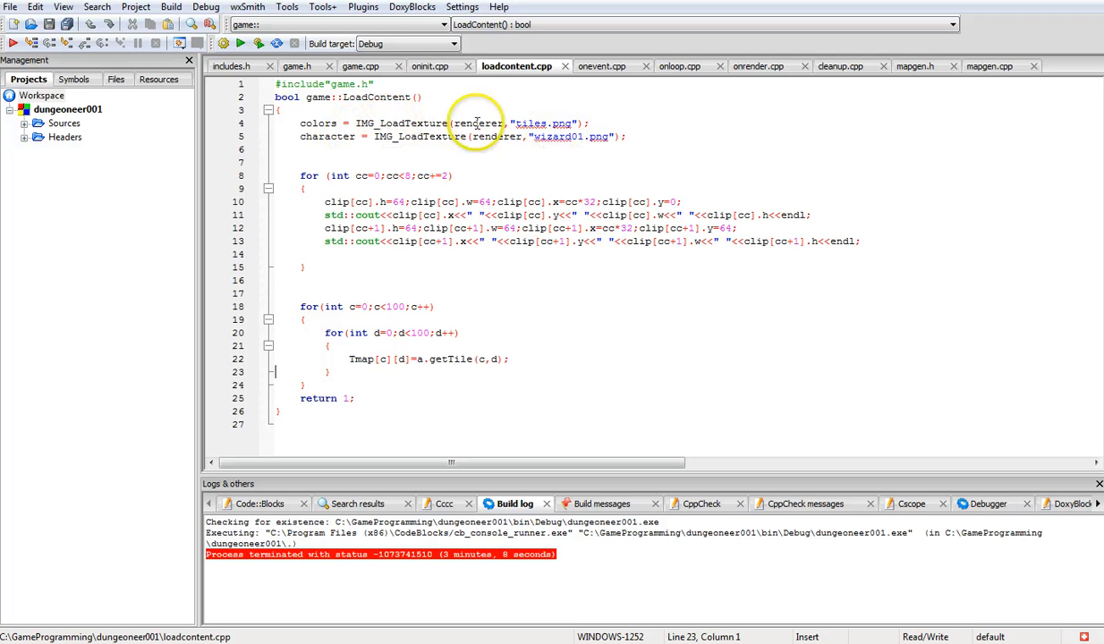
mouse_move(347, 140)
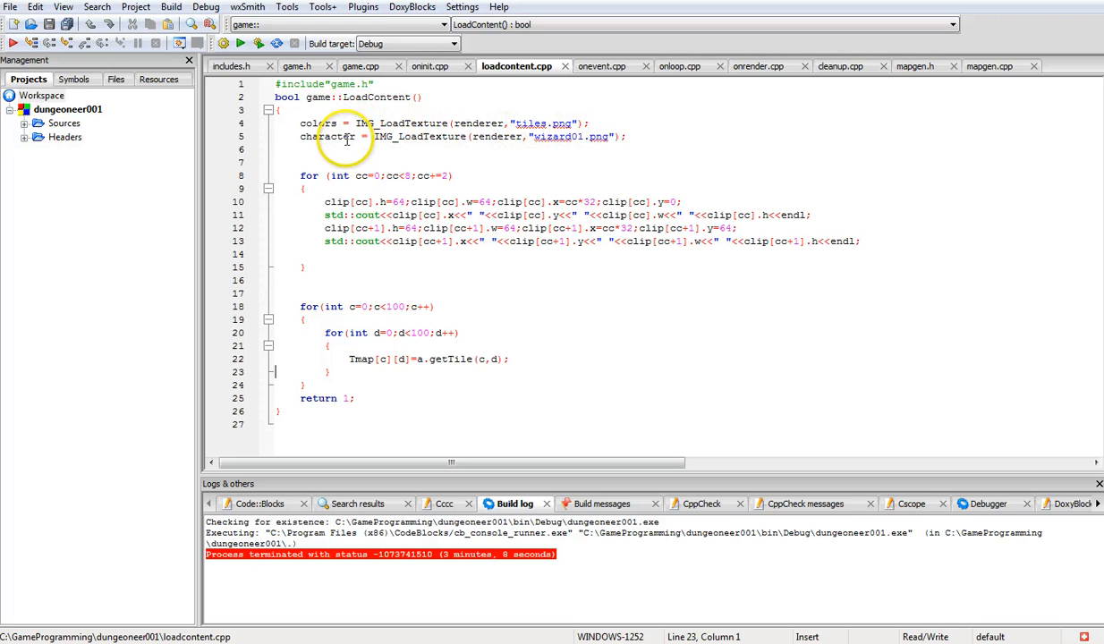
mouse_move(588, 143)
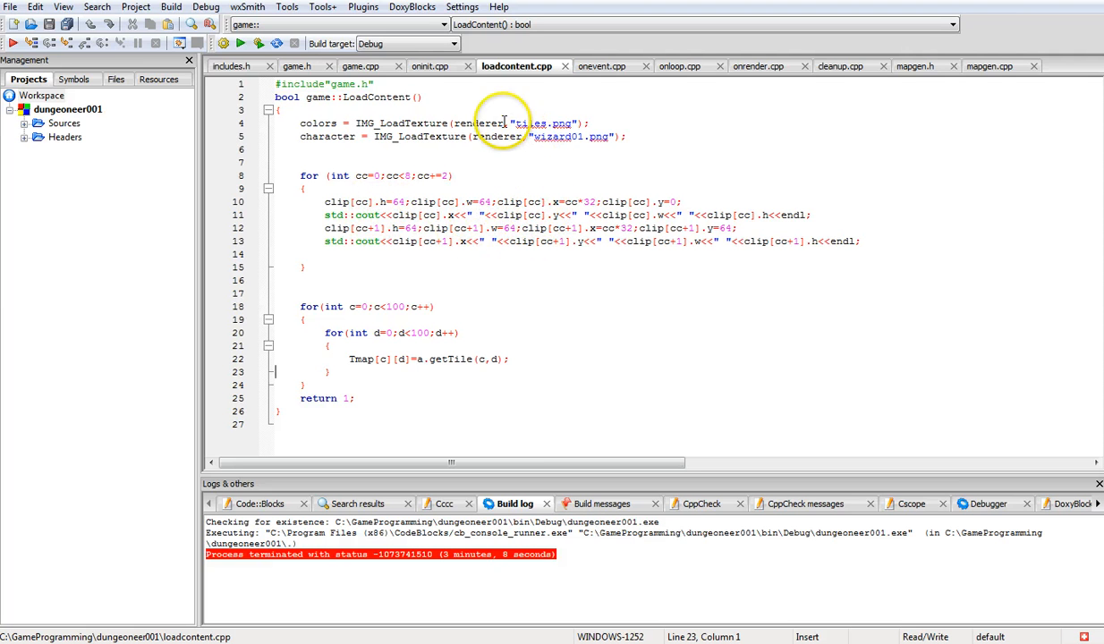
mouse_move(562, 215)
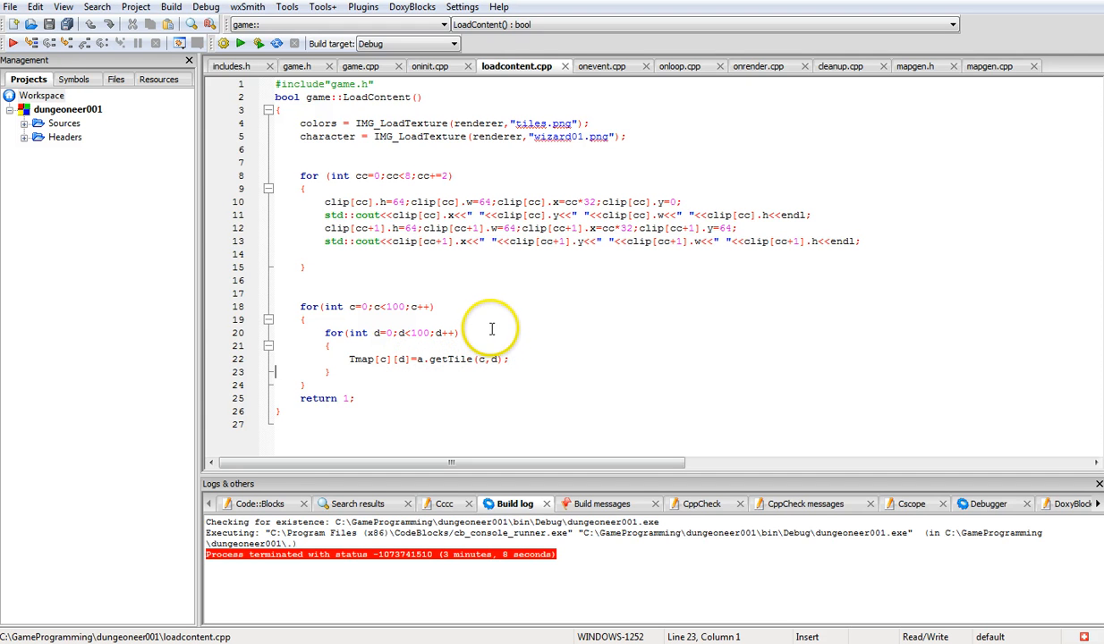
mouse_move(570, 323)
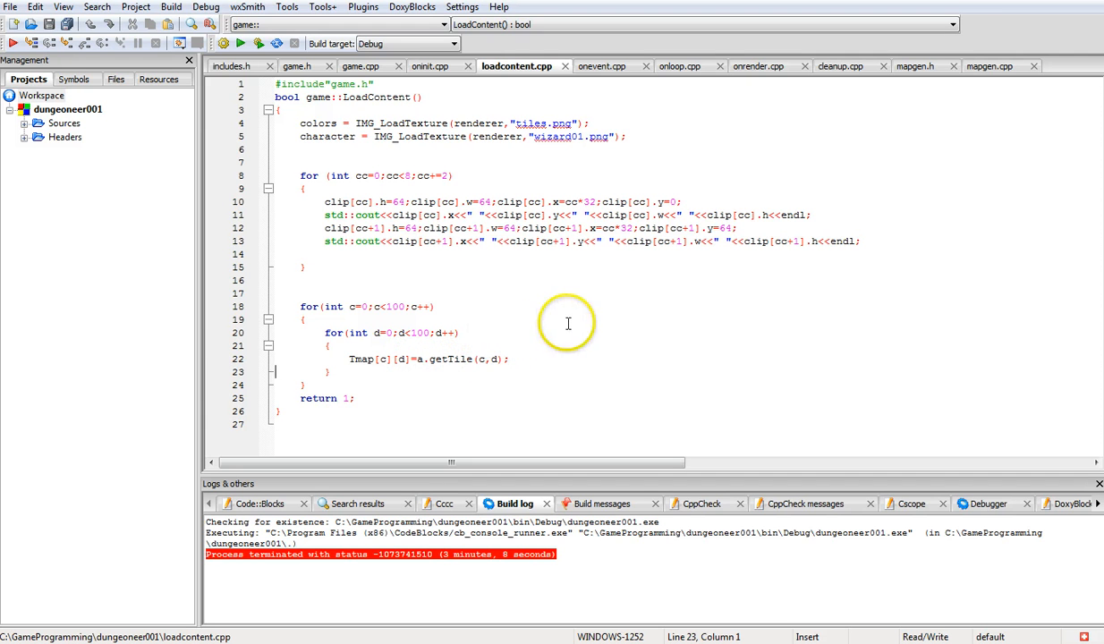
mouse_move(440, 358)
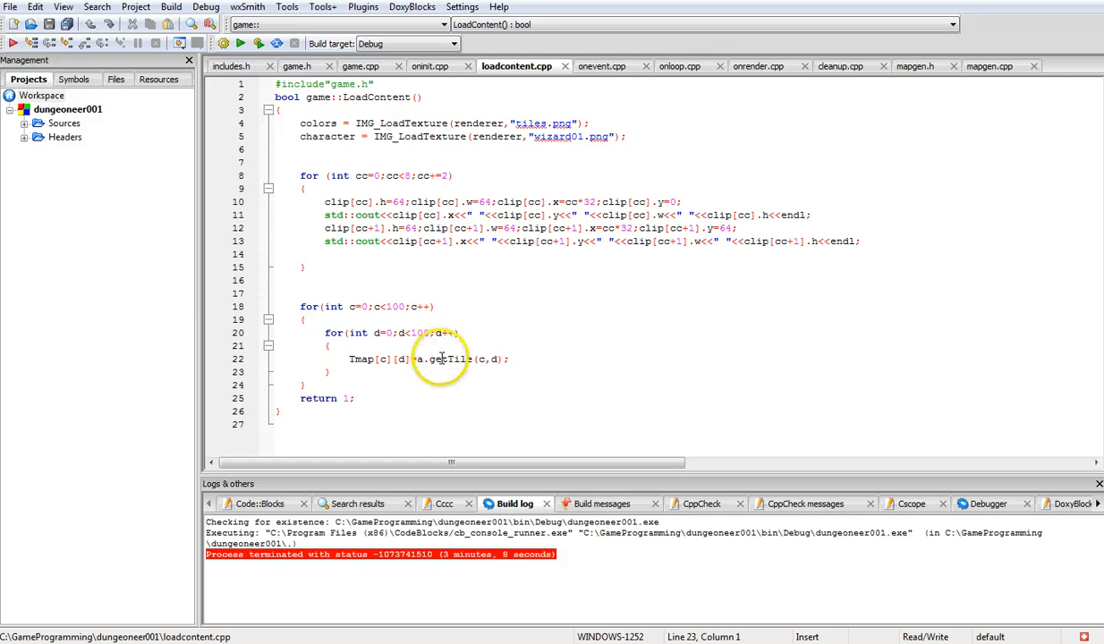
mouse_move(490, 358)
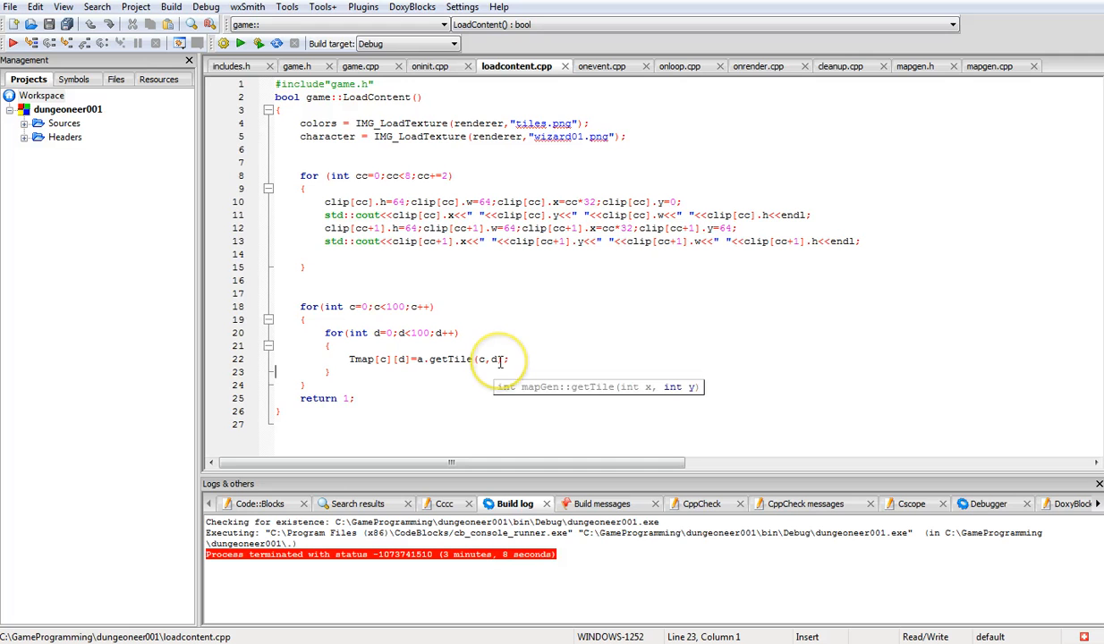
mouse_move(464, 358)
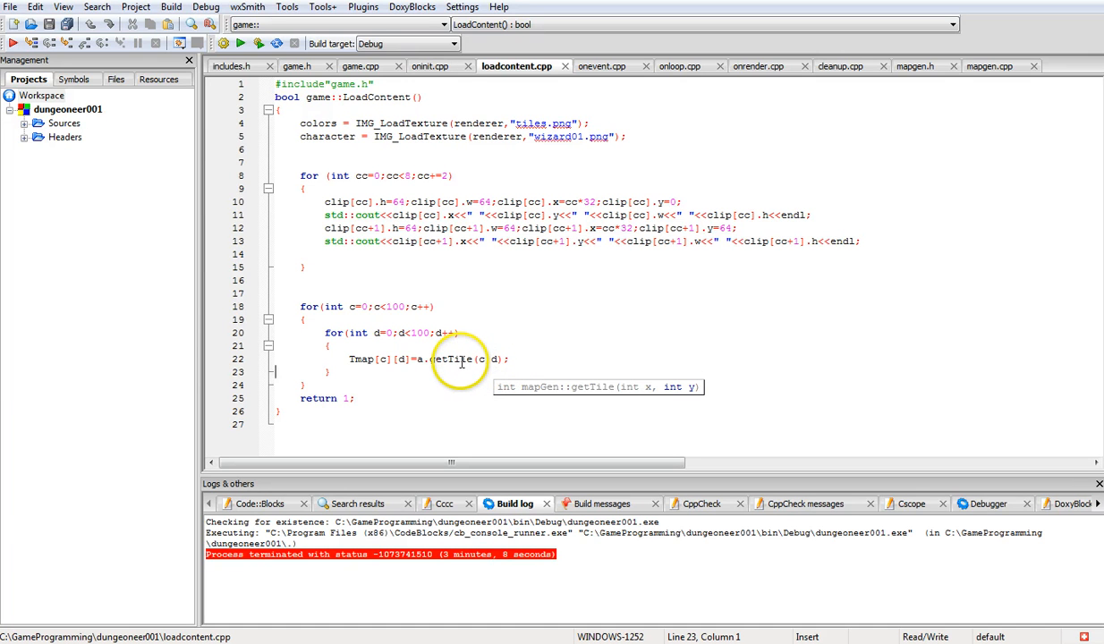
left_click(136, 7)
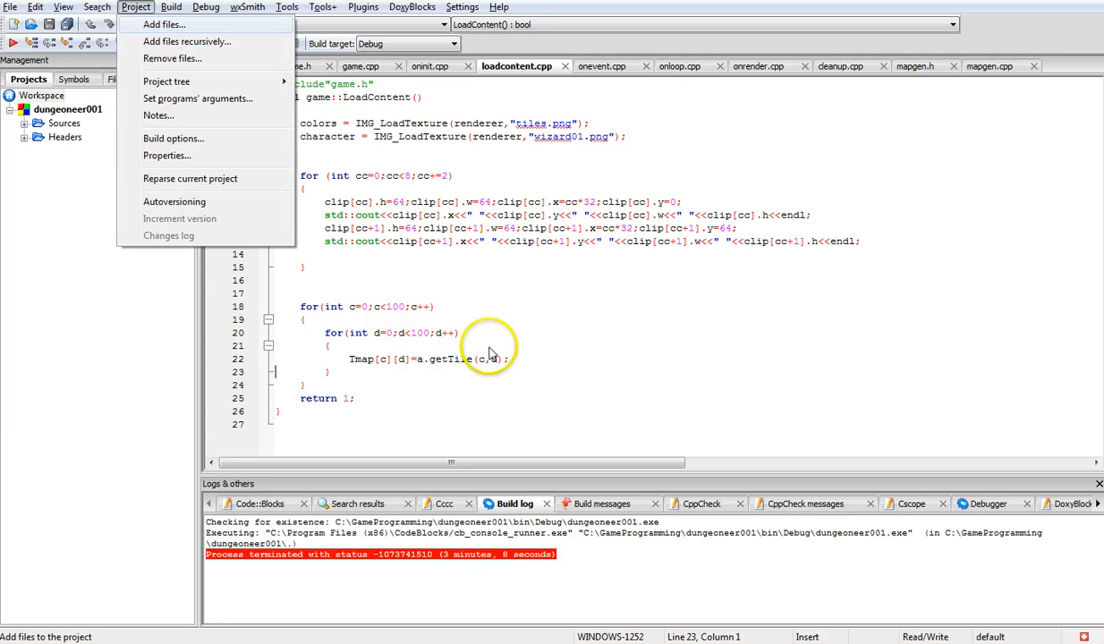
mouse_move(421, 358)
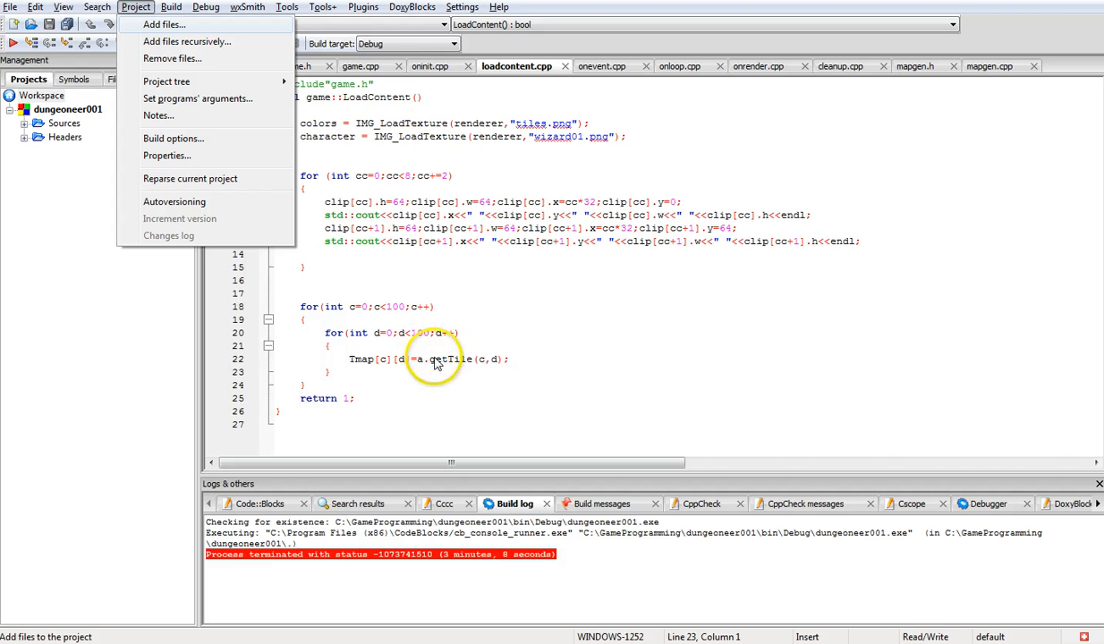
mouse_move(483, 369)
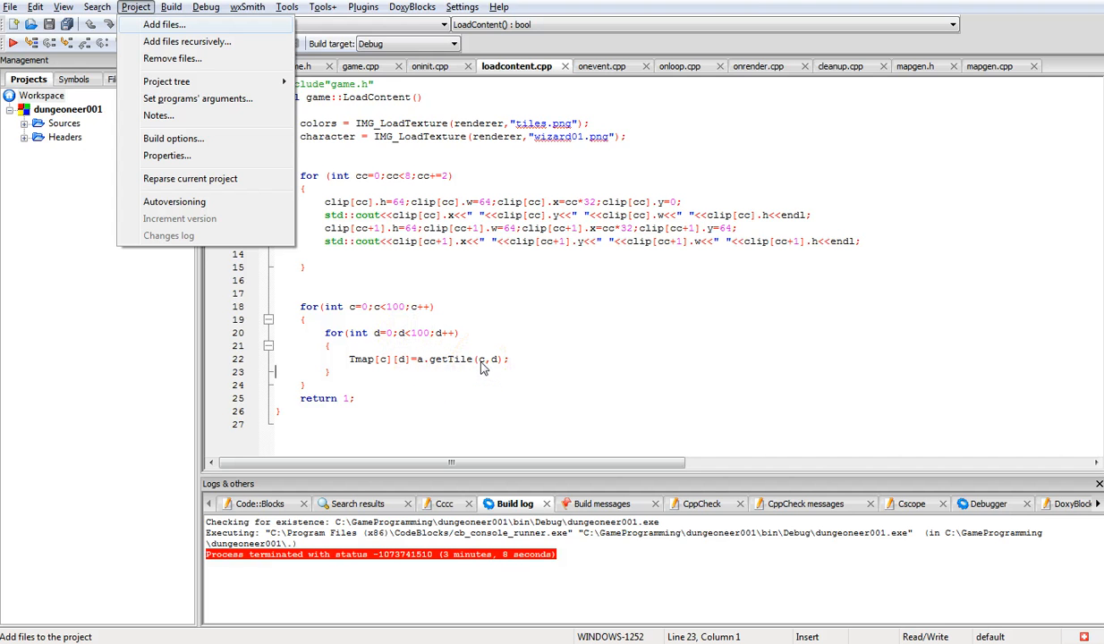
Glance at mapgen.h, then show game.h with members Tmap, Smap, the mapGen object and character texture.
left_click(917, 64)
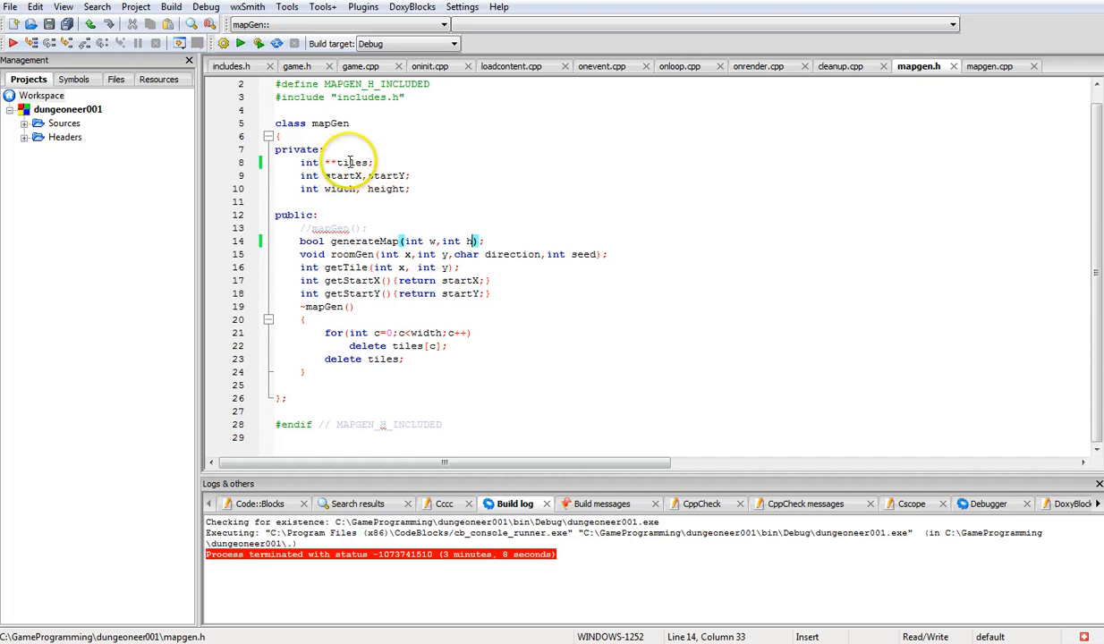
mouse_move(839, 64)
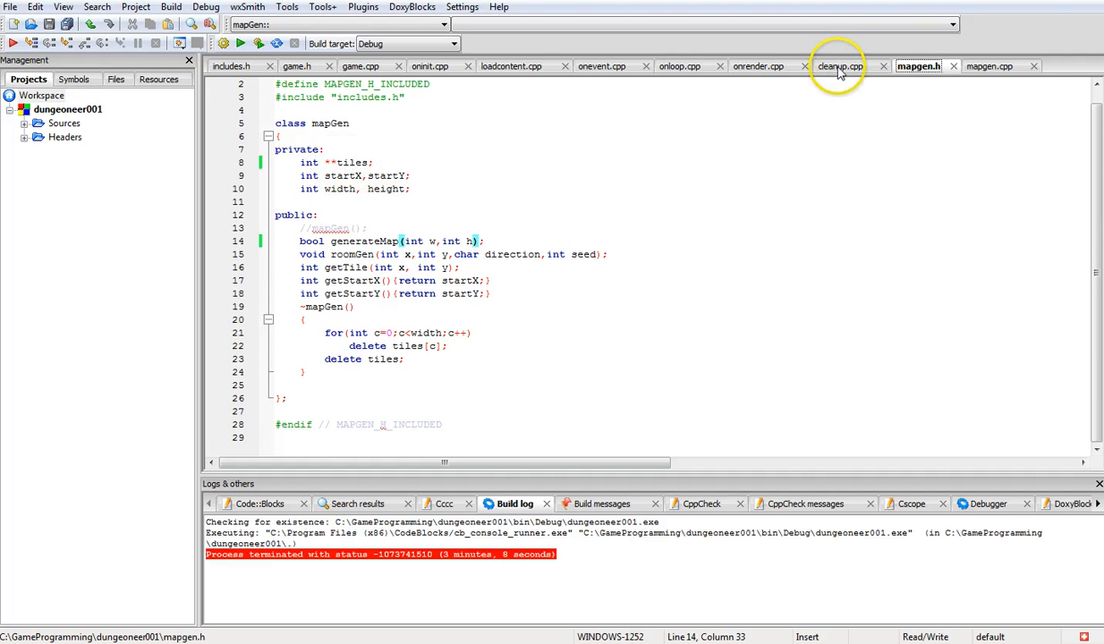
mouse_move(512, 64)
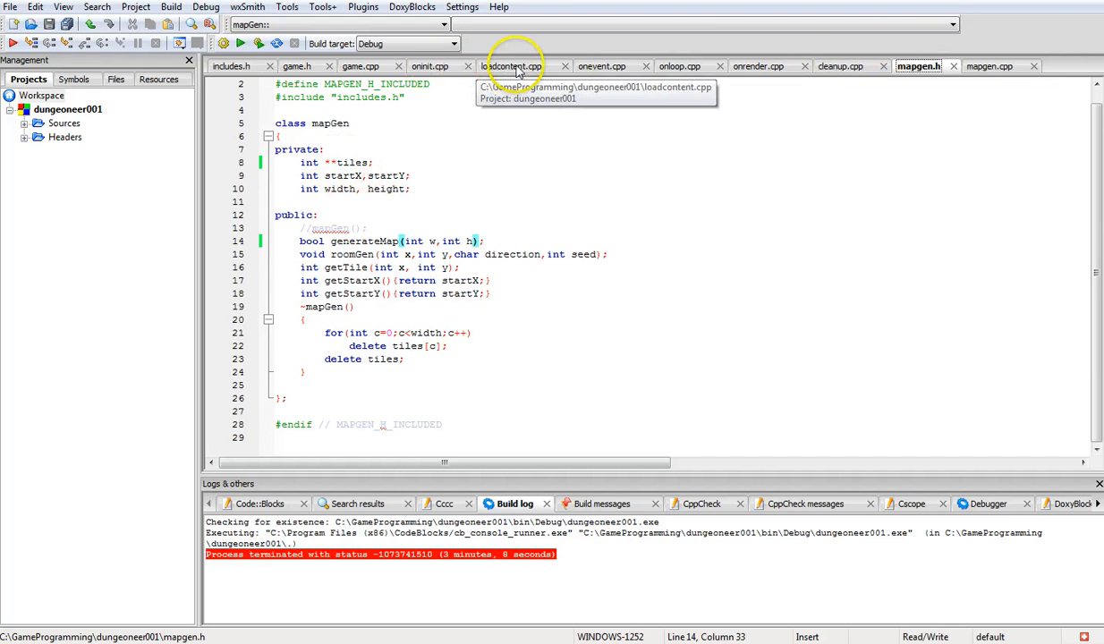
left_click(512, 65)
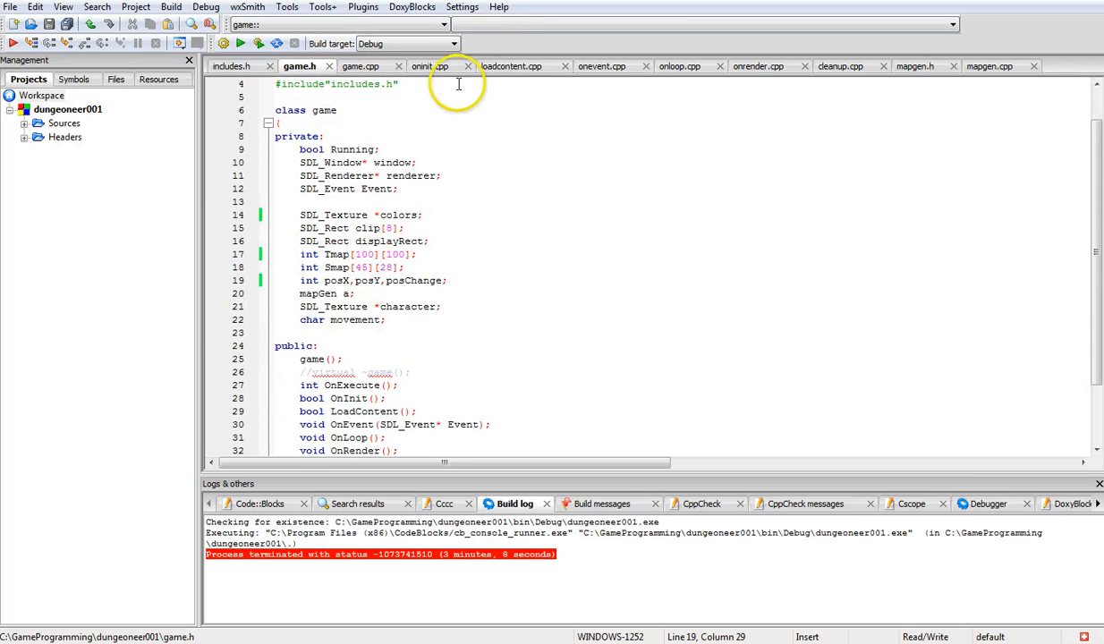
Show onevent.cpp where OnEvent handles quit and arrow-key movement setting posChange.
left_click(516, 64)
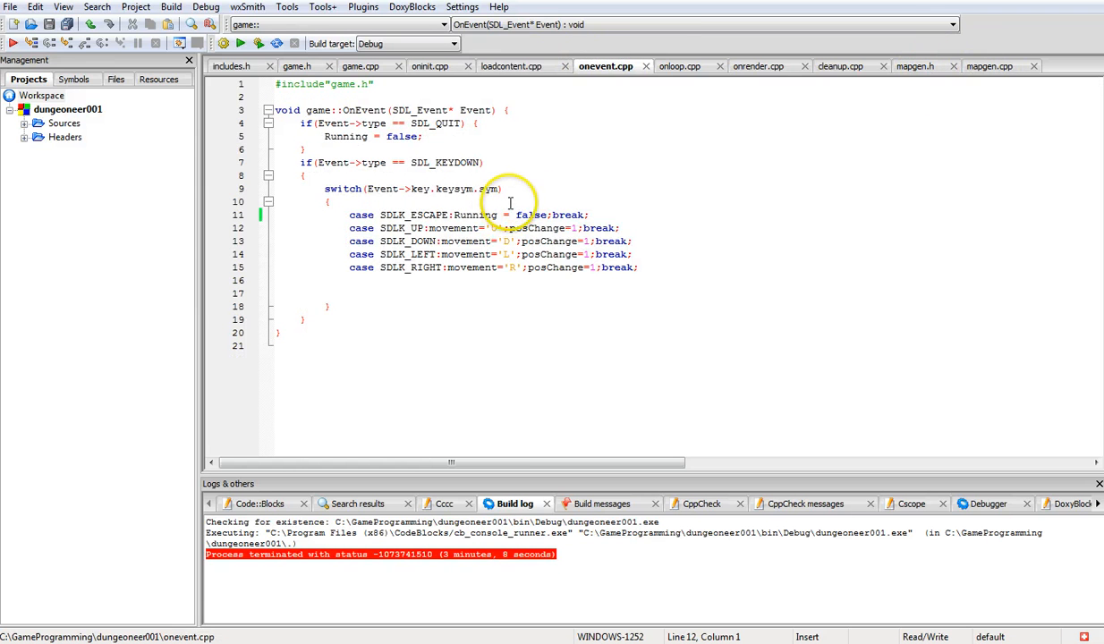
mouse_move(551, 177)
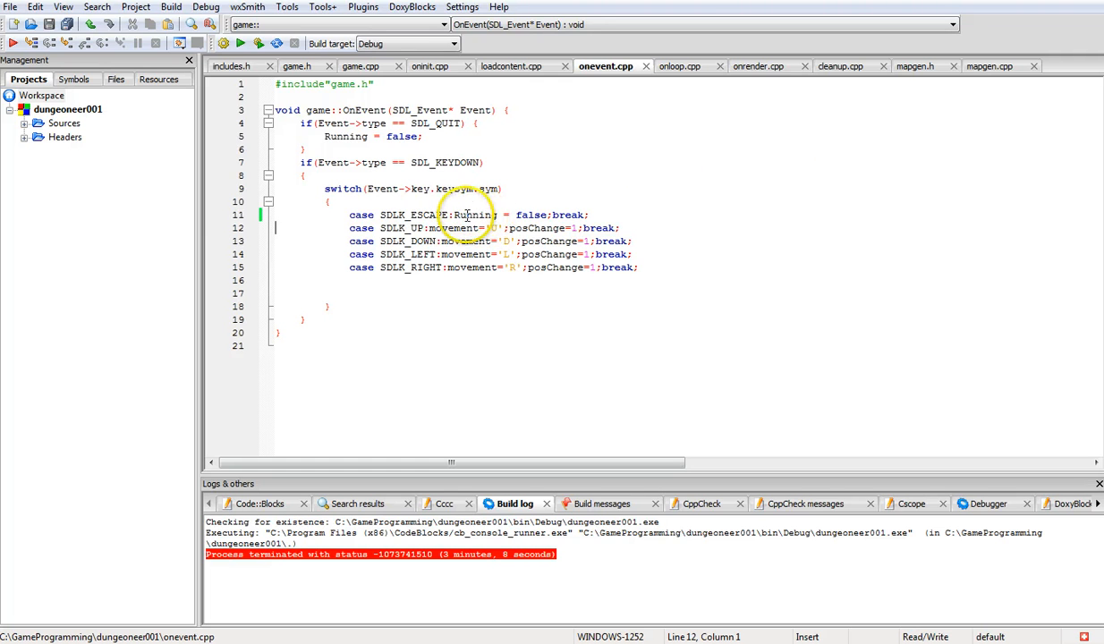
mouse_move(415, 190)
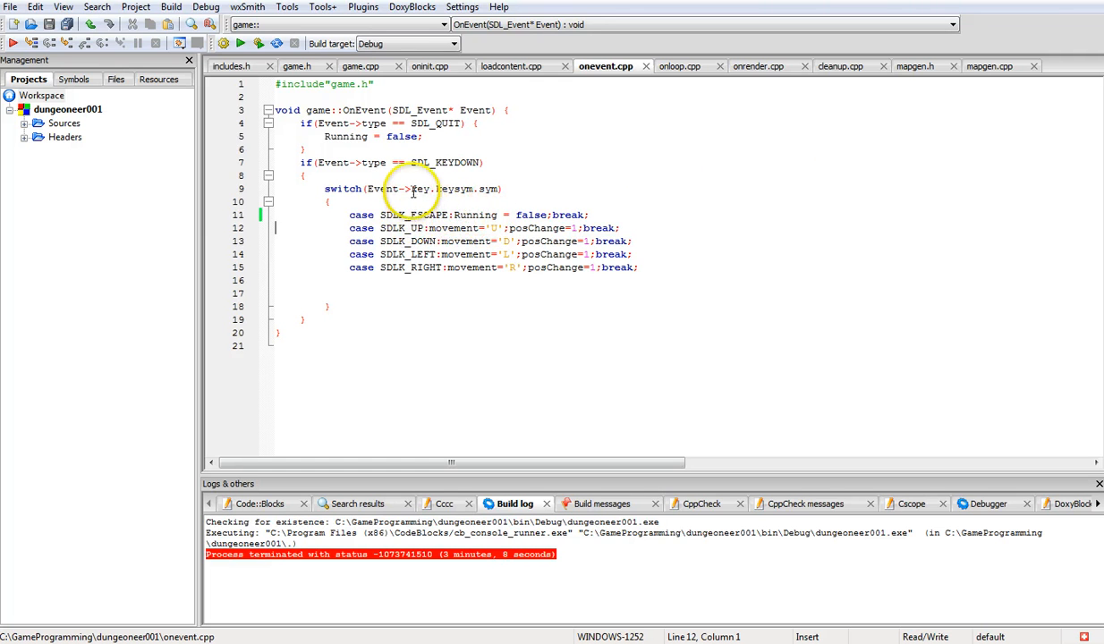
mouse_move(403, 201)
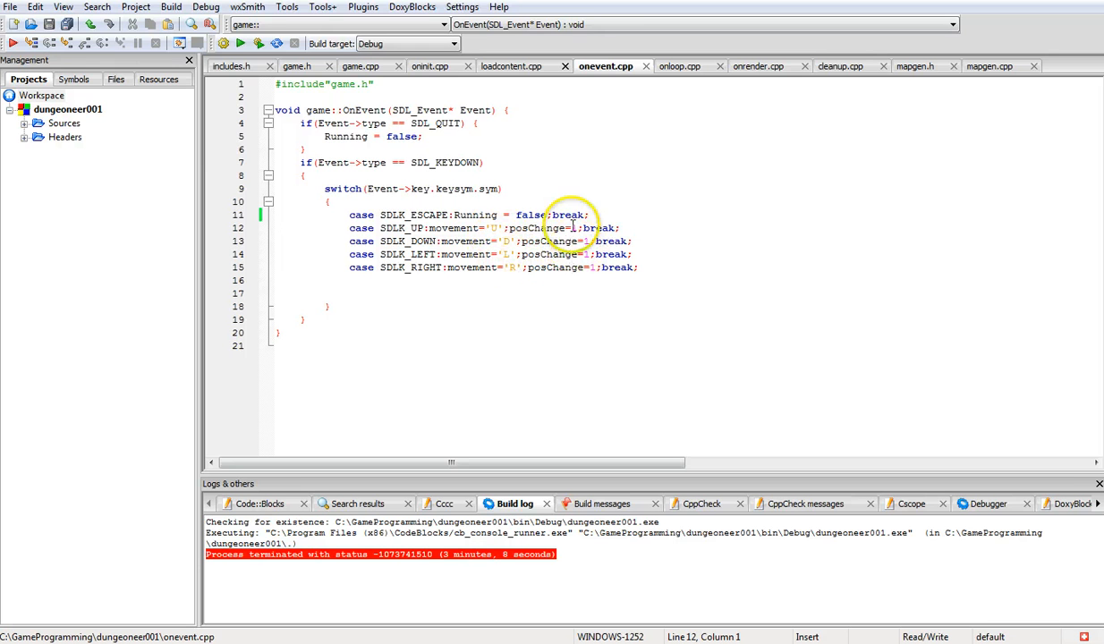
mouse_move(565, 276)
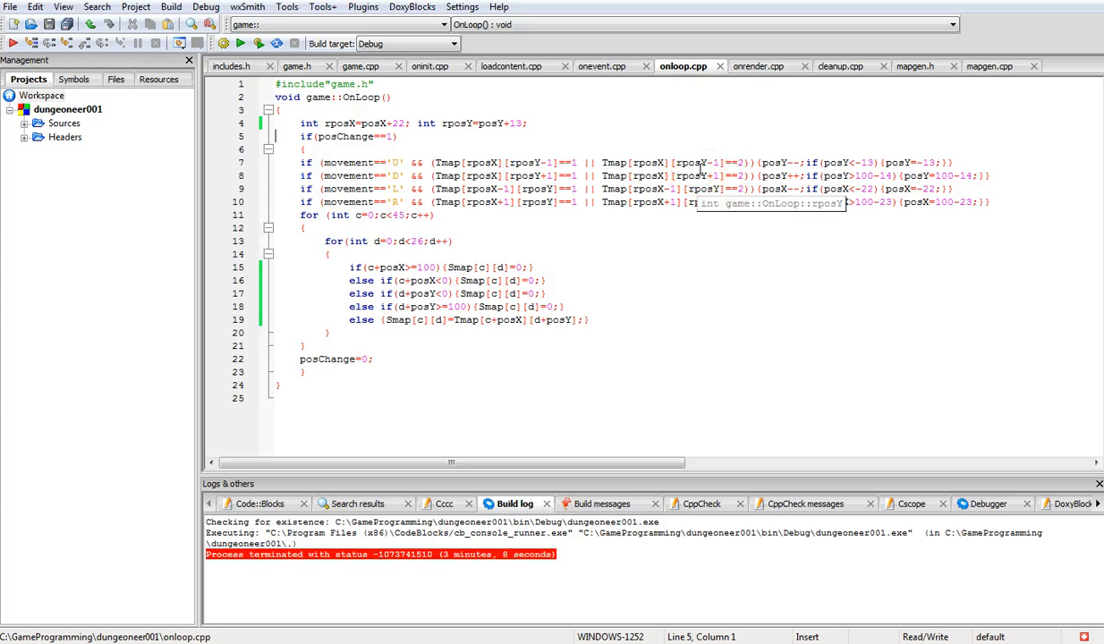
mouse_move(845, 176)
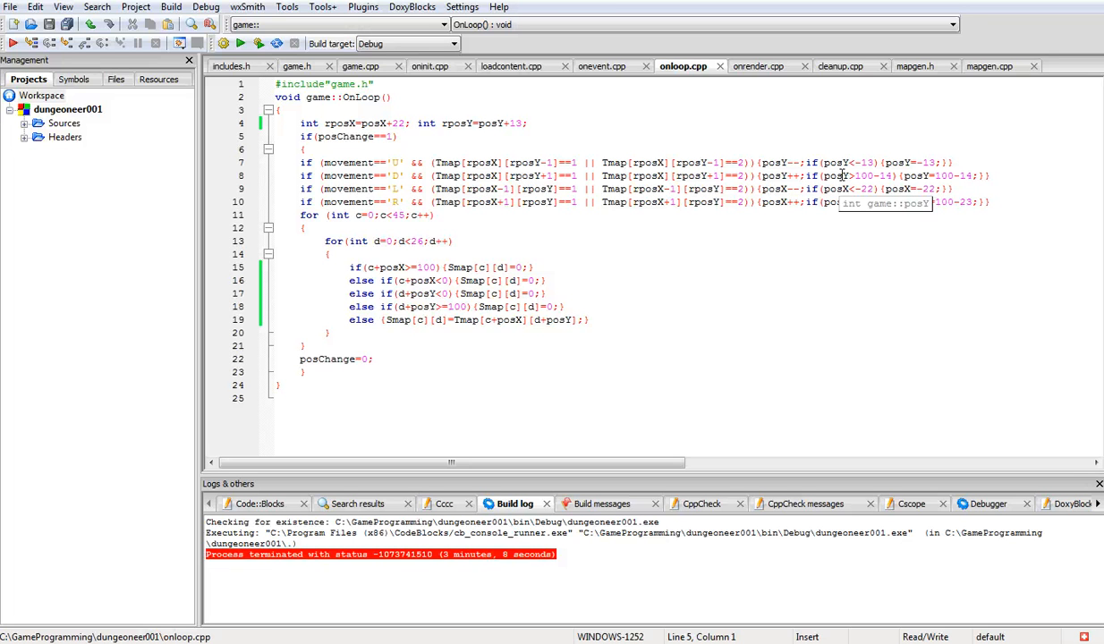
mouse_move(822, 170)
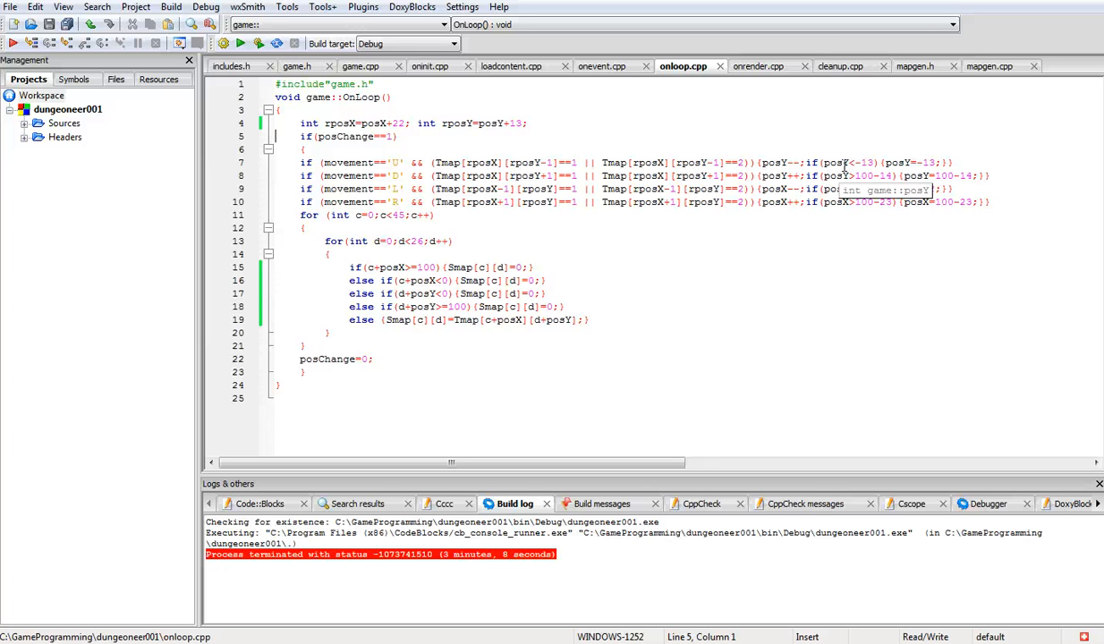
Review OnLoop's update logic, then show onrender.cpp drawing the map tiles and character.
left_click(276, 136)
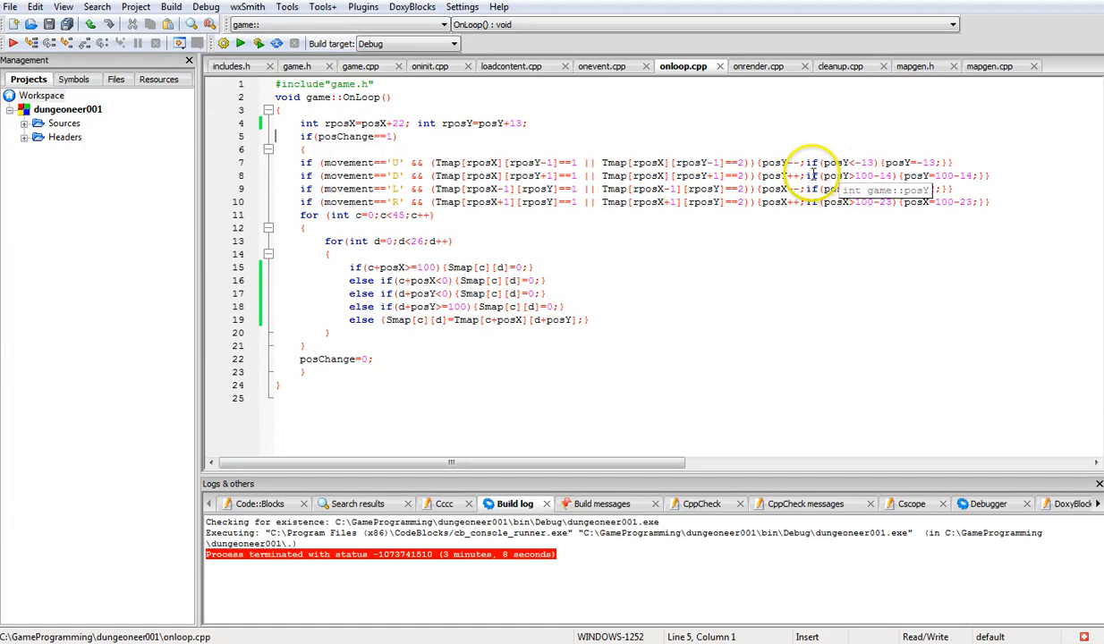
mouse_move(898, 189)
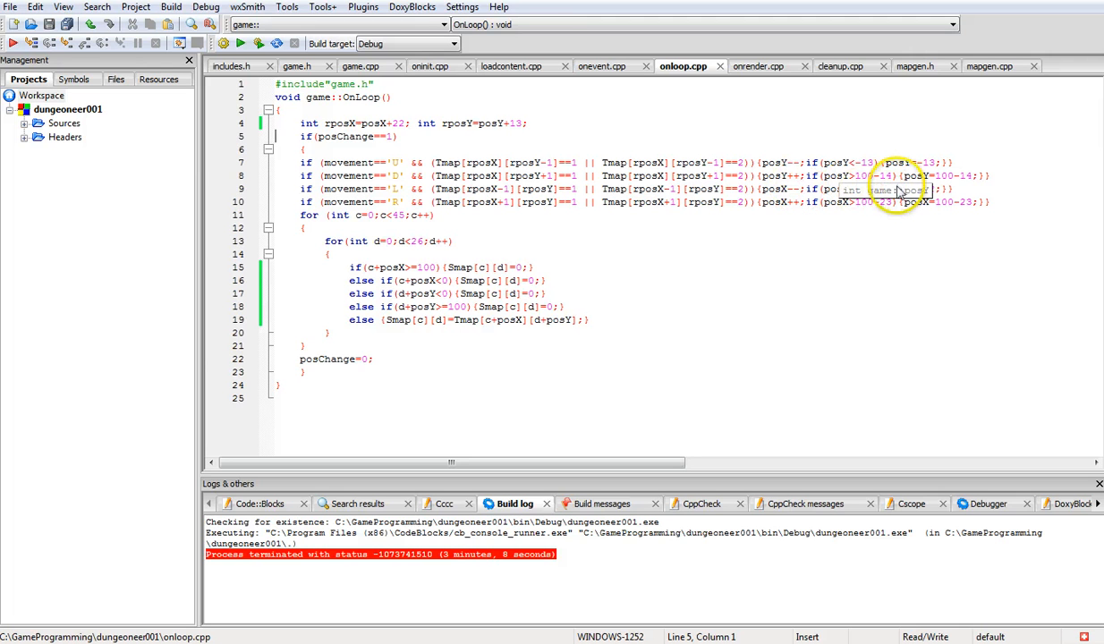
mouse_move(873, 190)
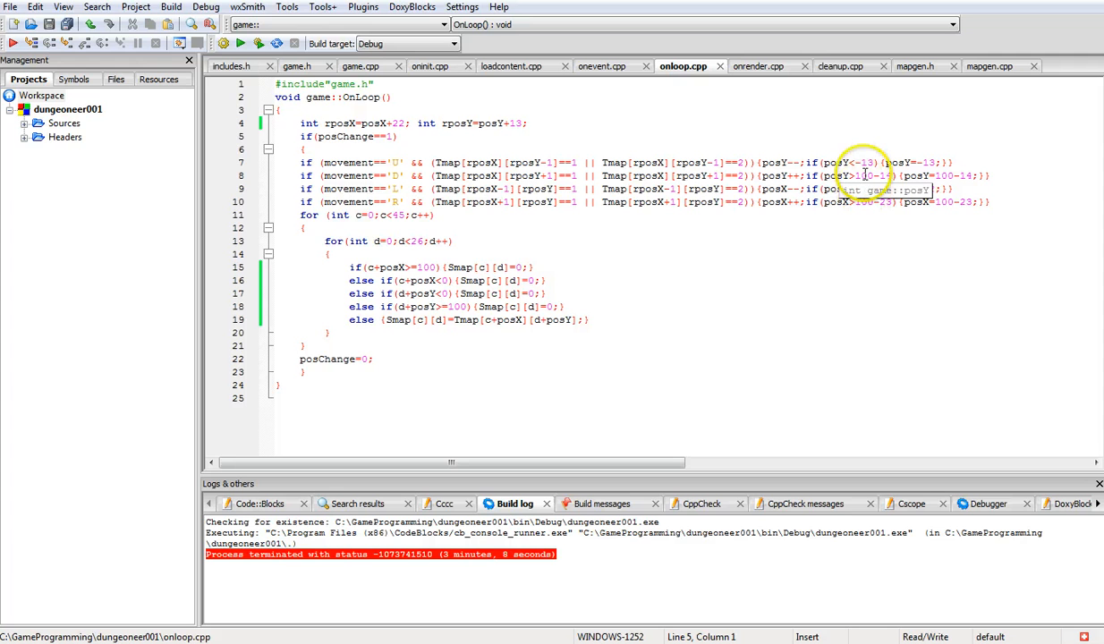
mouse_move(711, 138)
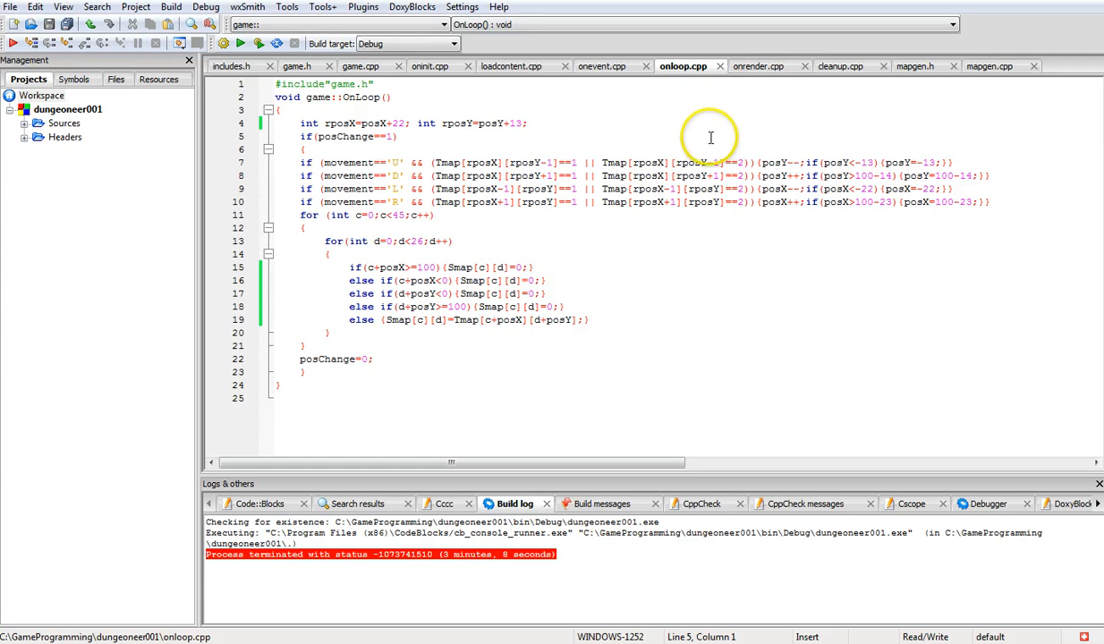
mouse_move(834, 188)
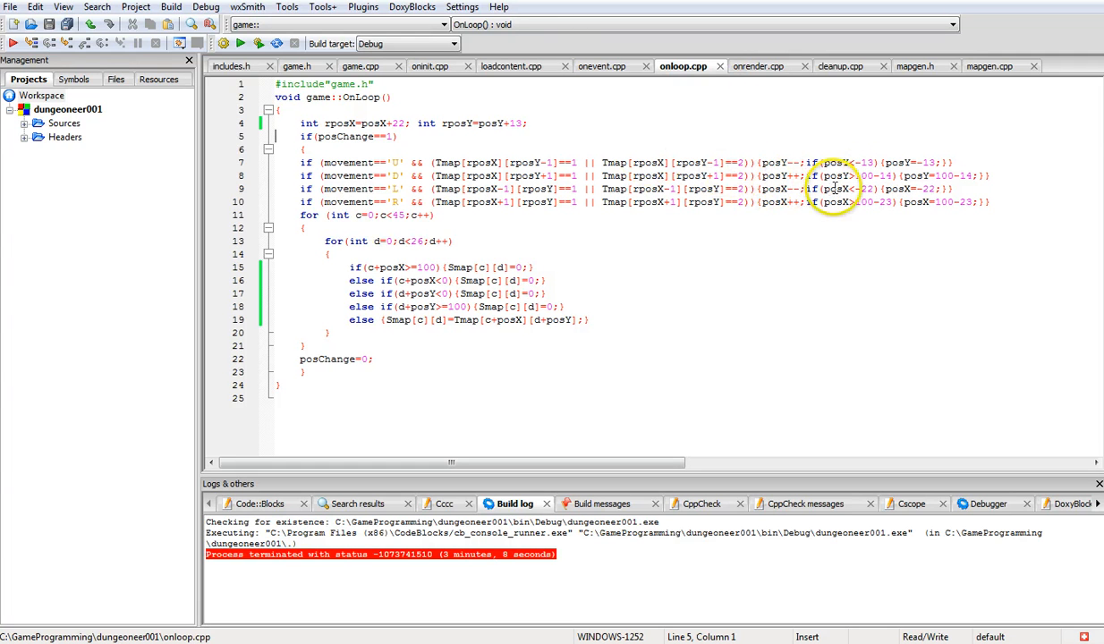
mouse_move(859, 199)
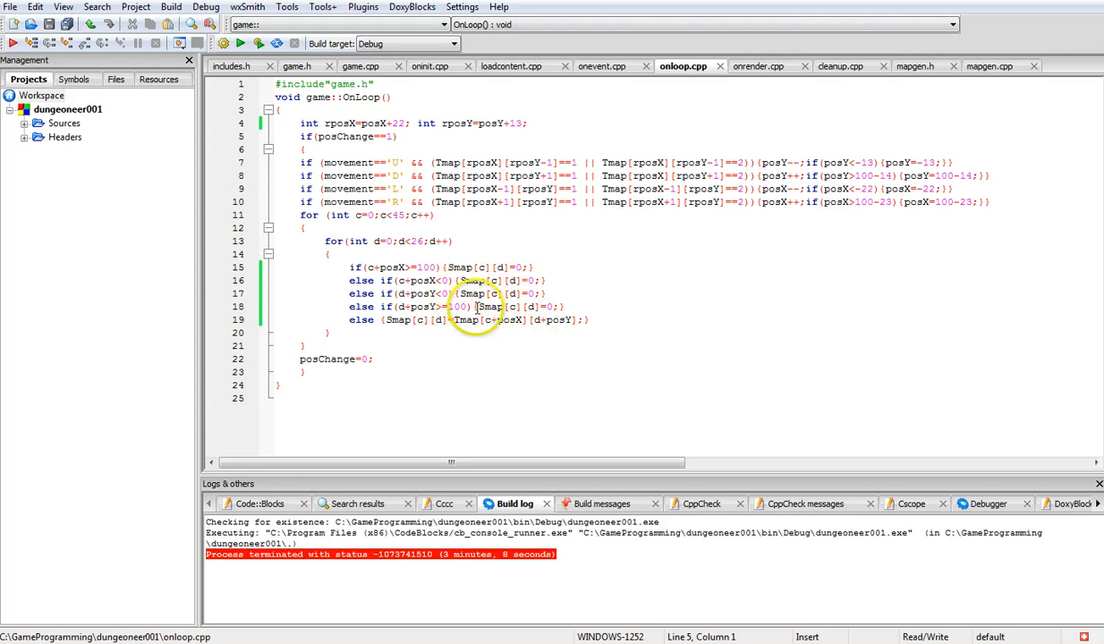
mouse_move(594, 331)
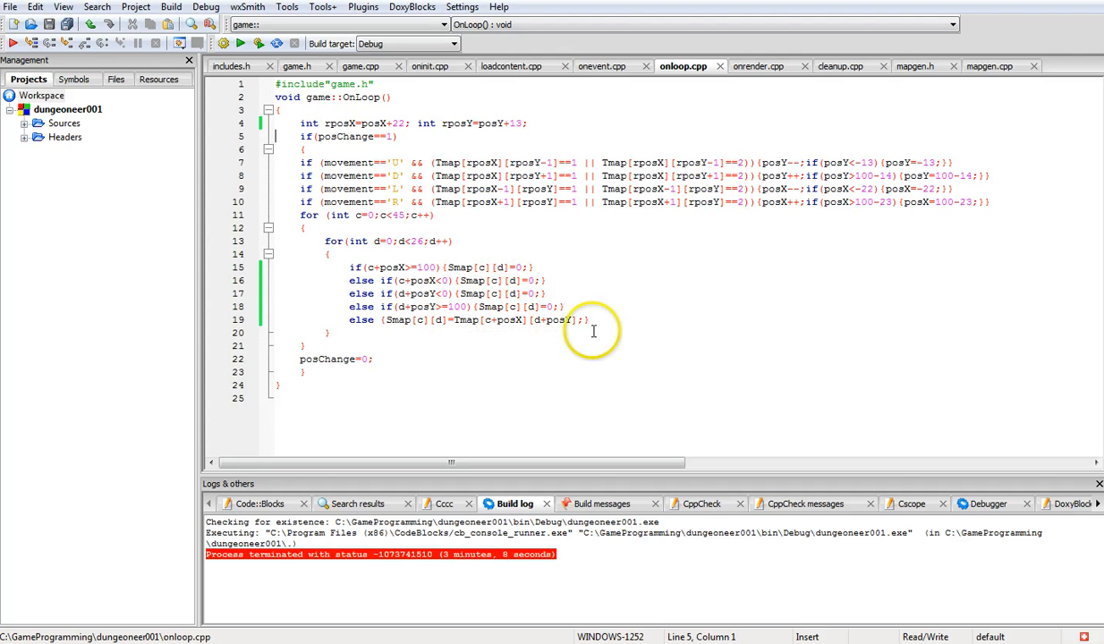
mouse_move(771, 72)
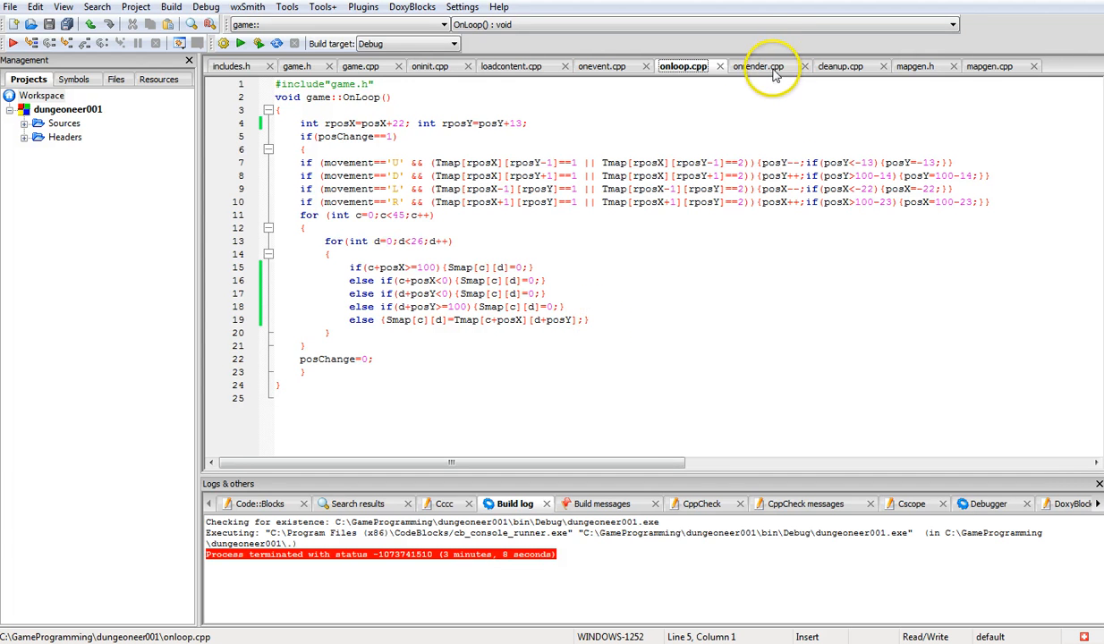
left_click(762, 65)
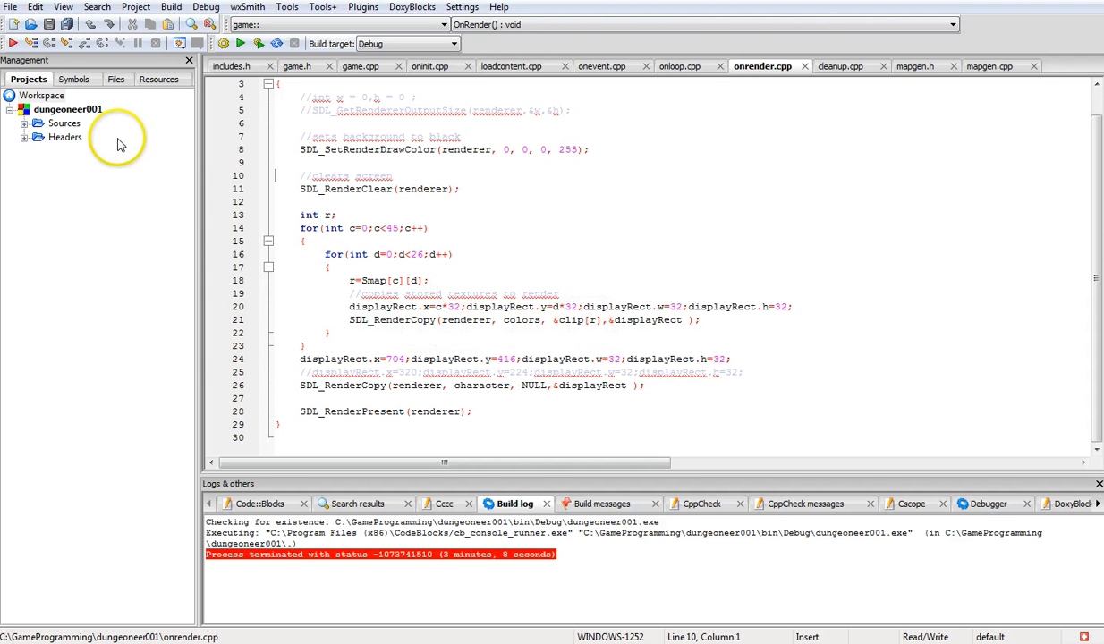
mouse_move(877, 15)
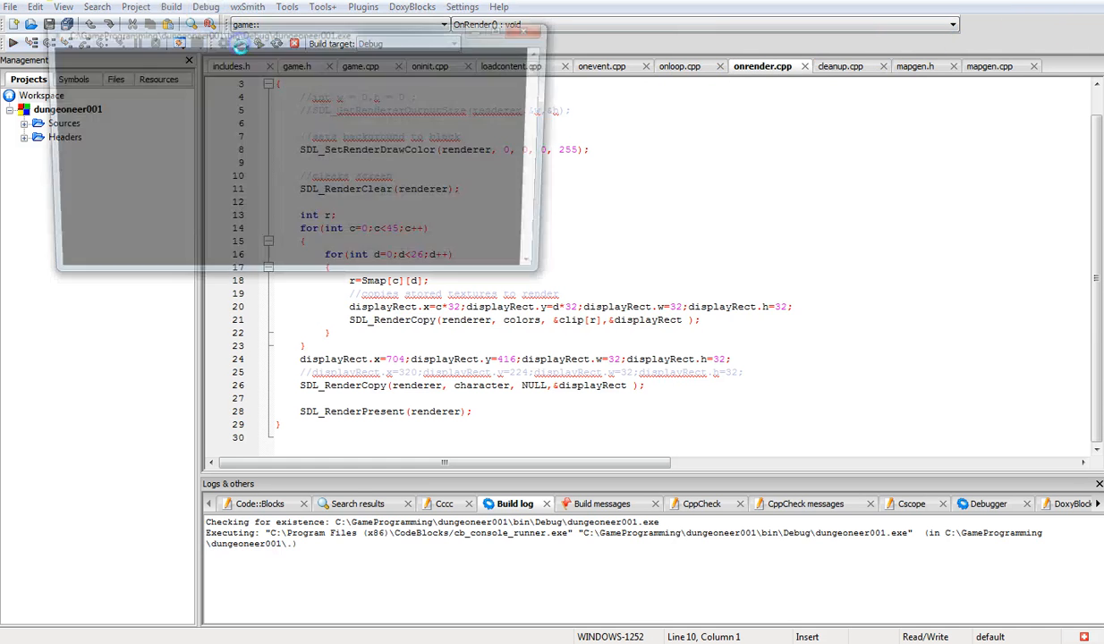
Build and launch the dungeon generator project to explore the generated map.
left_click(12, 43)
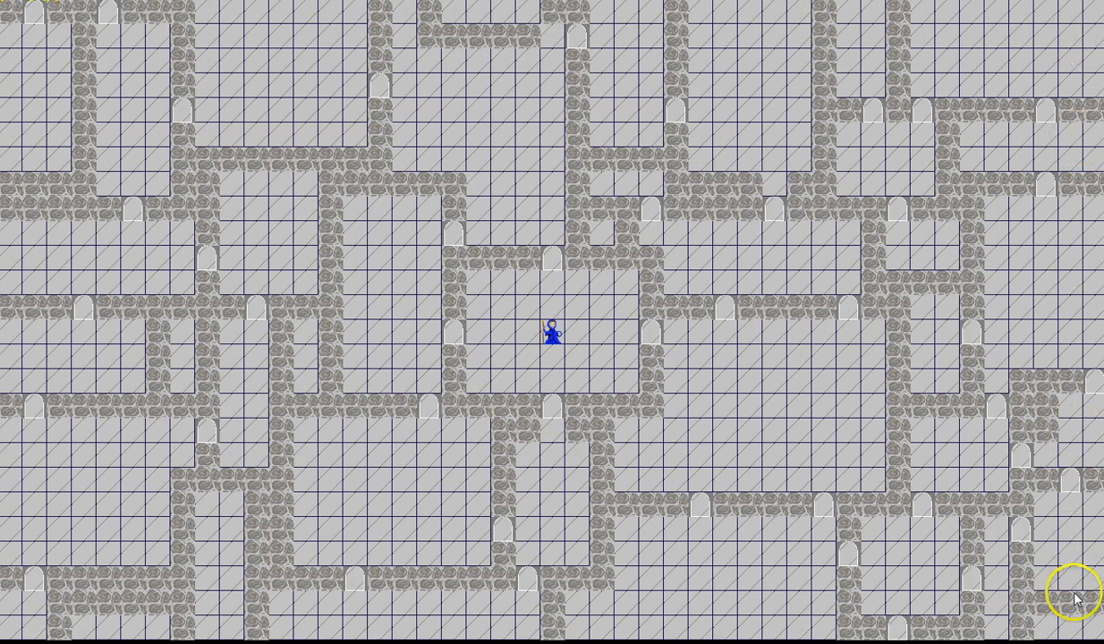
mouse_move(74, 594)
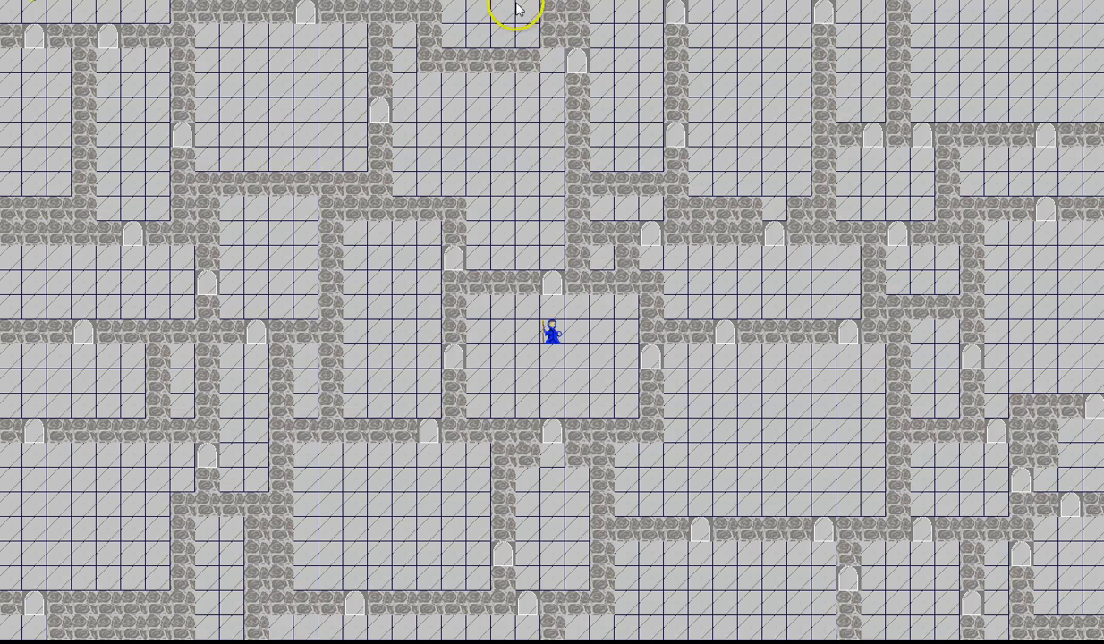
mouse_move(452, 11)
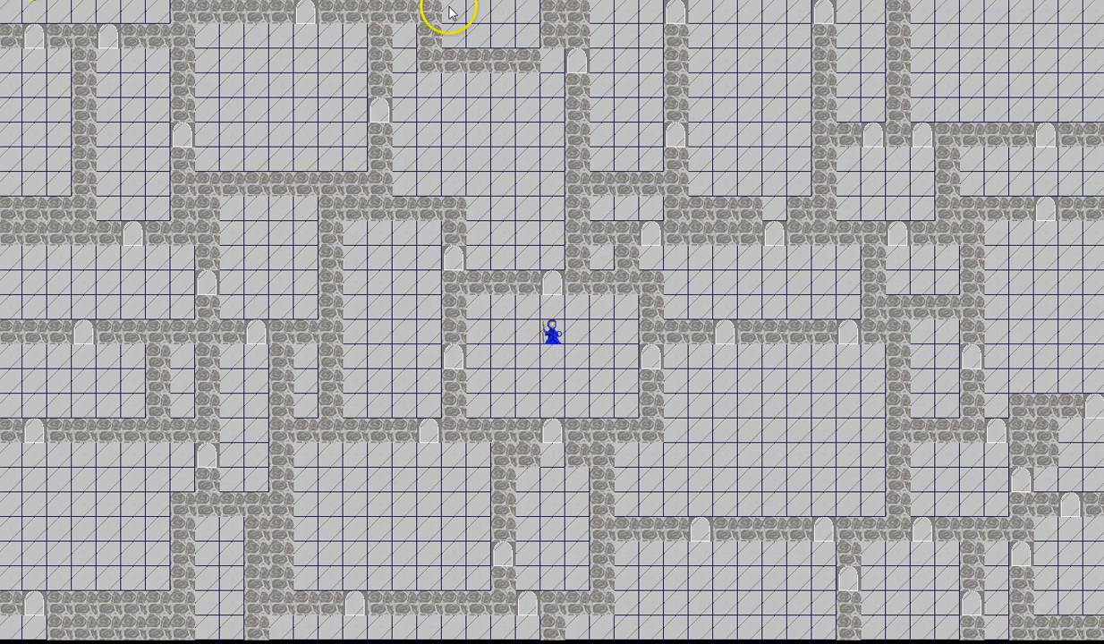
mouse_move(778, 16)
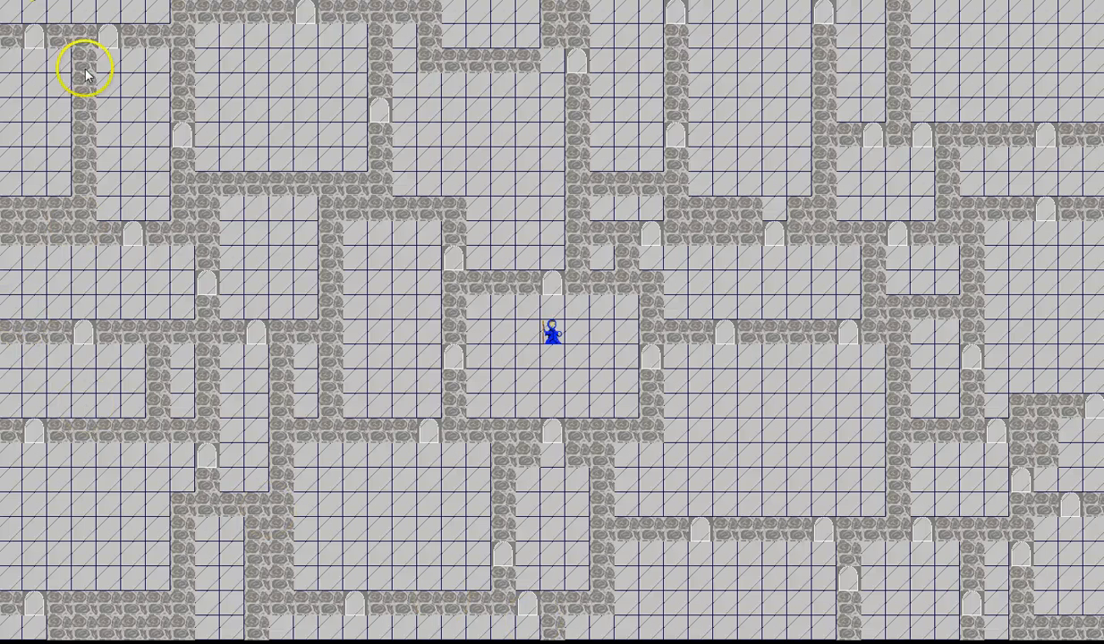
mouse_move(211, 523)
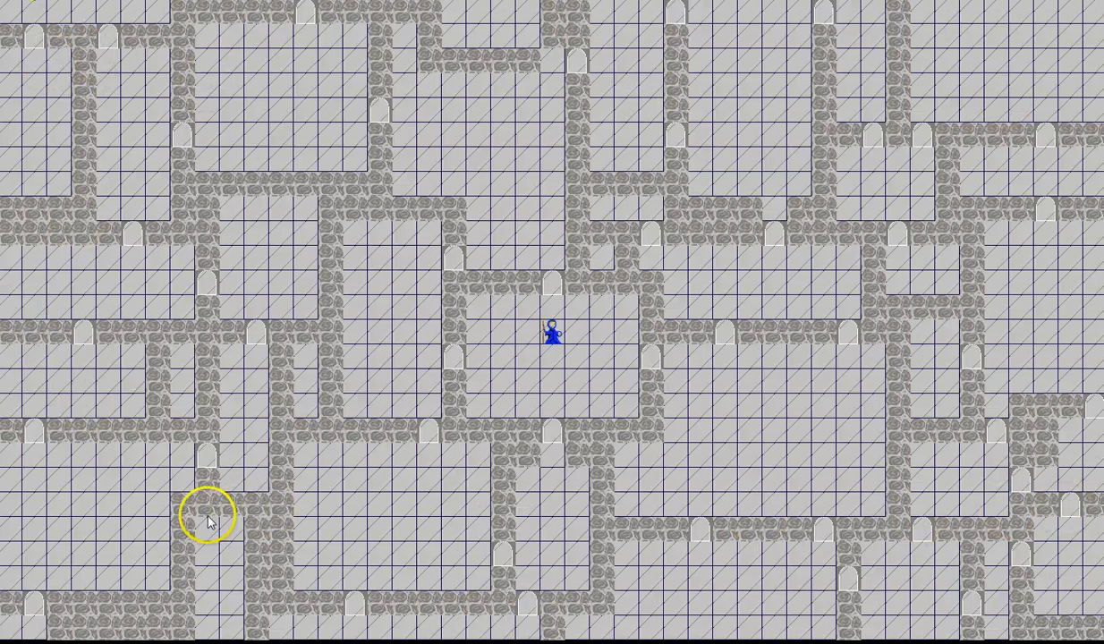
mouse_move(384, 351)
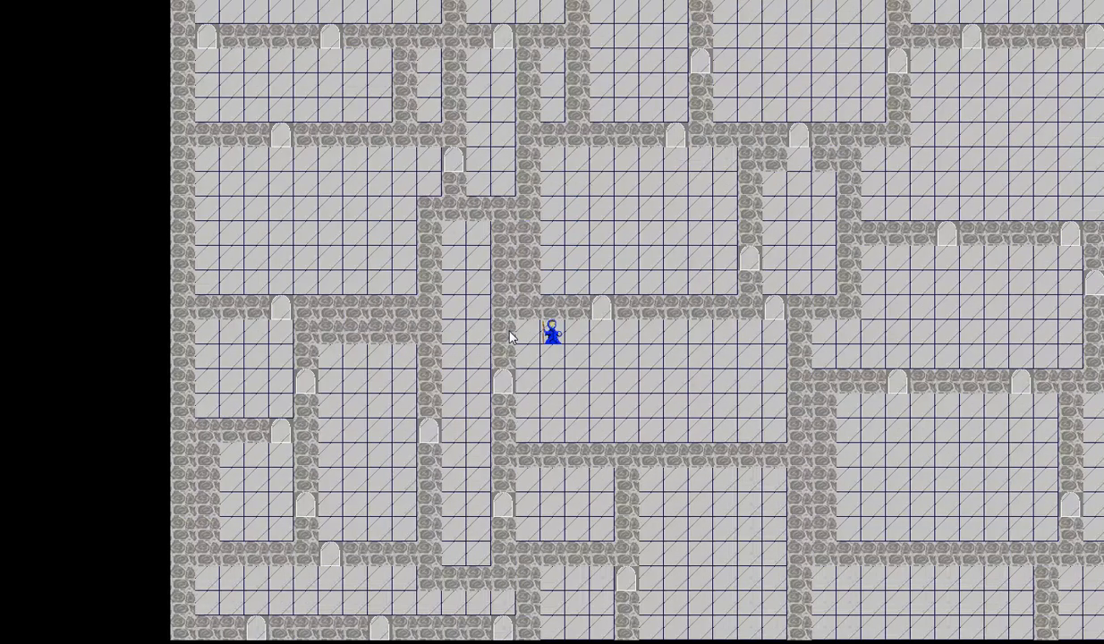
mouse_move(32, 310)
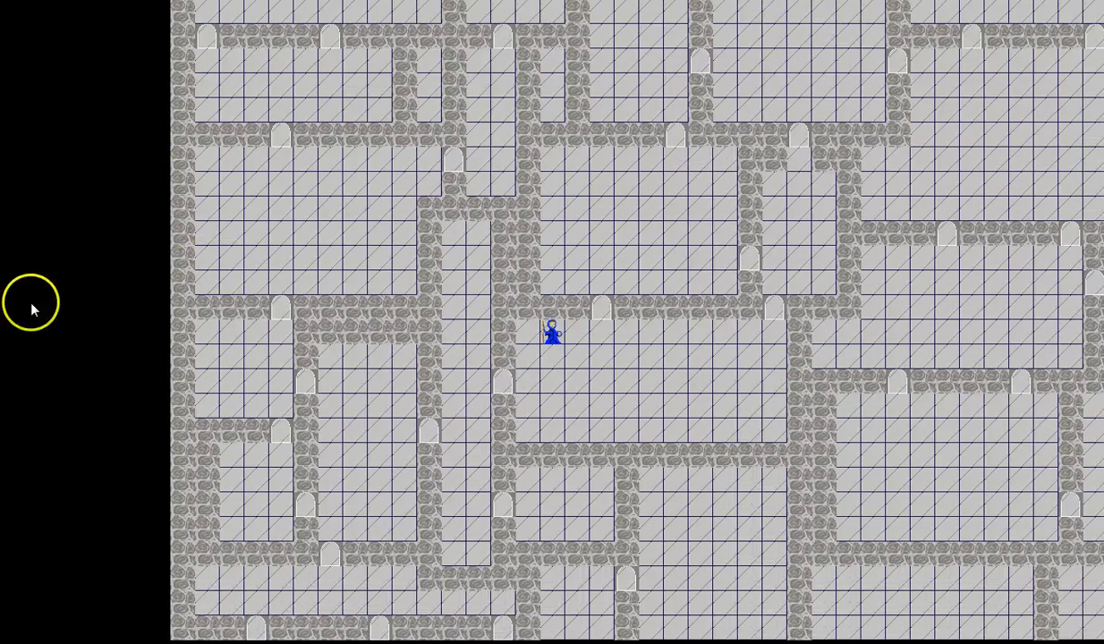
mouse_move(157, 351)
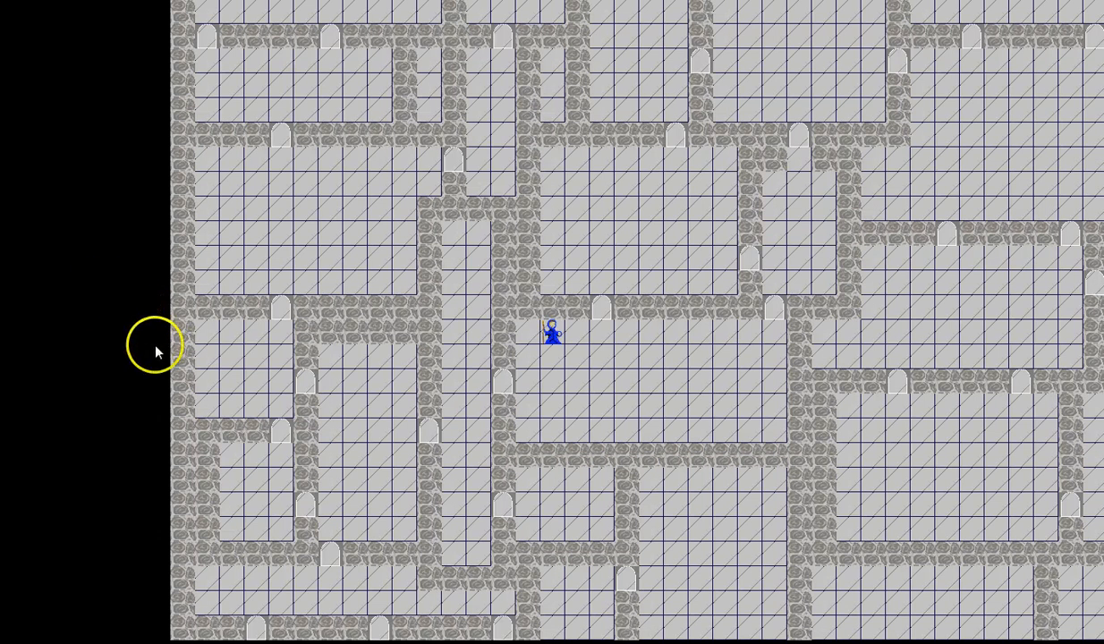
mouse_move(40, 358)
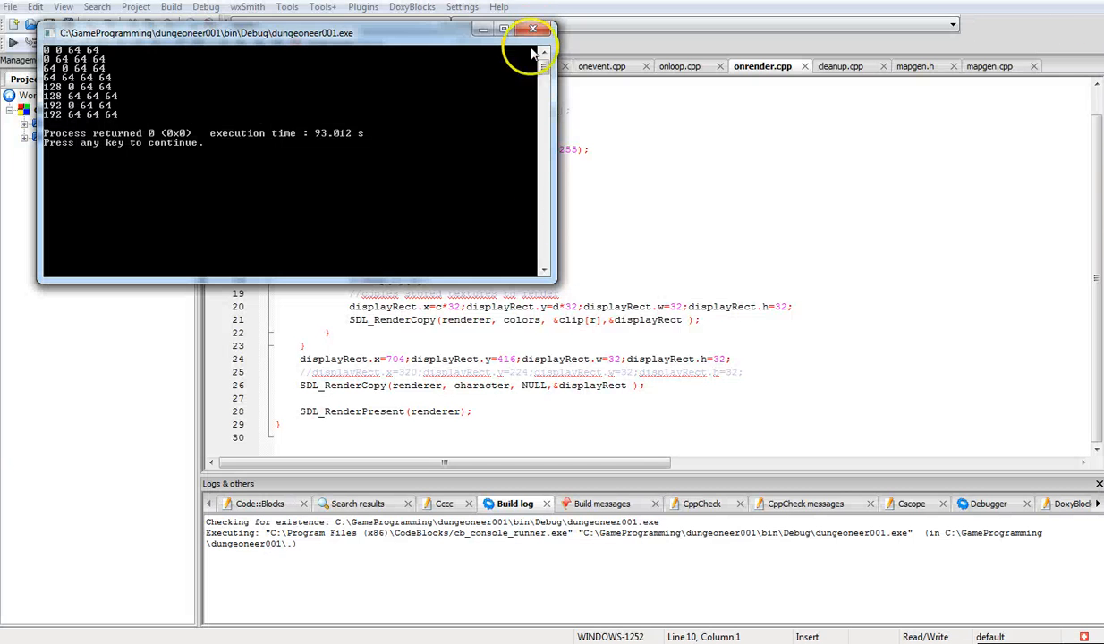
Dismiss the finished game's console and return to the onrender.cpp source.
left_click(533, 28)
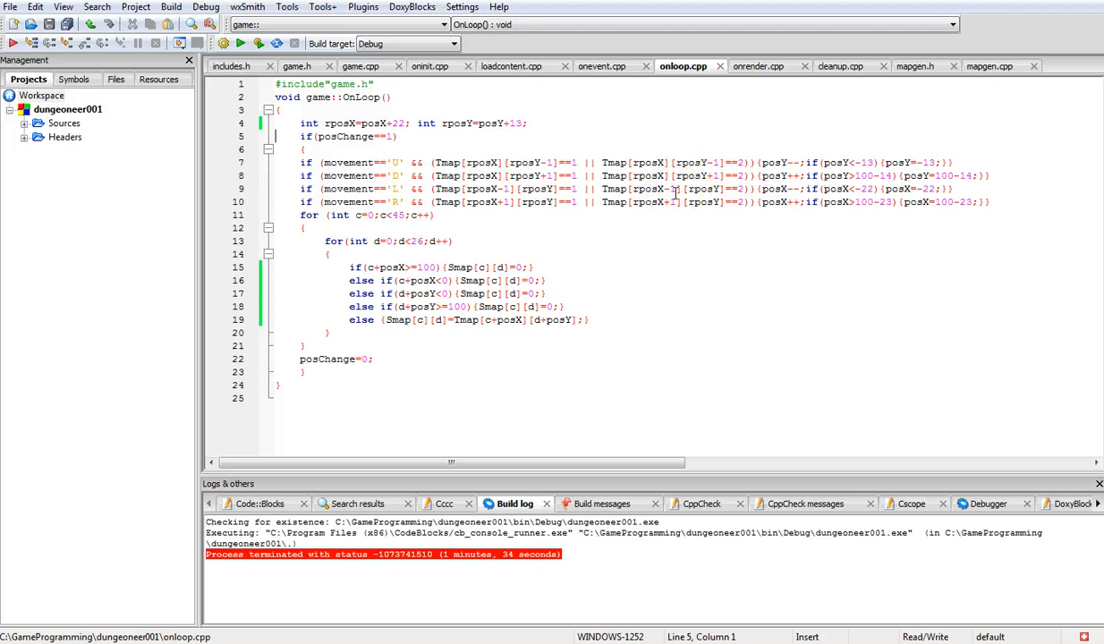
mouse_move(775, 66)
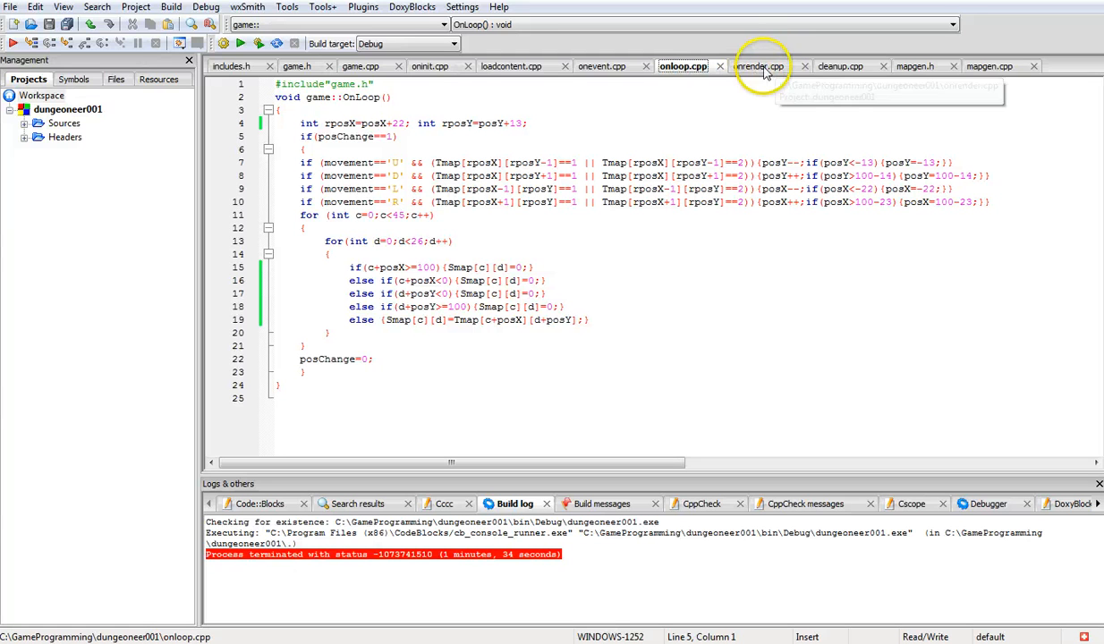
left_click(762, 64)
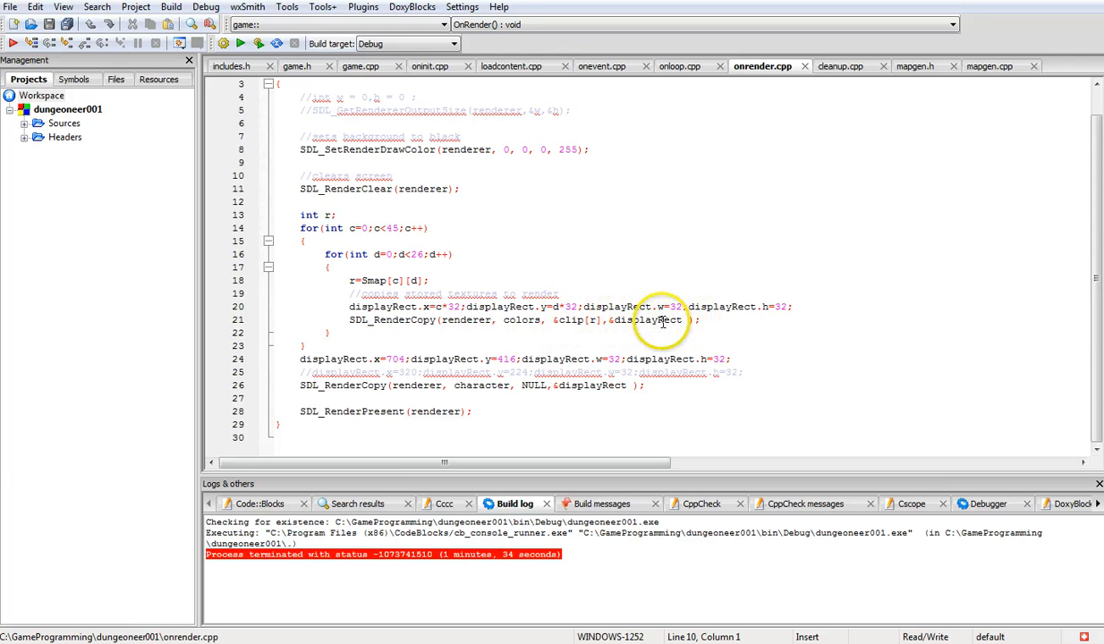
mouse_move(591, 319)
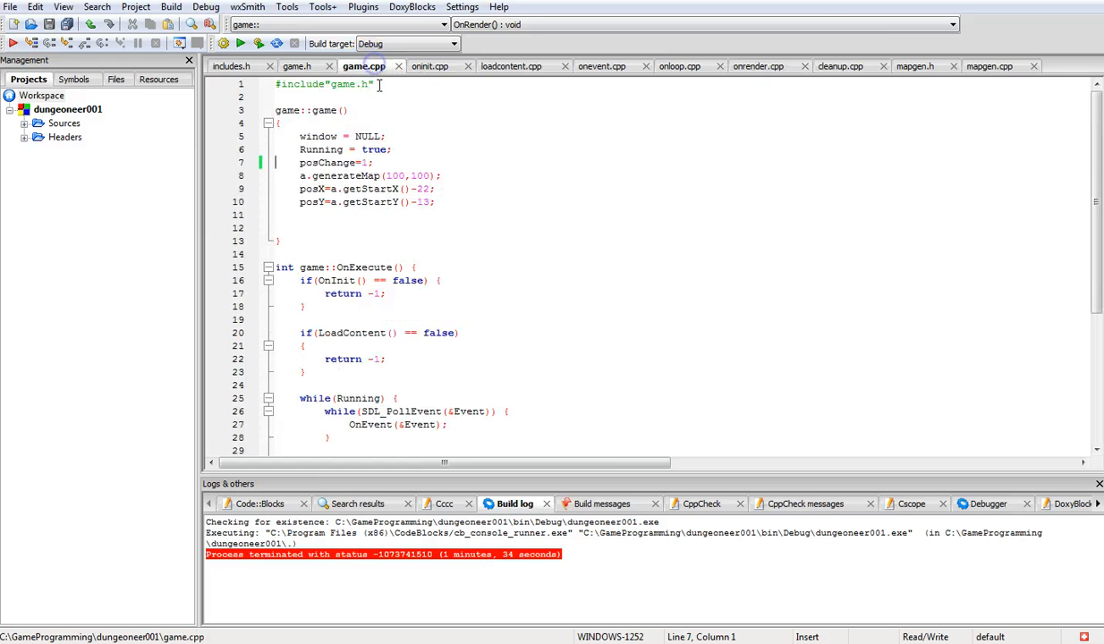
Review oninit.cpp, game.h and cleanup.cpp in turn, ending on onrender.cpp's OnRender code.
left_click(433, 64)
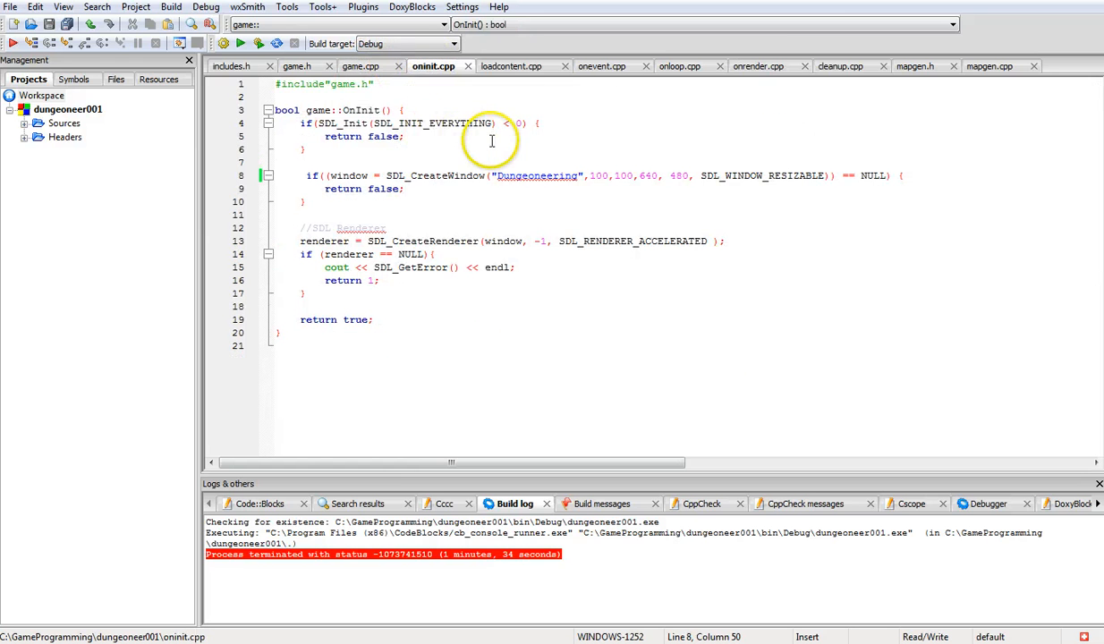
left_click(301, 65)
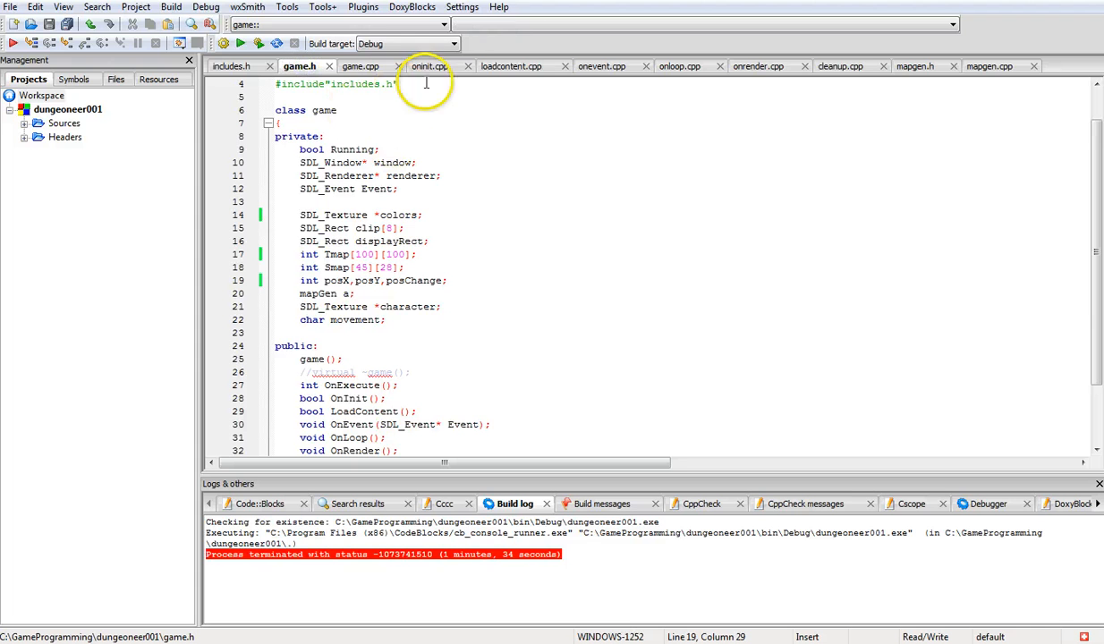
left_click(512, 64)
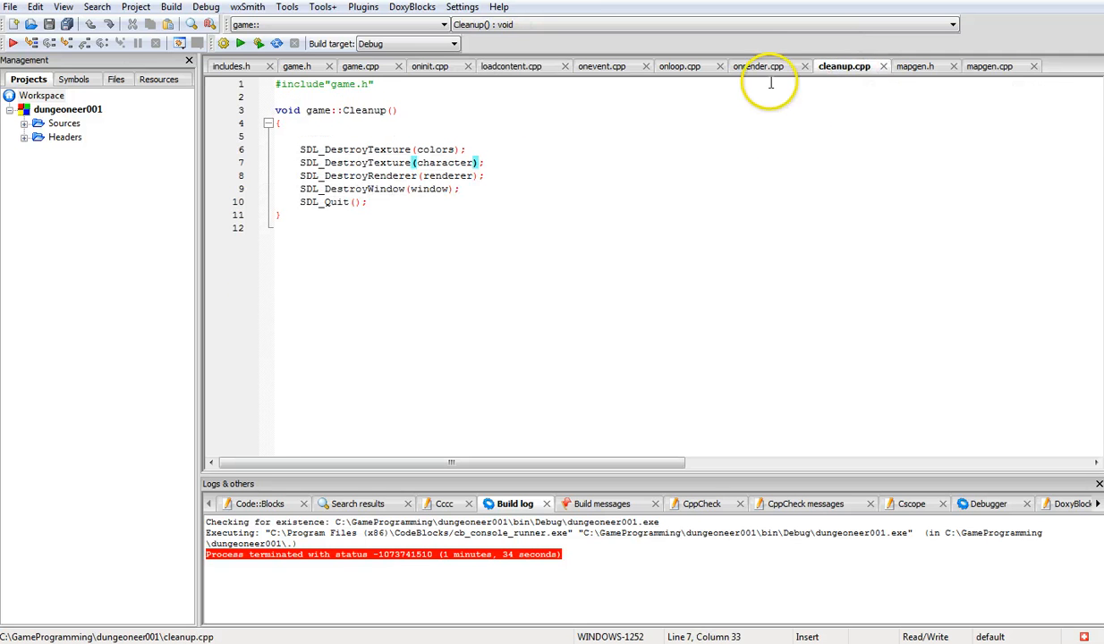
left_click(763, 65)
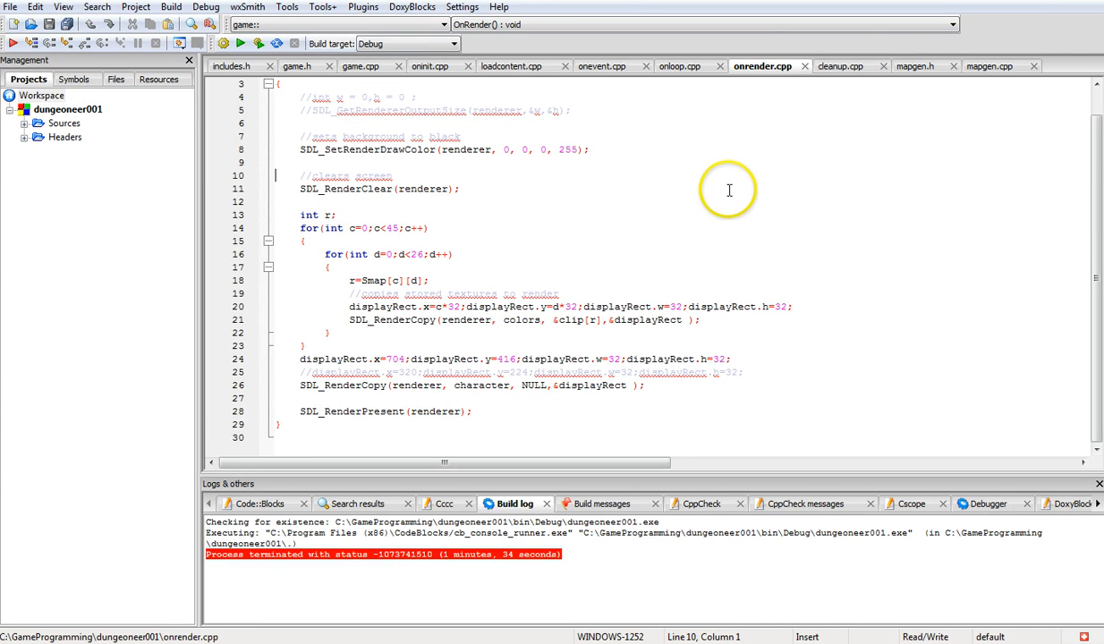
mouse_move(714, 258)
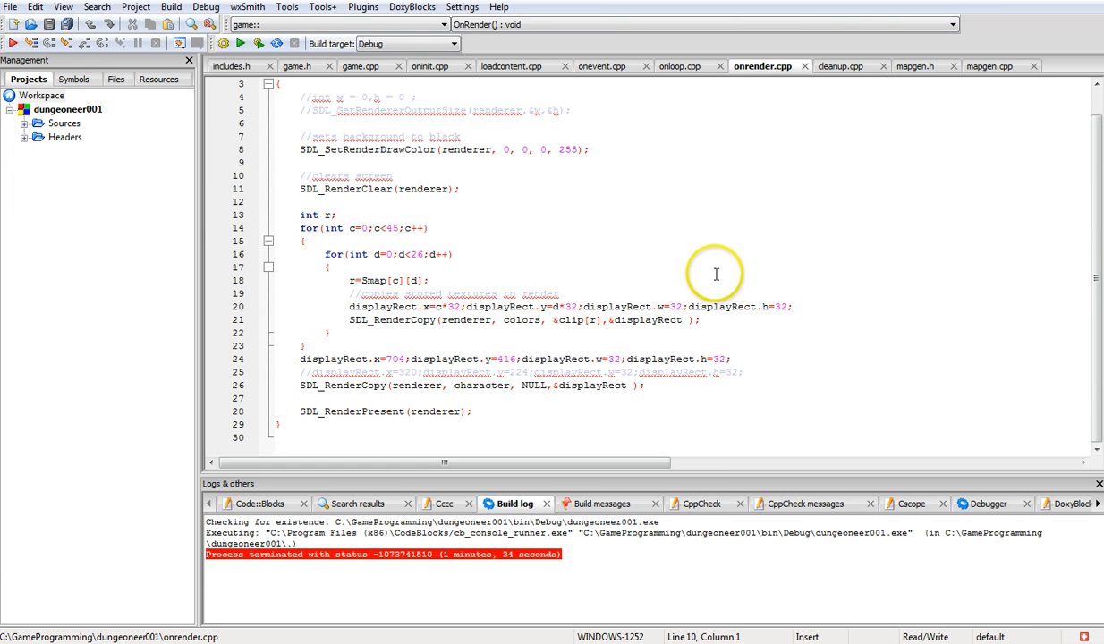
mouse_move(684, 251)
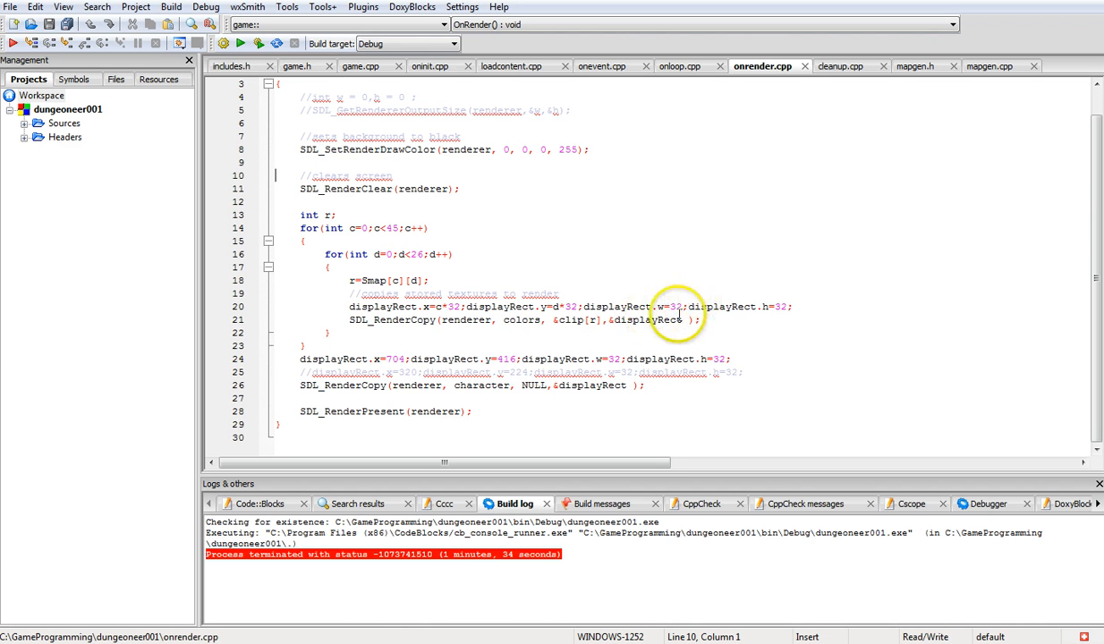
mouse_move(608, 320)
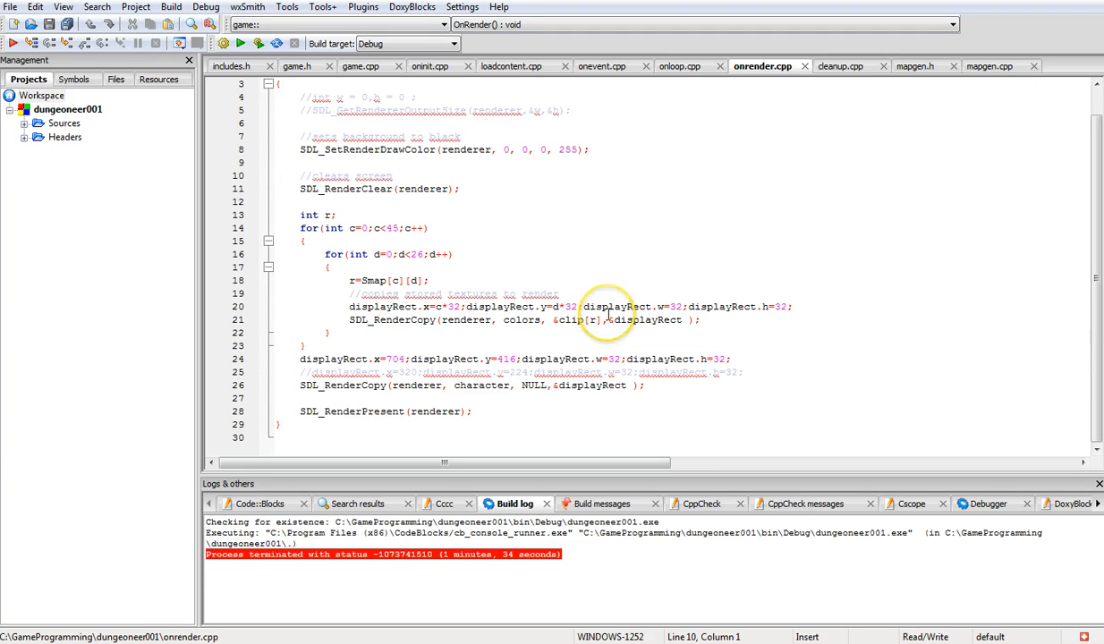
mouse_move(573, 384)
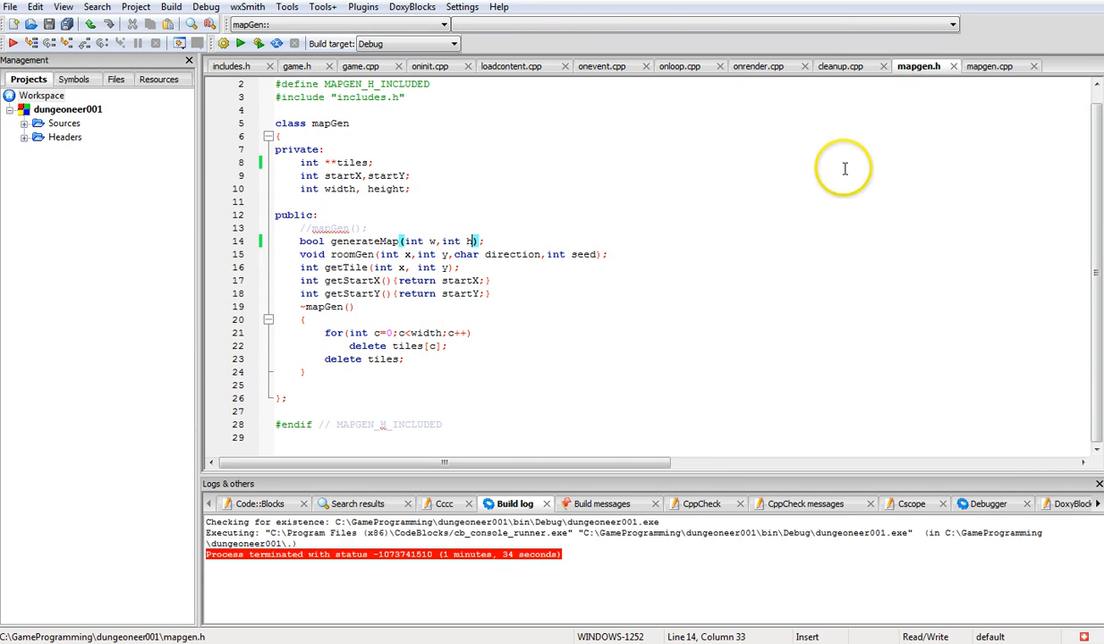
mouse_move(848, 170)
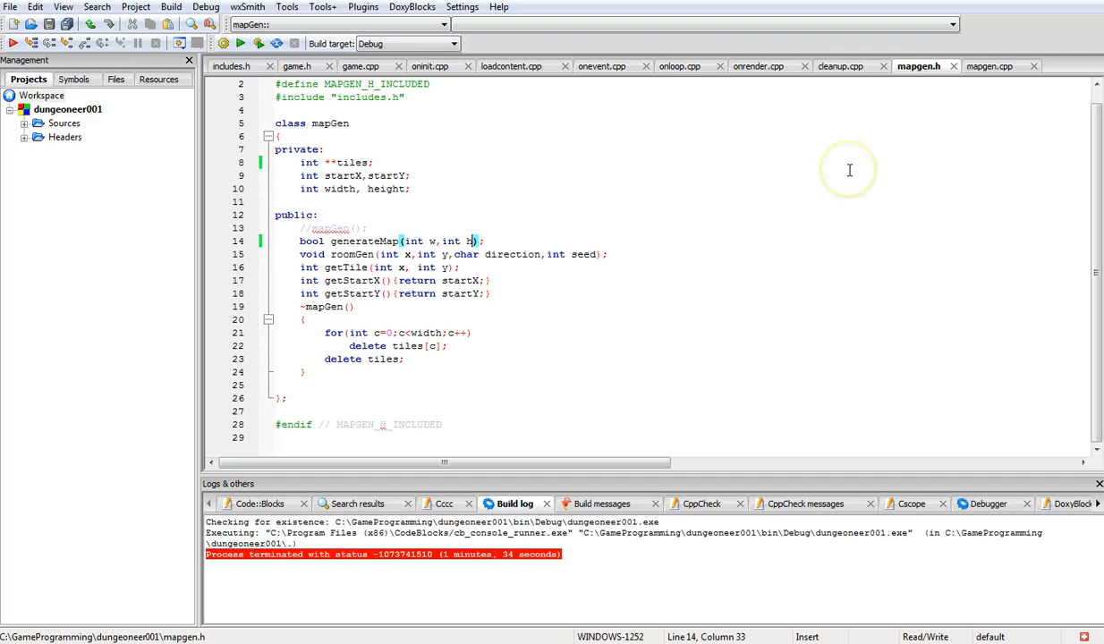
mouse_move(380, 241)
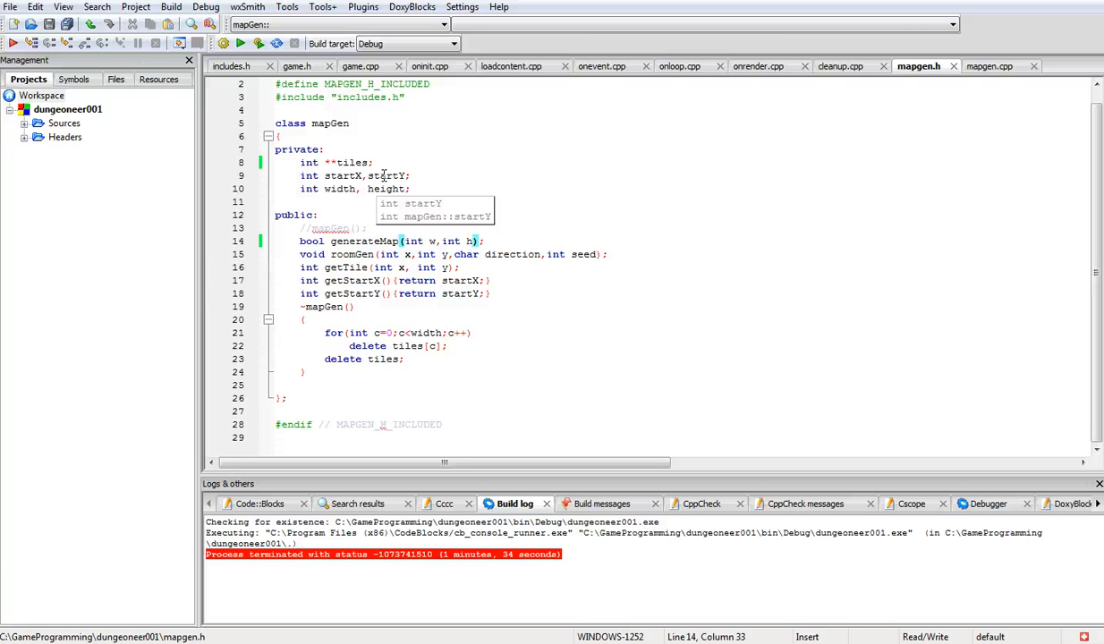
mouse_move(351, 195)
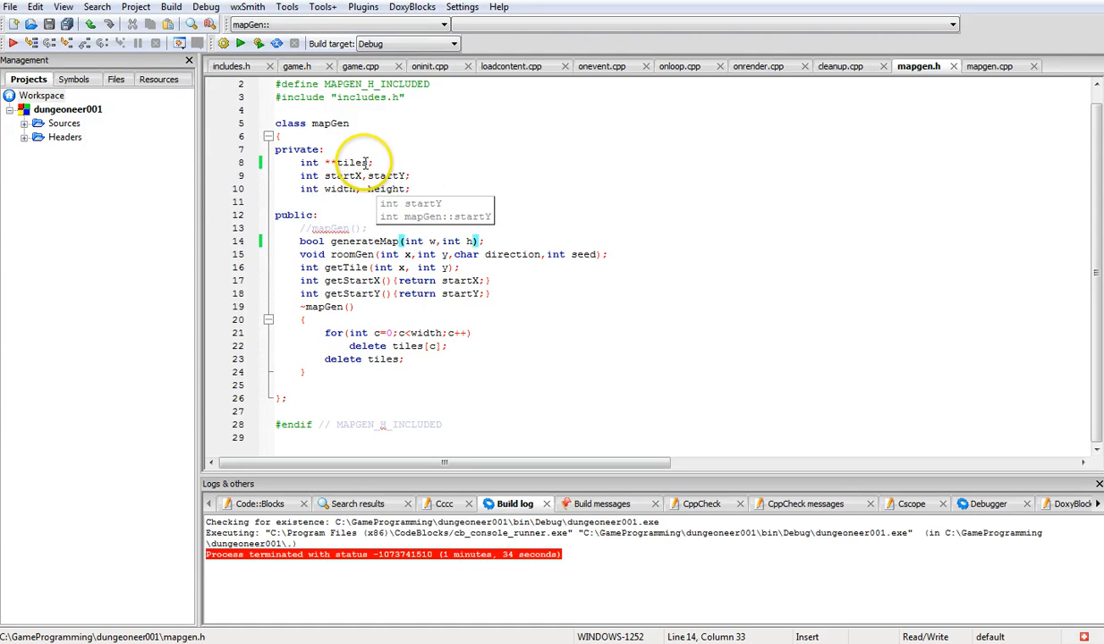
mouse_move(442, 177)
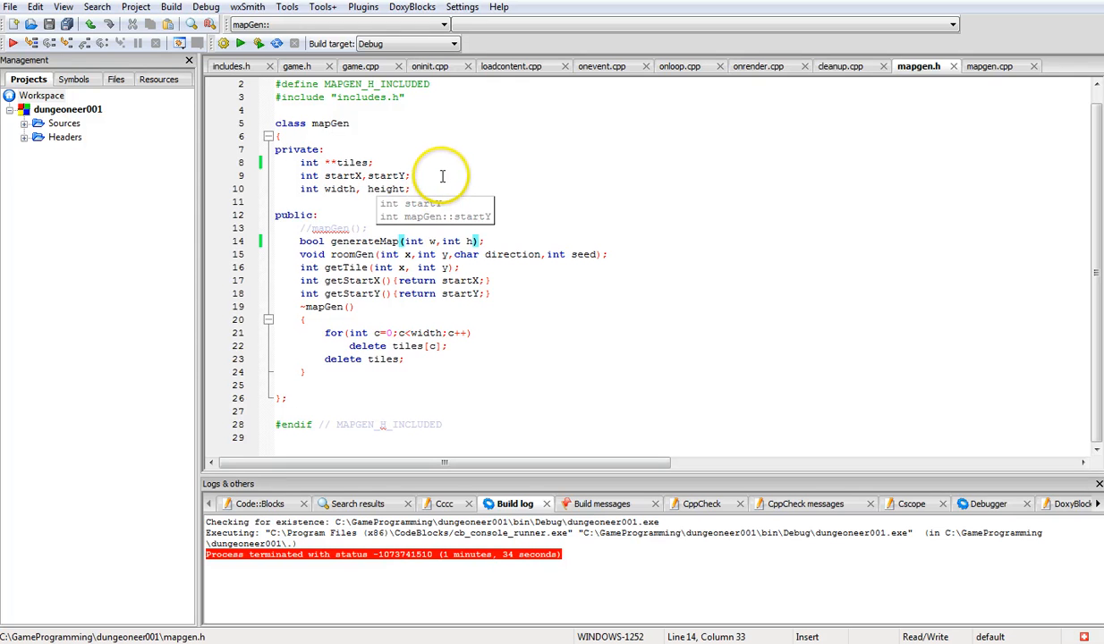
mouse_move(380, 172)
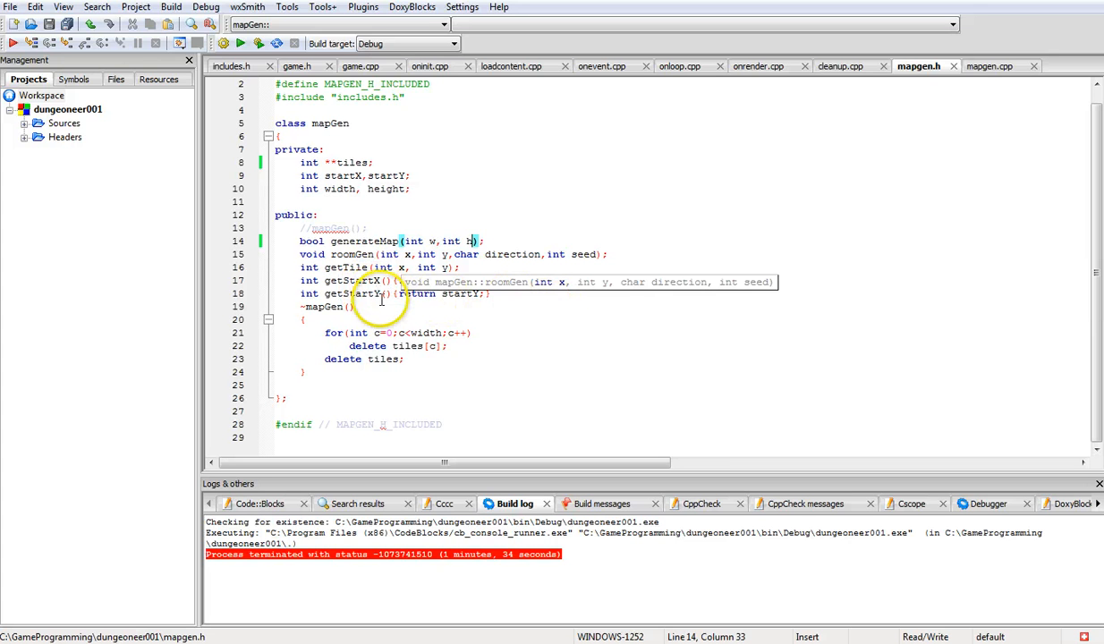
mouse_move(438, 293)
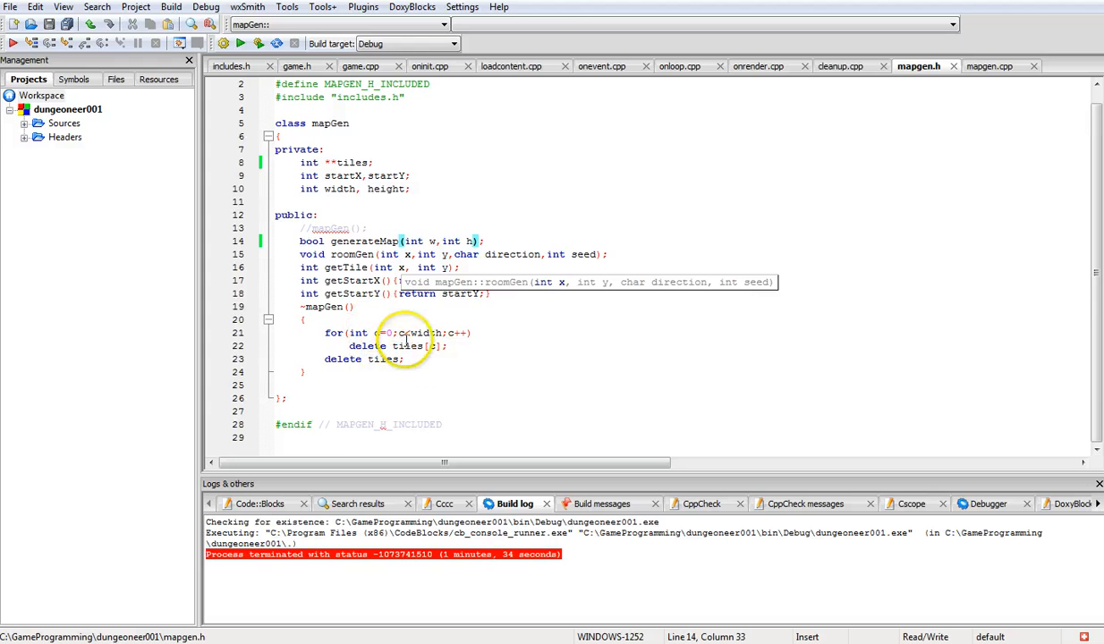
Switch from mapGen.h to mapgen.cpp's generateMap tiles-array allocation.
left_click(994, 65)
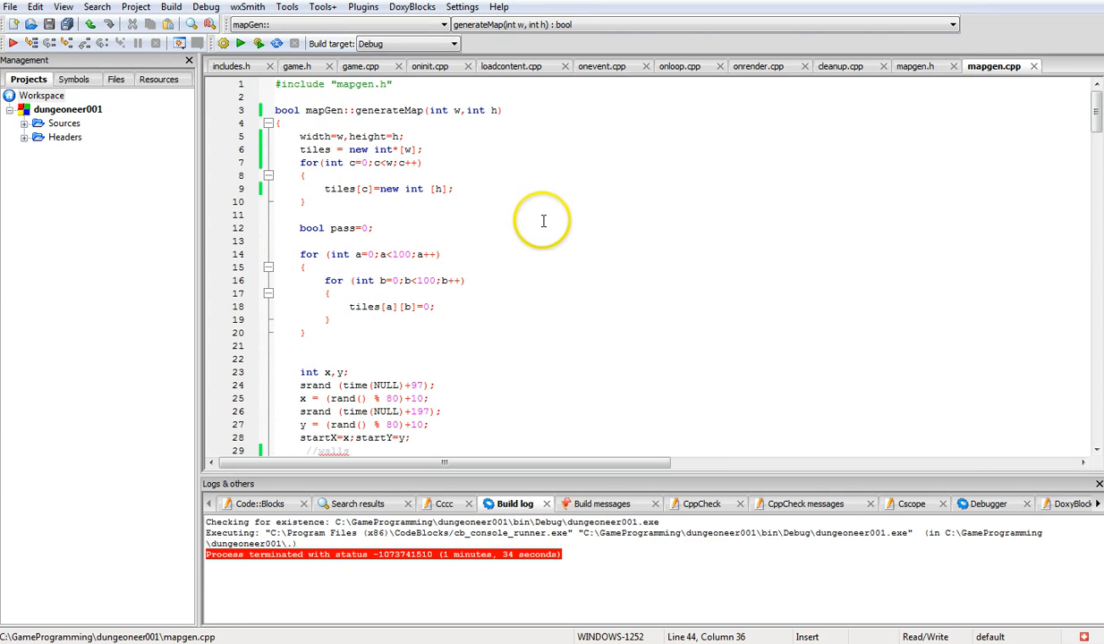
mouse_move(426, 169)
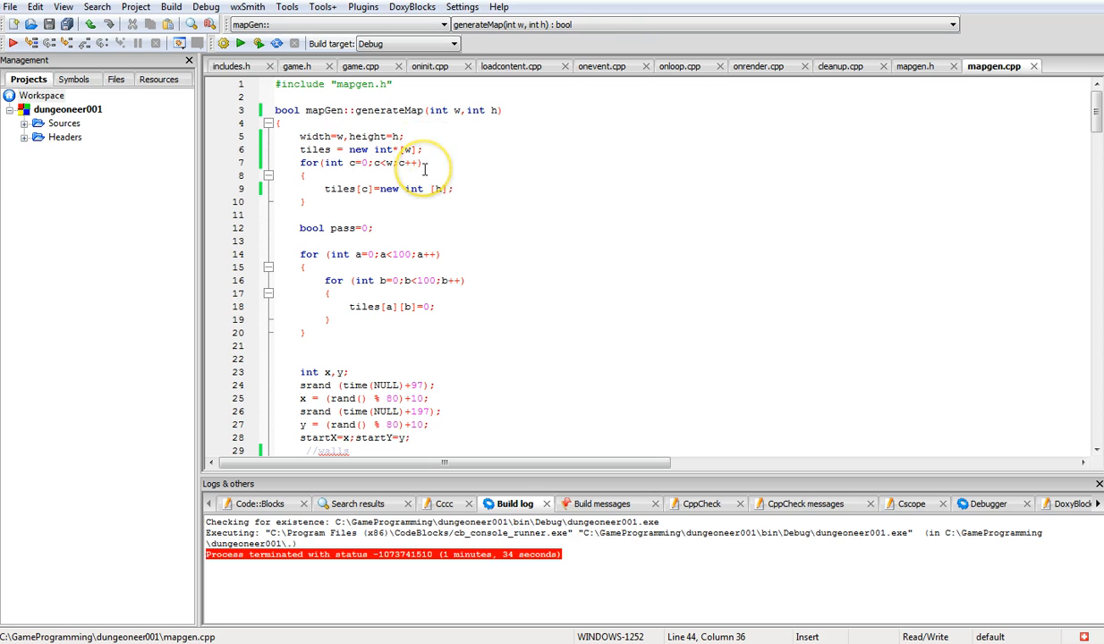
scroll("down", 3)
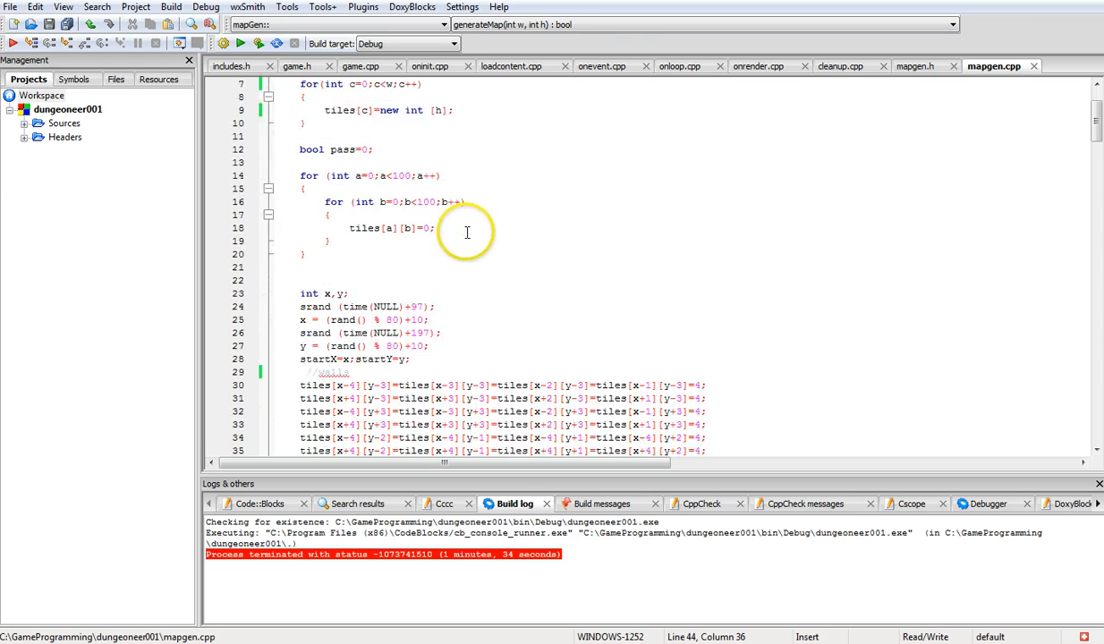
scroll("down", 3)
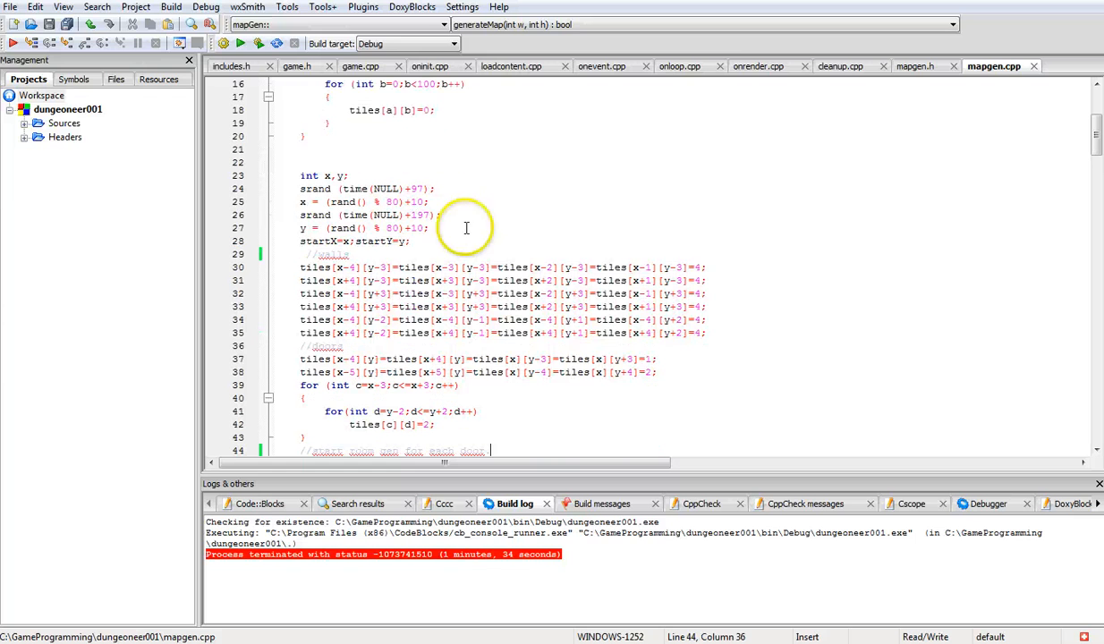
mouse_move(559, 378)
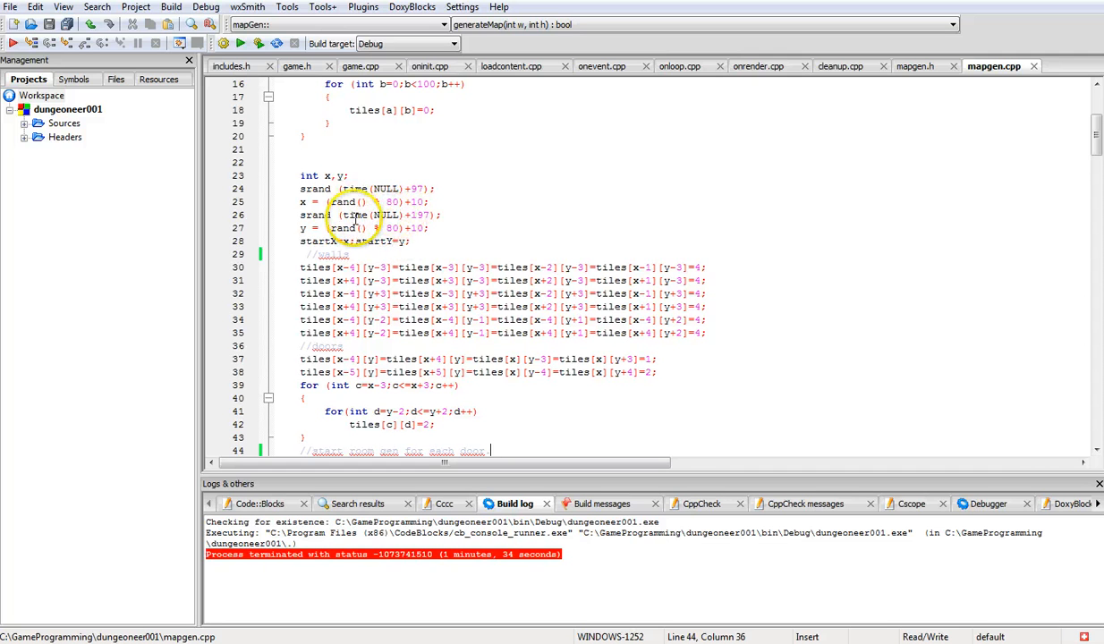
mouse_move(403, 201)
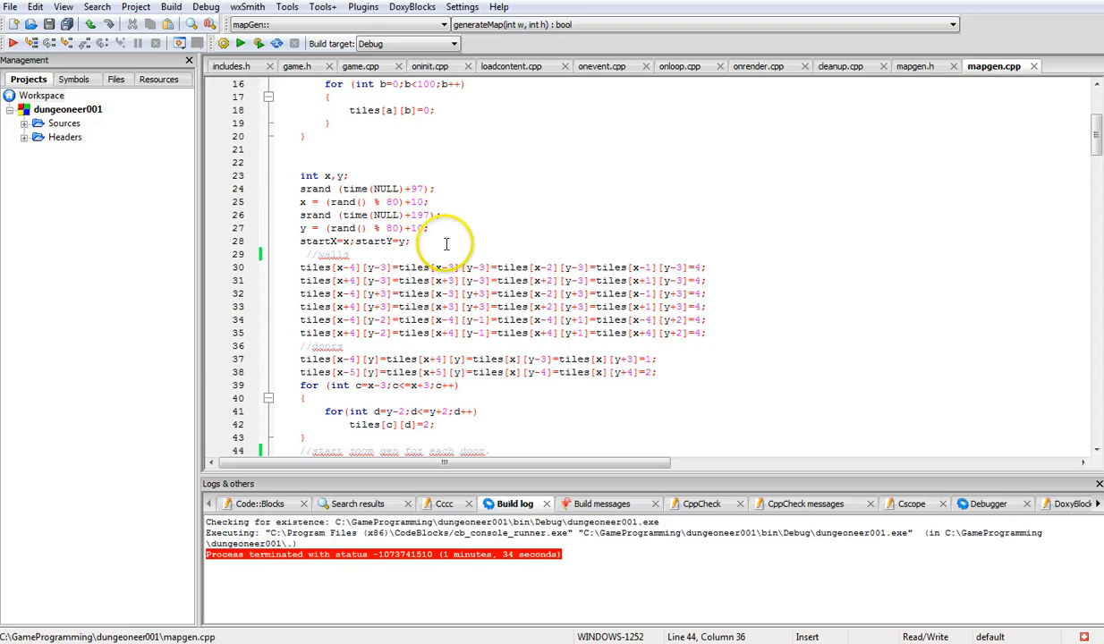
scroll("down", 3)
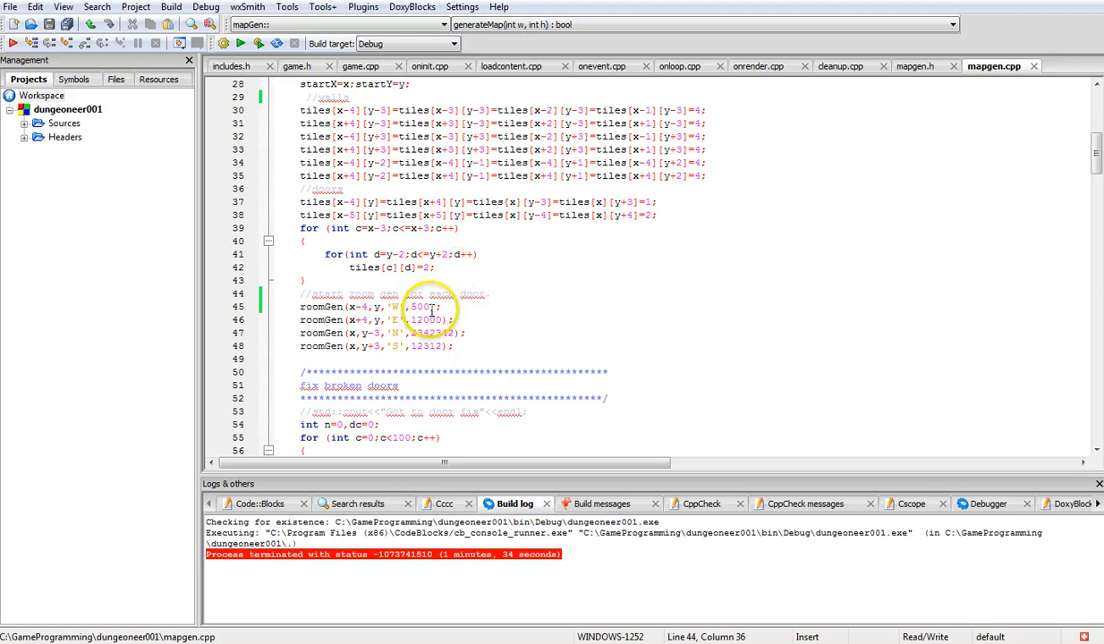
scroll("down", 3)
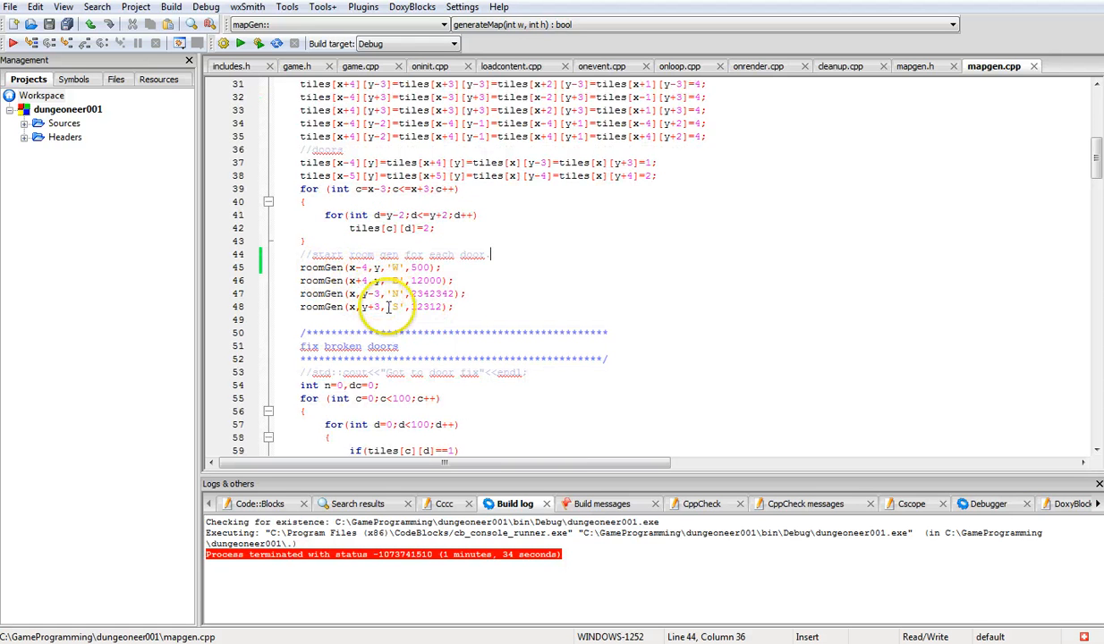
scroll("down", 3)
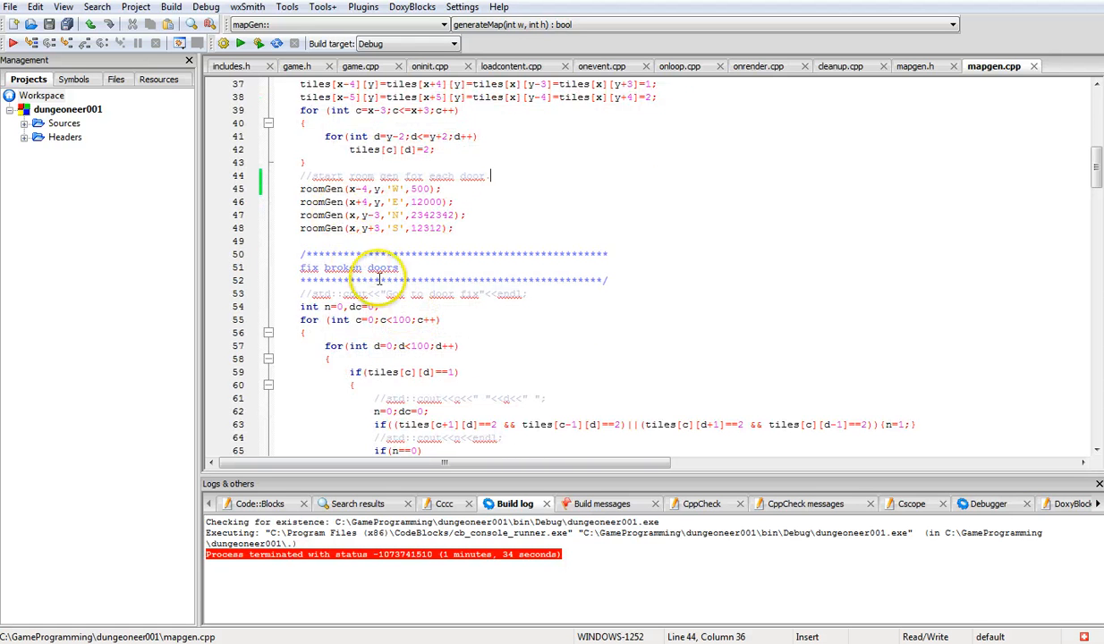
scroll("down", 3)
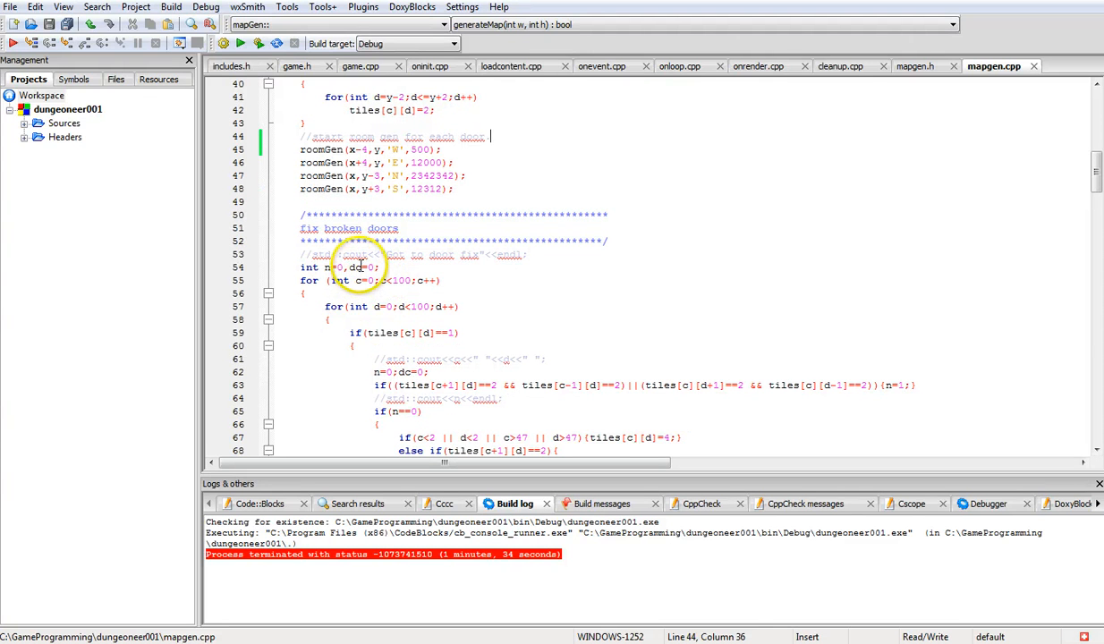
scroll("down", 3)
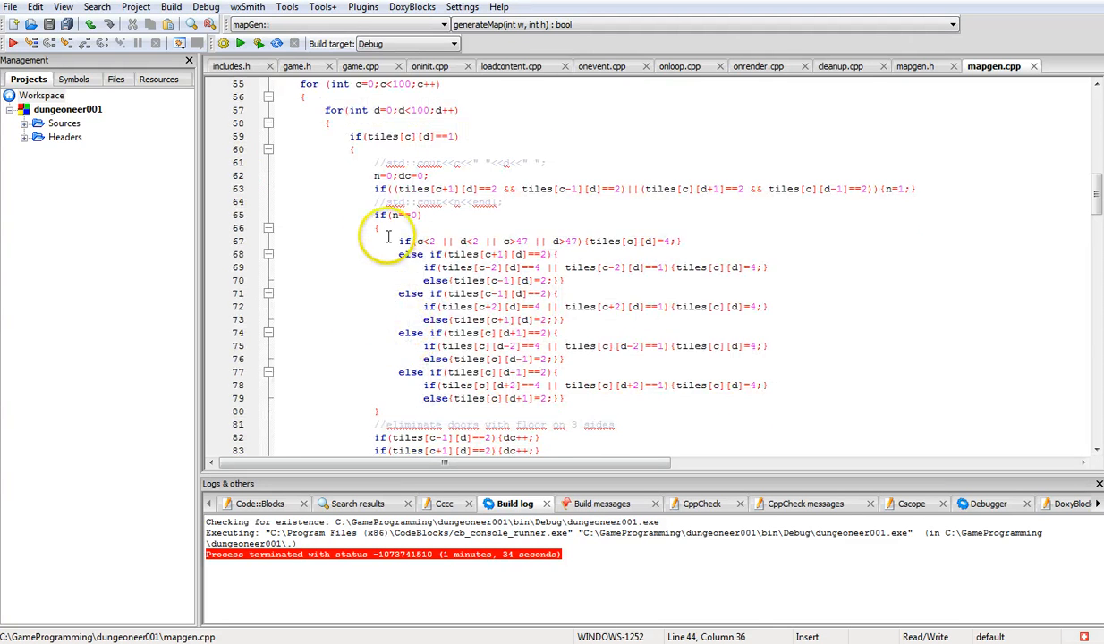
scroll("up", 3)
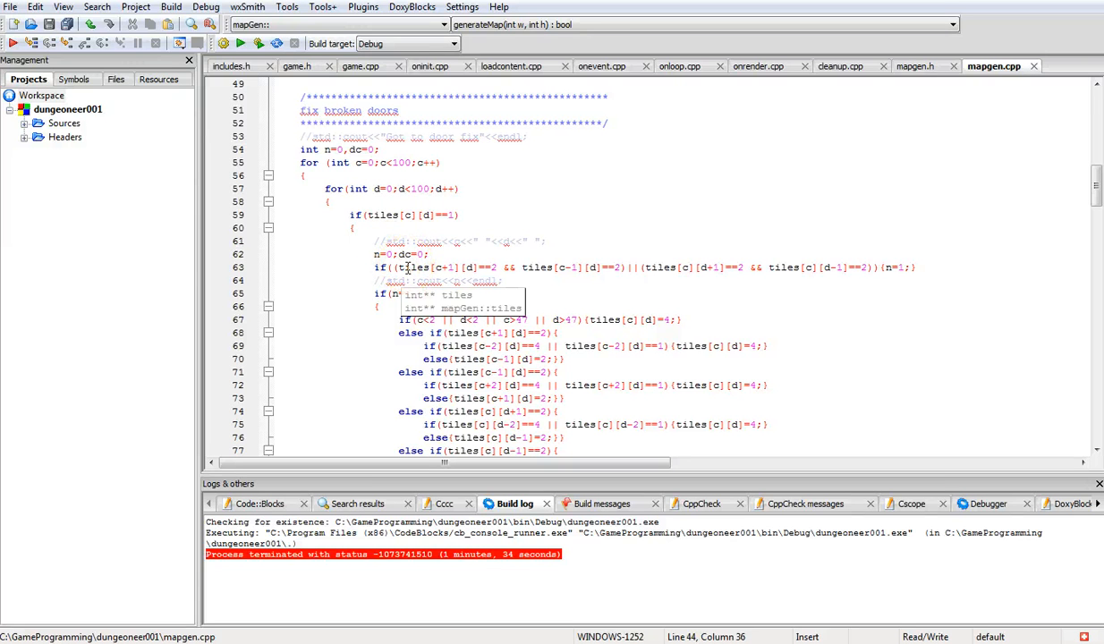
scroll("down", 3)
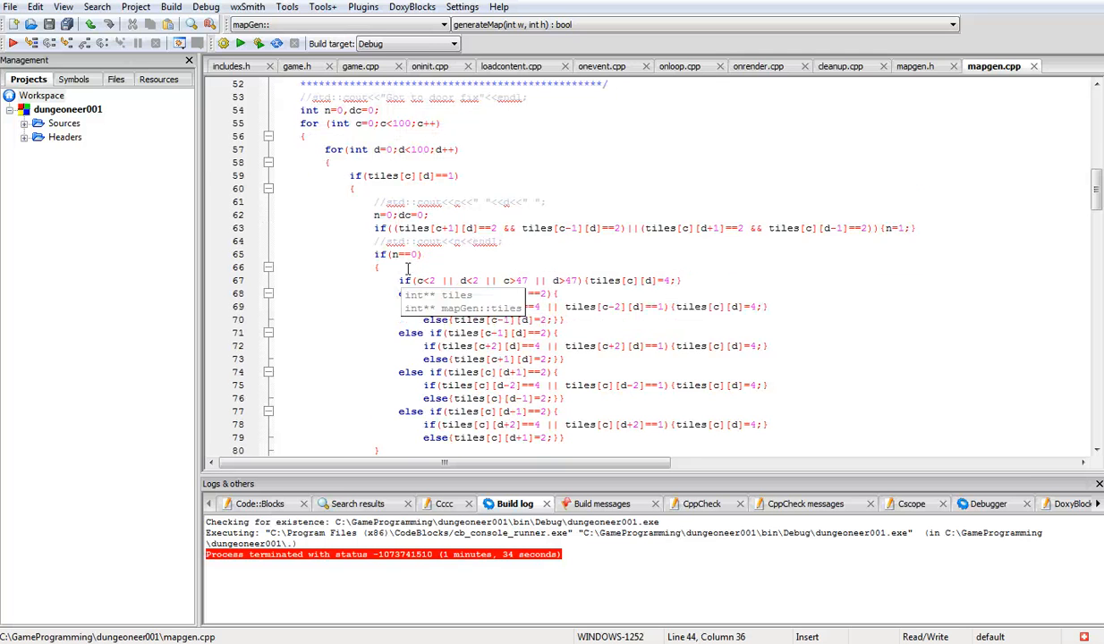
scroll("down", 3)
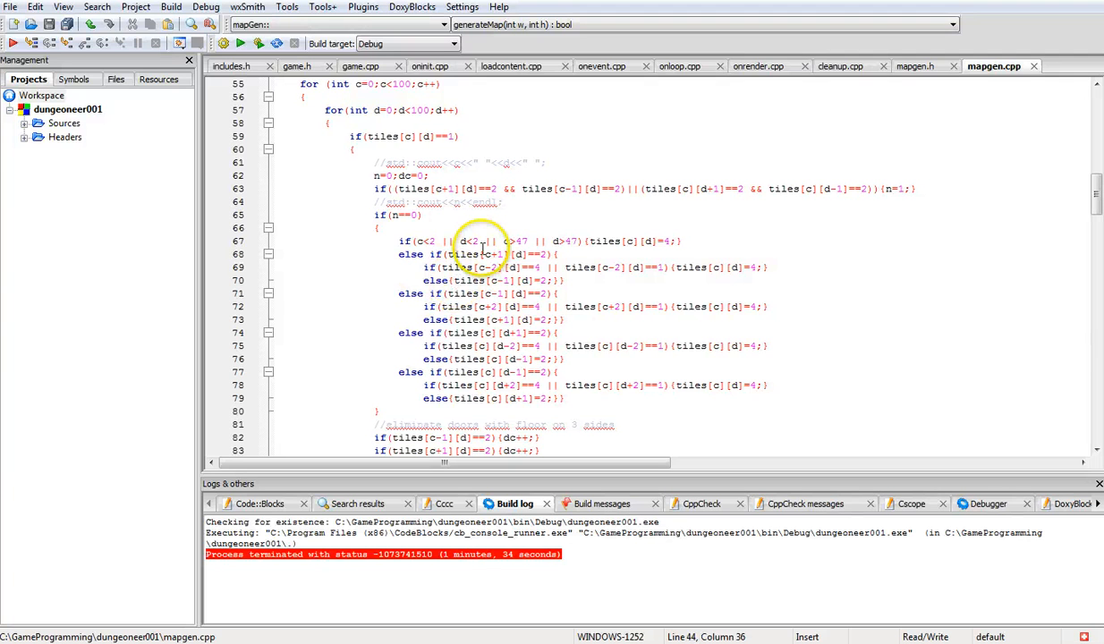
scroll("down", 3)
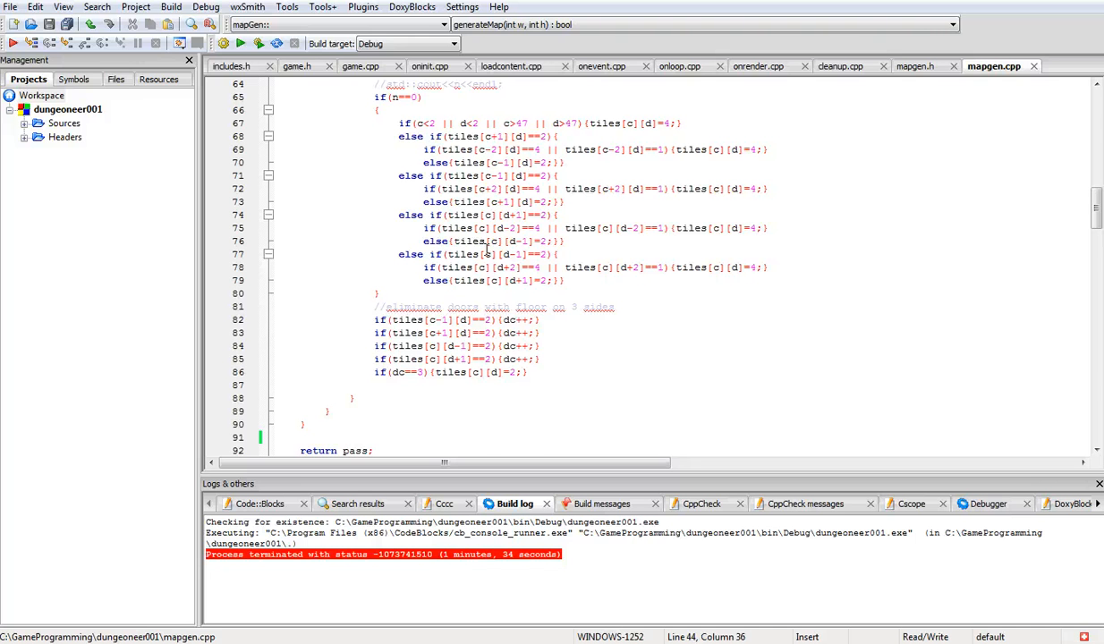
scroll("up", 3)
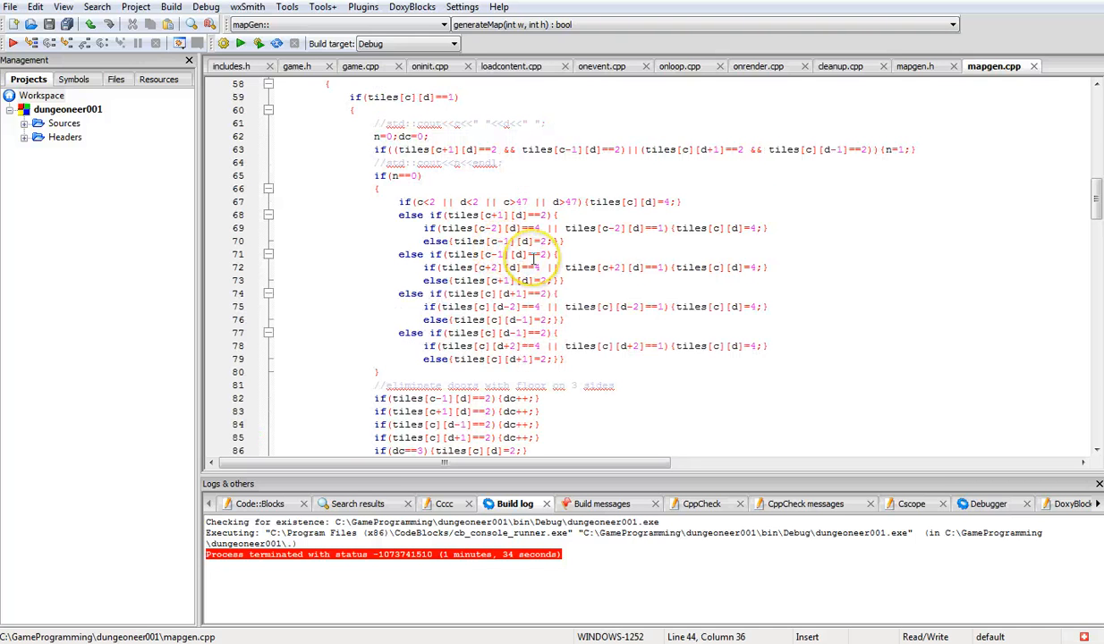
scroll("up", 3)
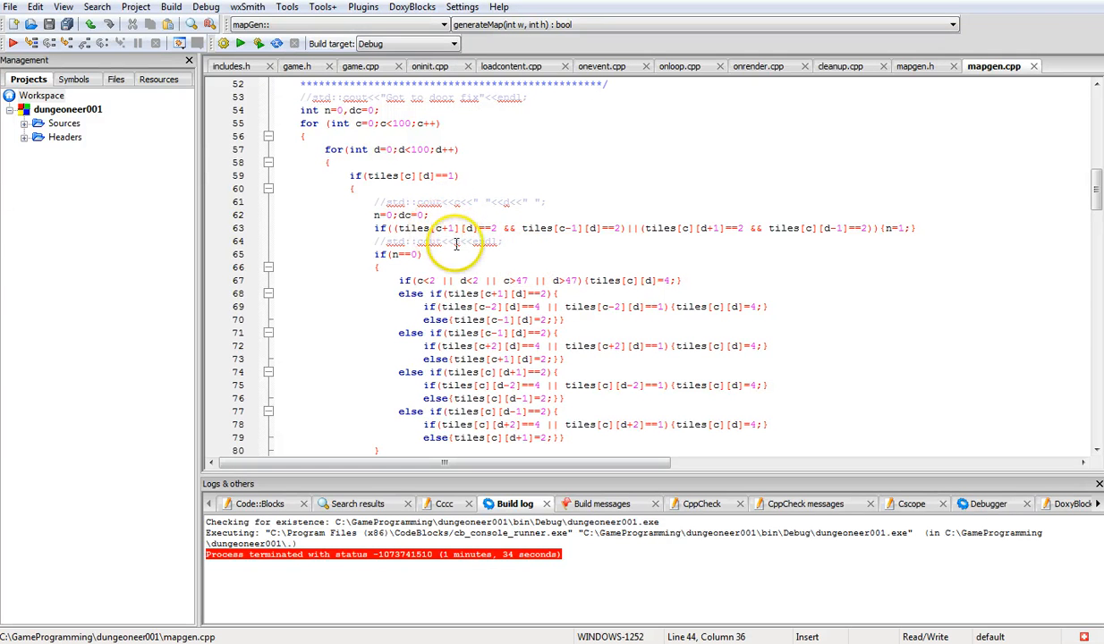
scroll("up", 3)
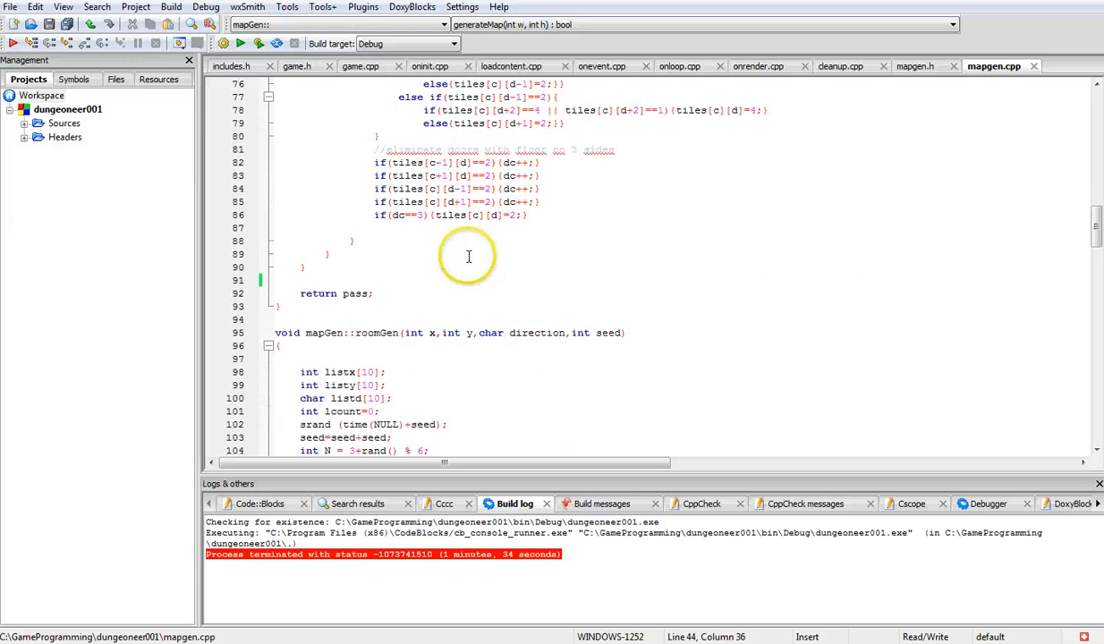
scroll("up", 3)
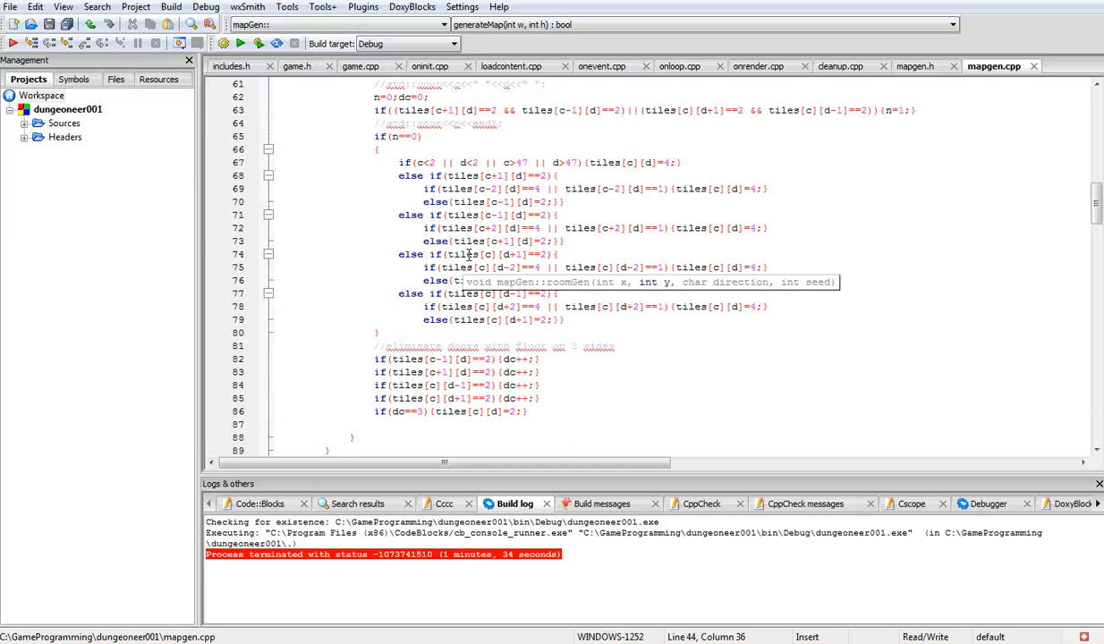
scroll("up", 3)
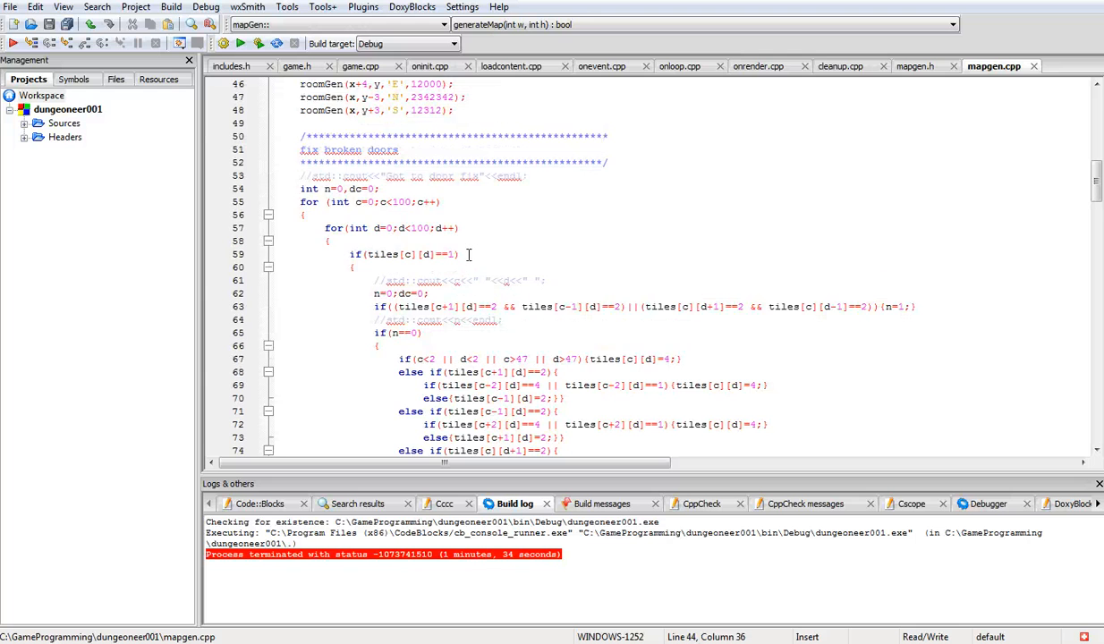
scroll("down", 3)
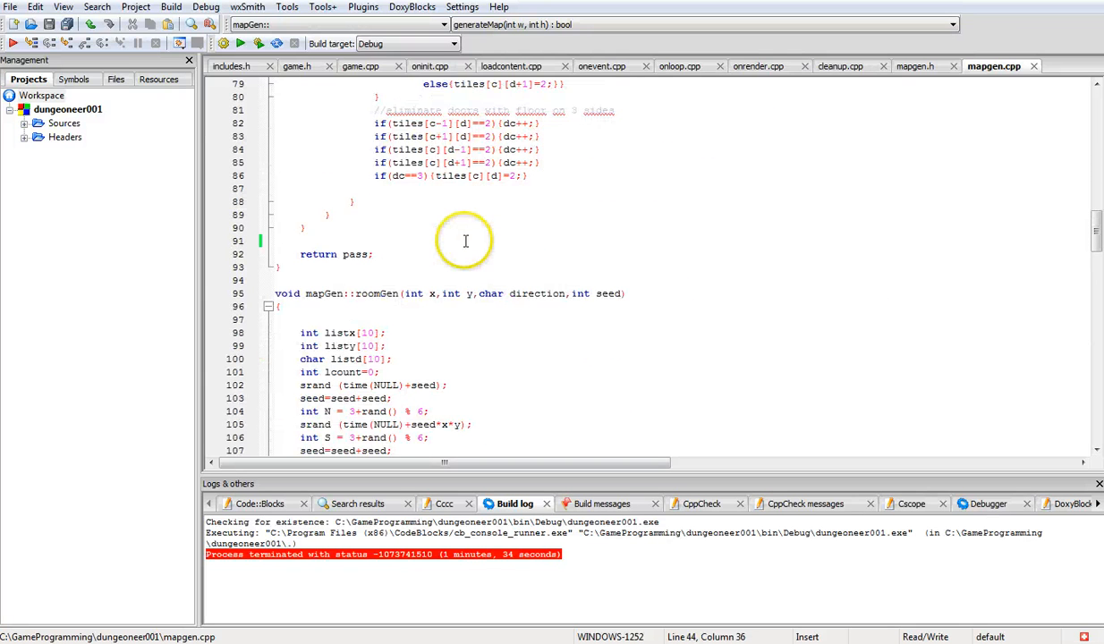
scroll("down", 3)
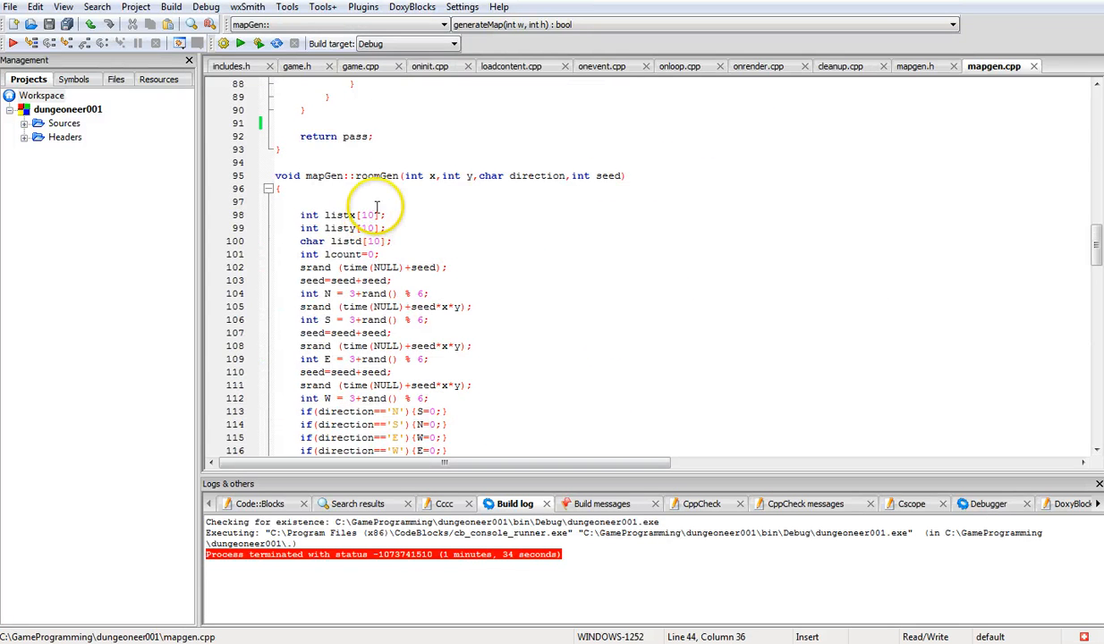
scroll("down", 3)
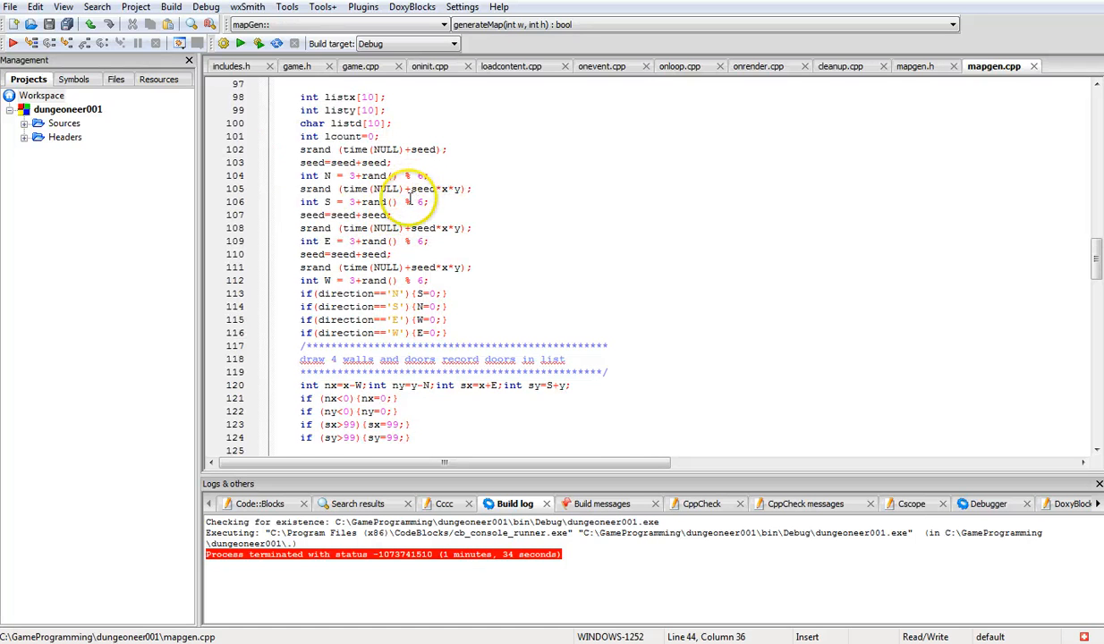
scroll("up", 3)
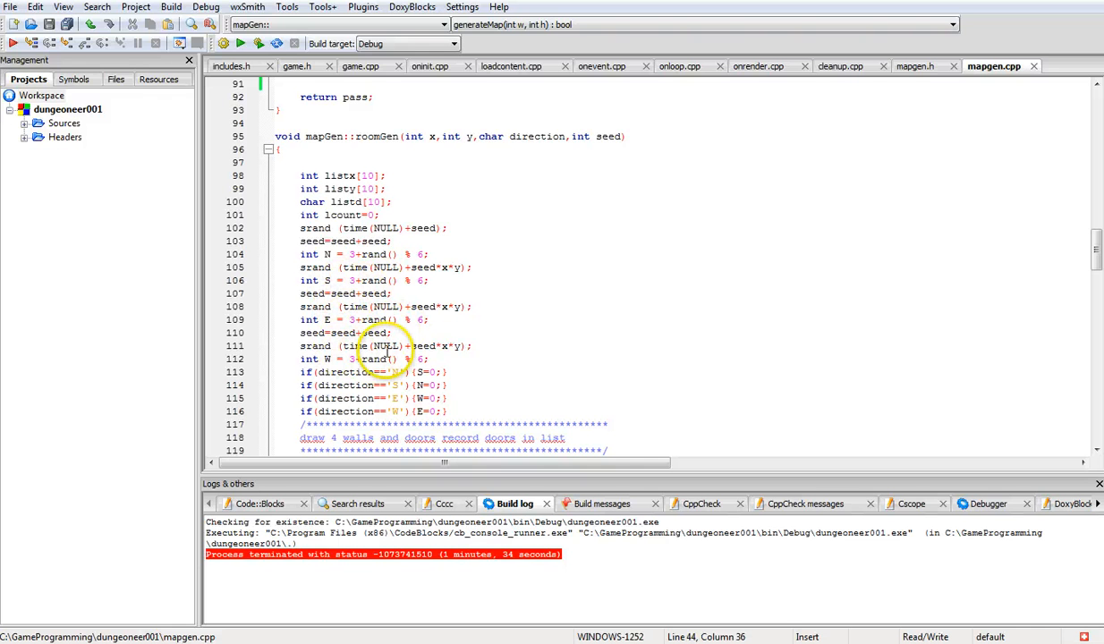
scroll("down", 3)
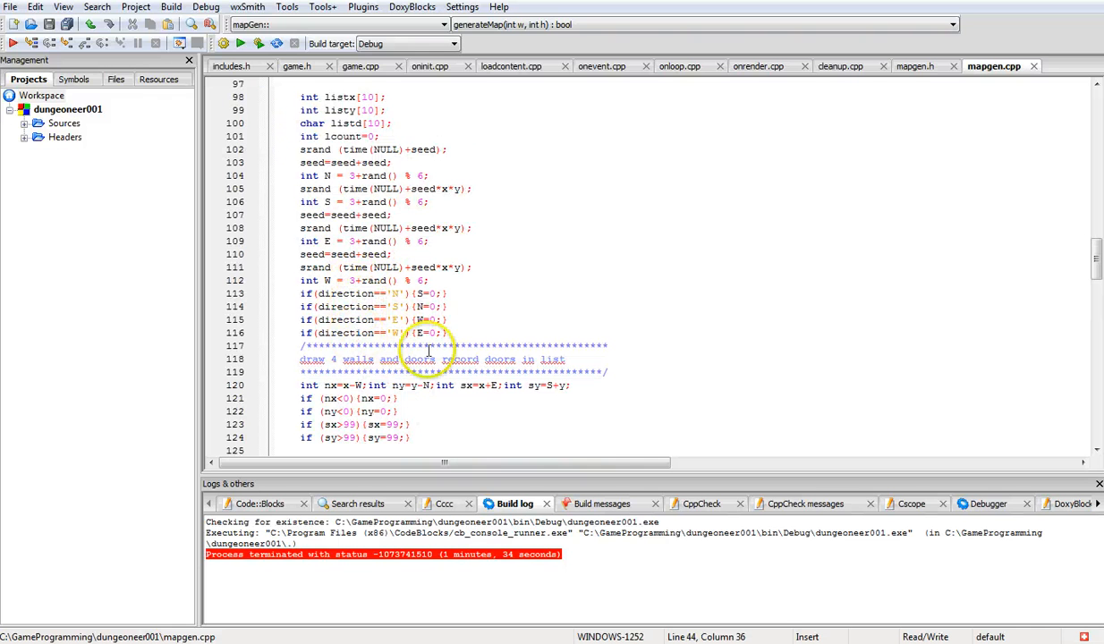
mouse_move(459, 331)
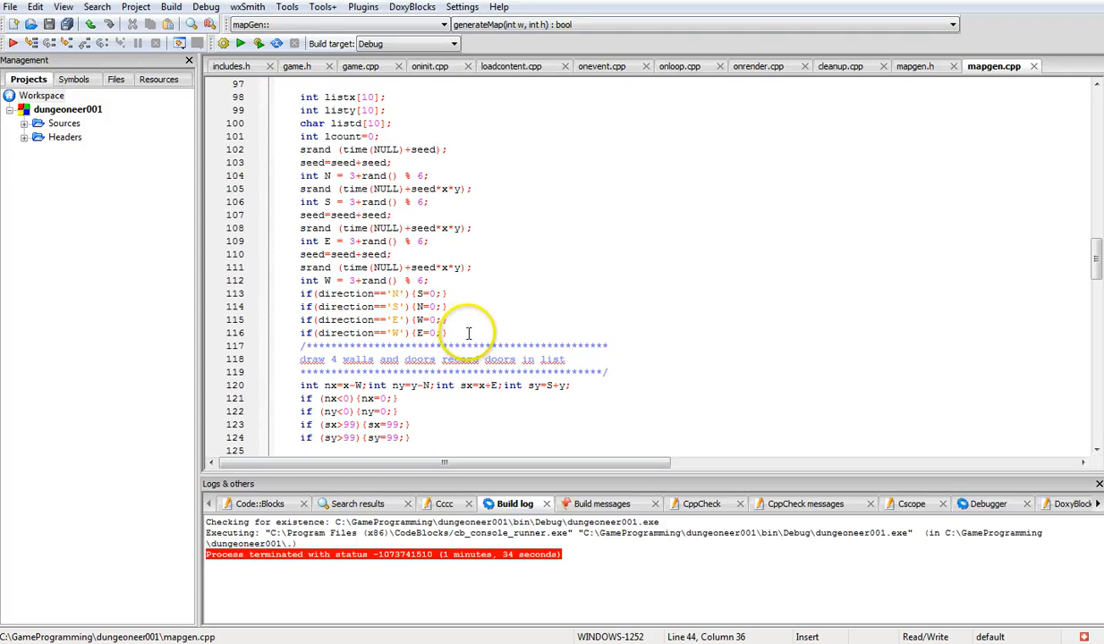
scroll("down", 3)
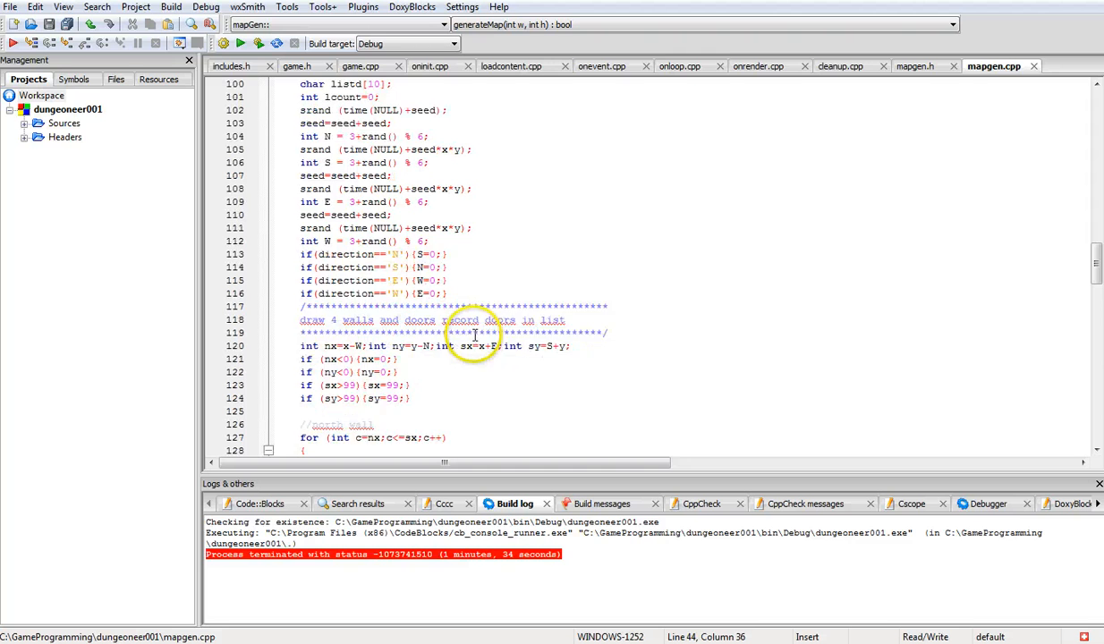
scroll("down", 3)
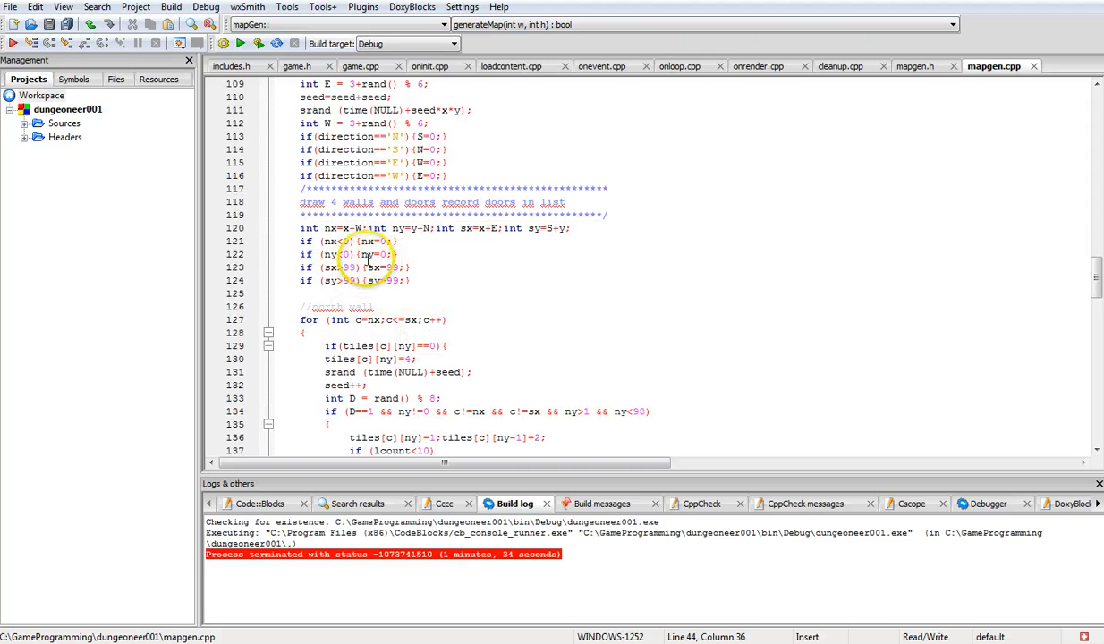
scroll("down", 3)
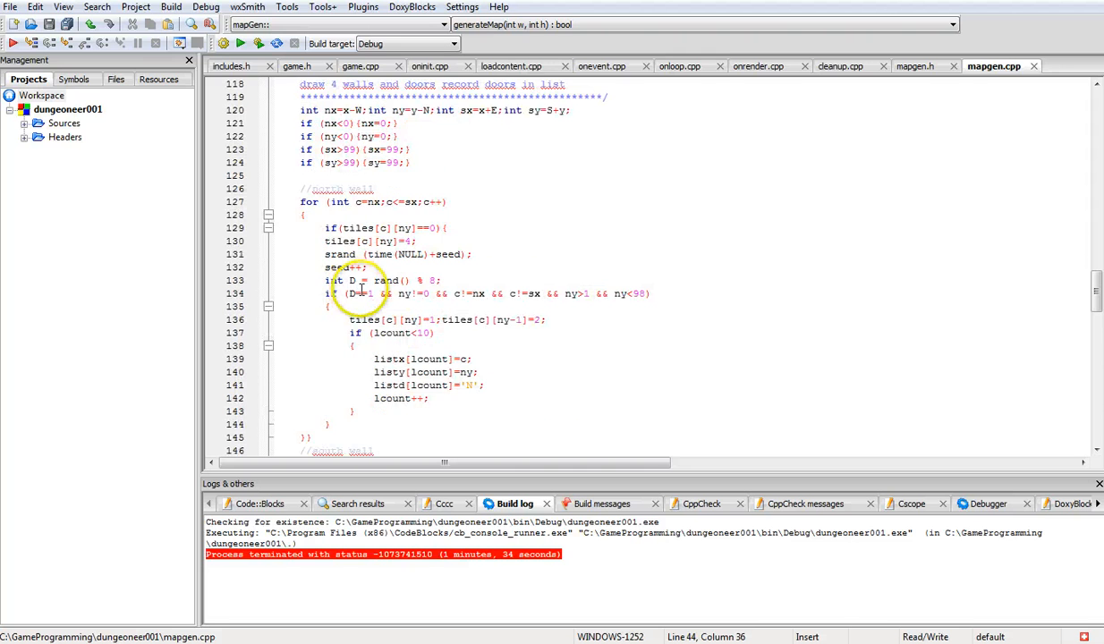
scroll("down", 3)
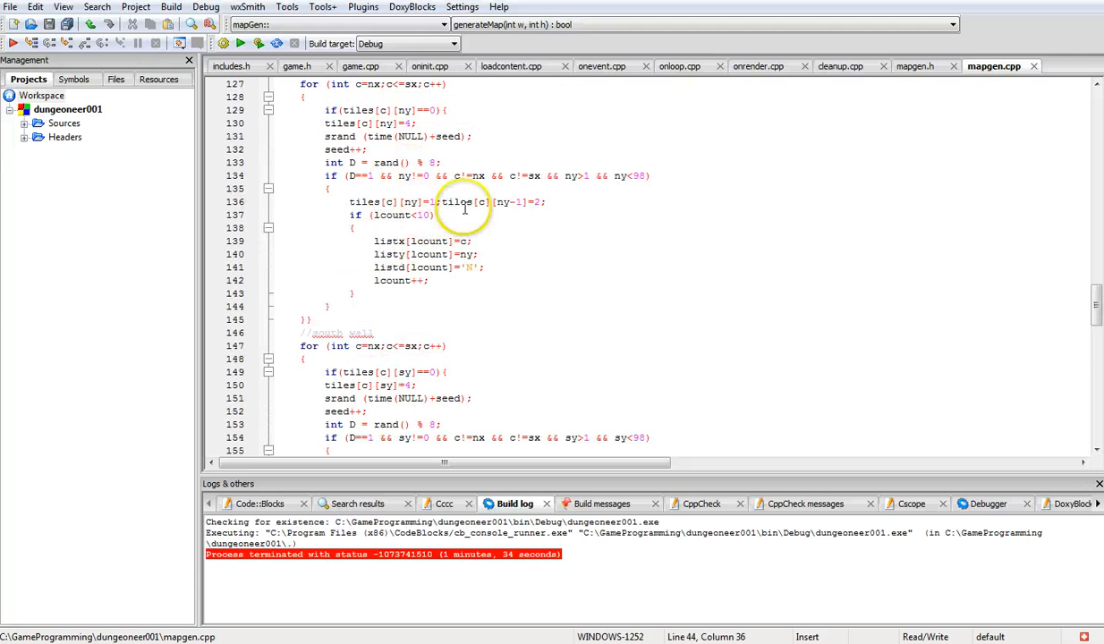
scroll("down", 3)
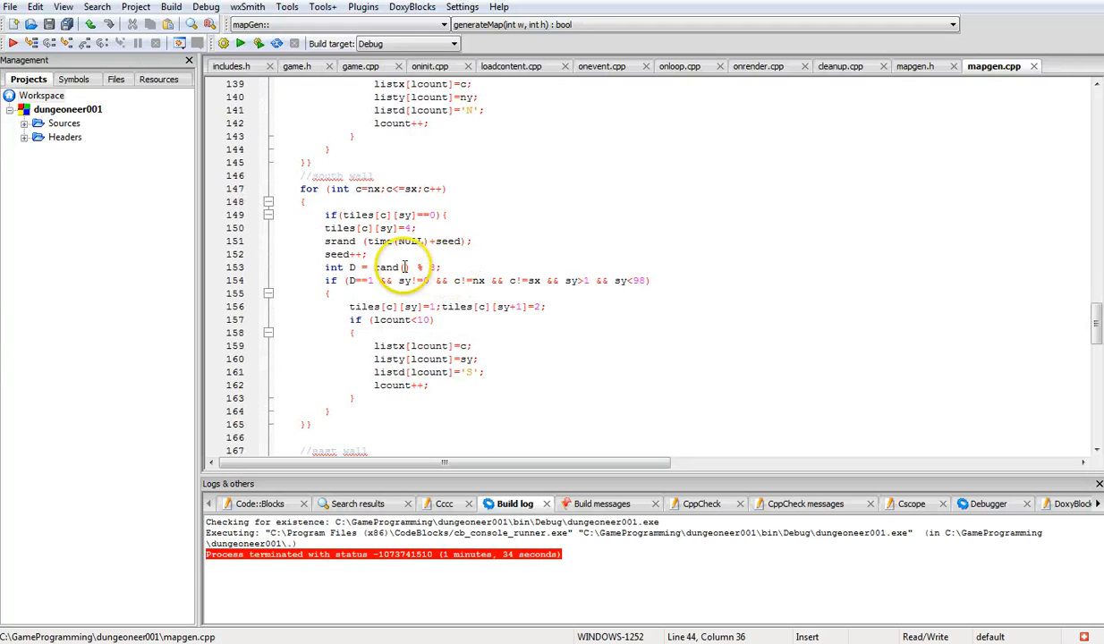
scroll("down", 3)
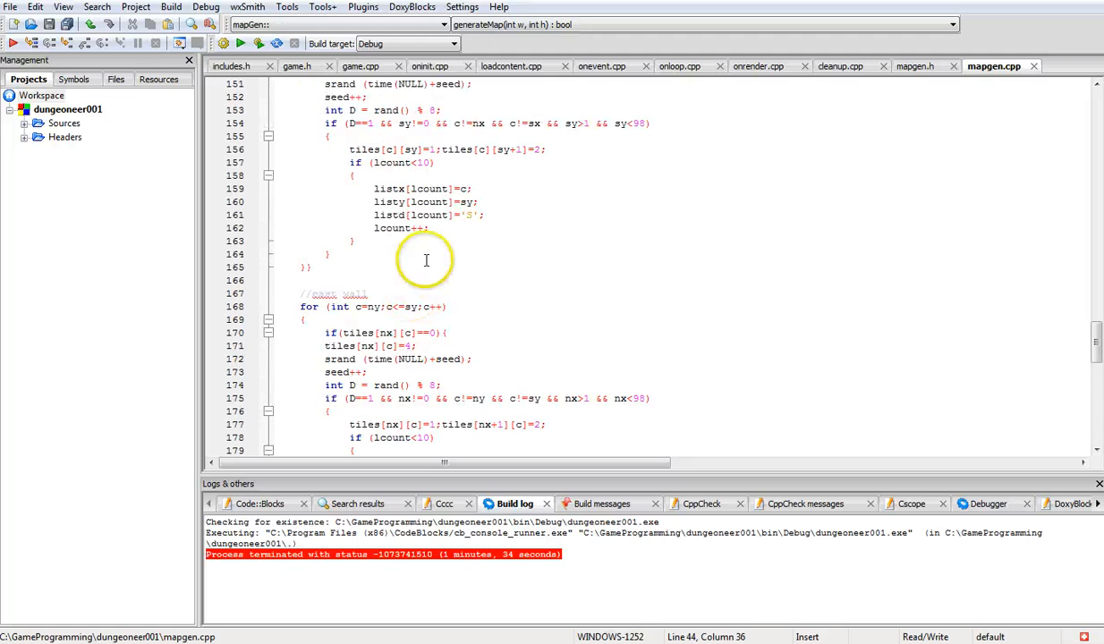
scroll("down", 3)
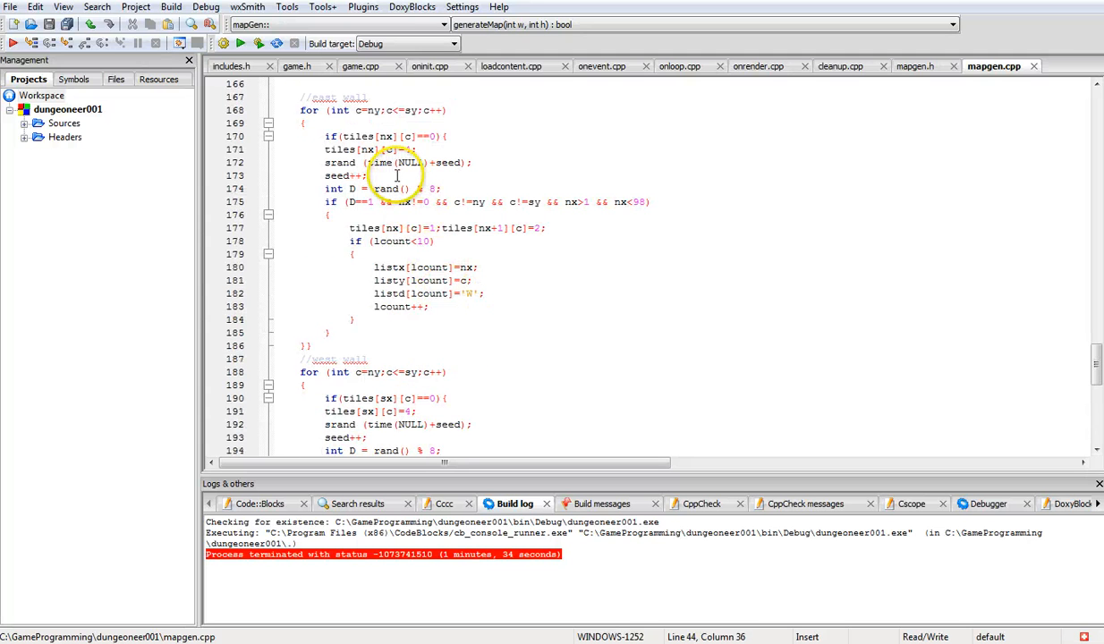
scroll("down", 3)
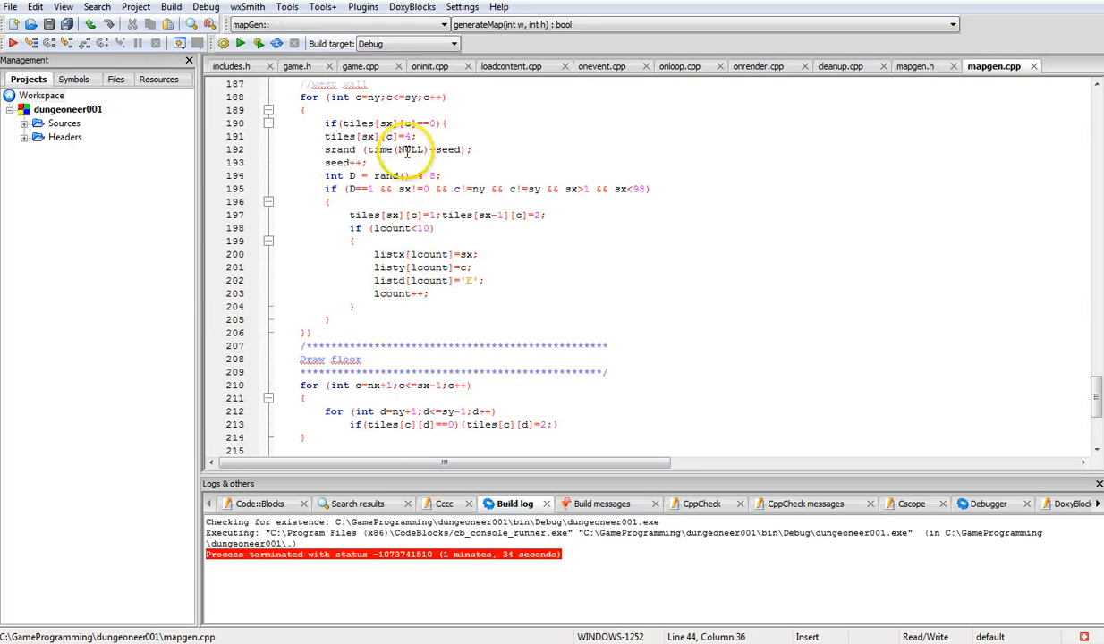
scroll("down", 3)
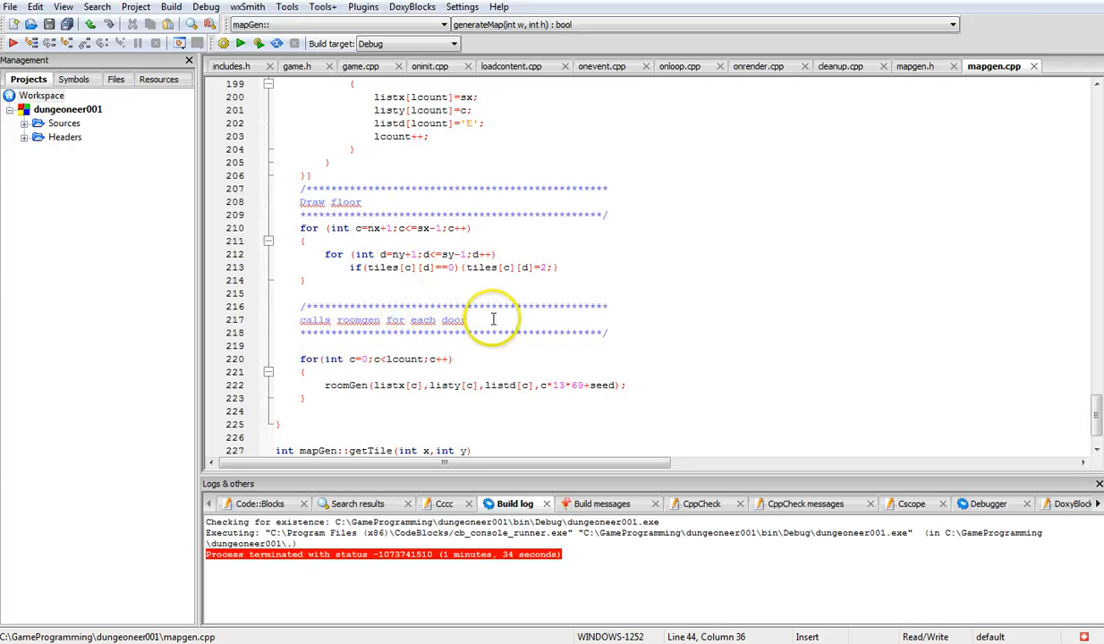
scroll("up", 3)
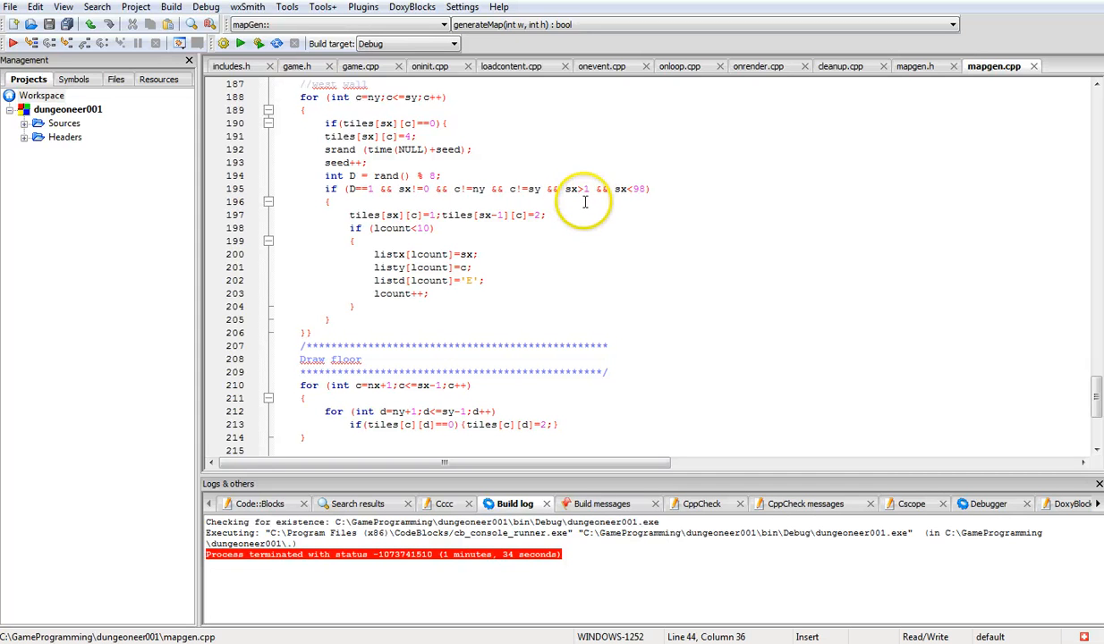
mouse_move(573, 190)
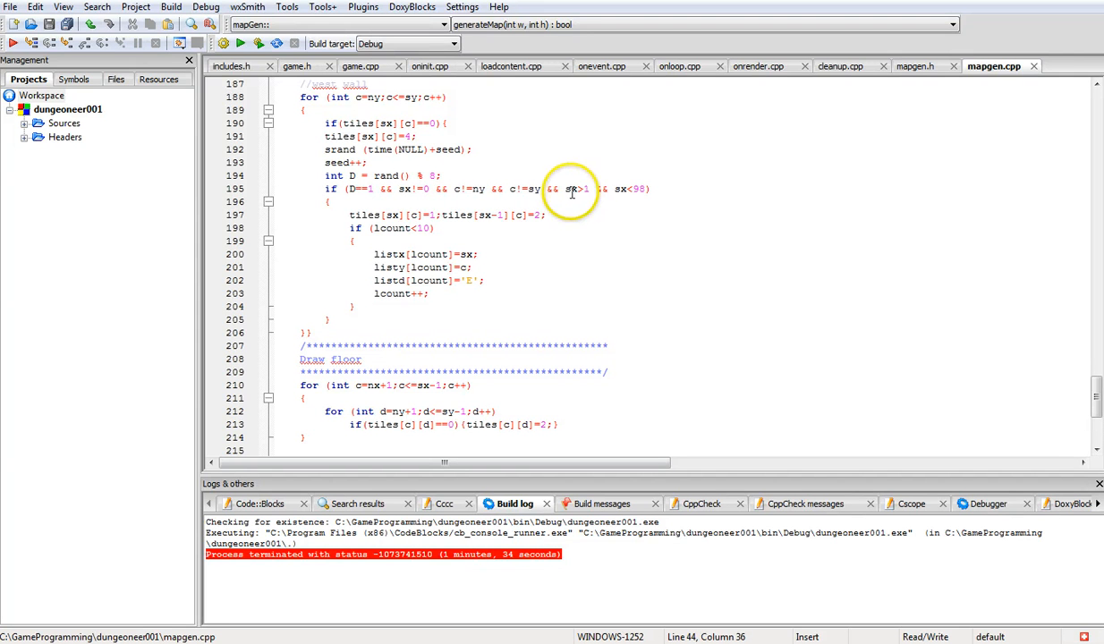
scroll("down", 3)
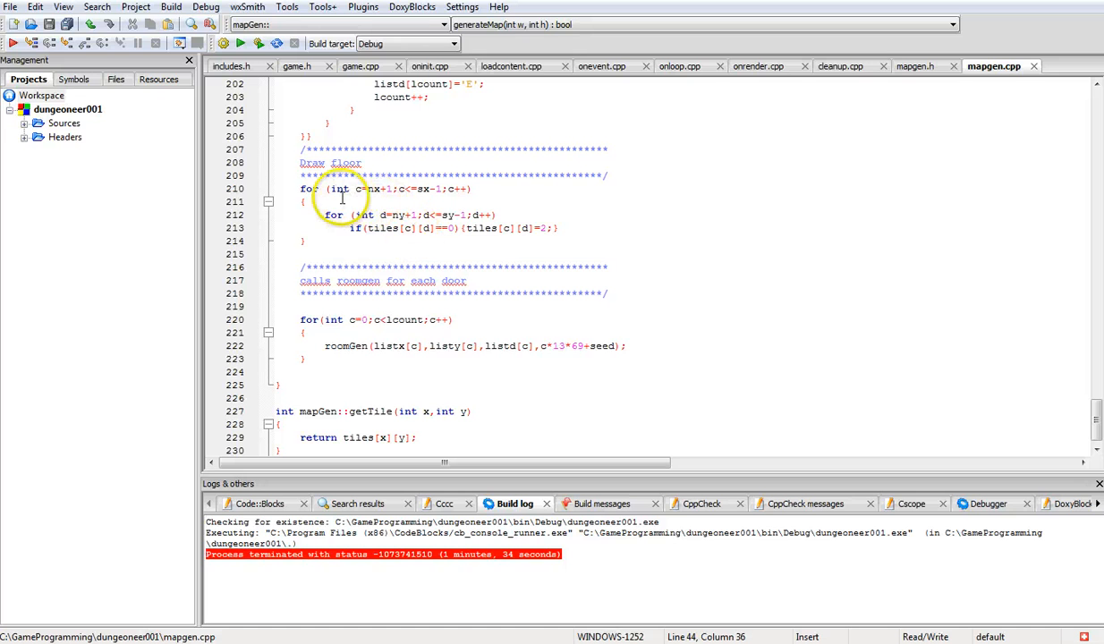
mouse_move(453, 197)
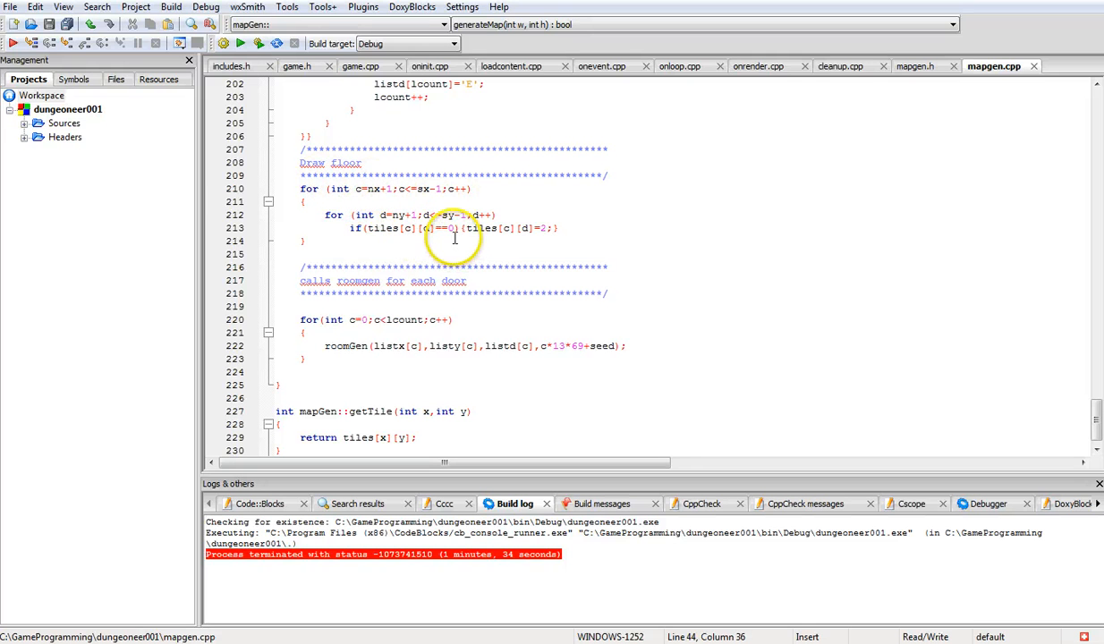
scroll("down", 3)
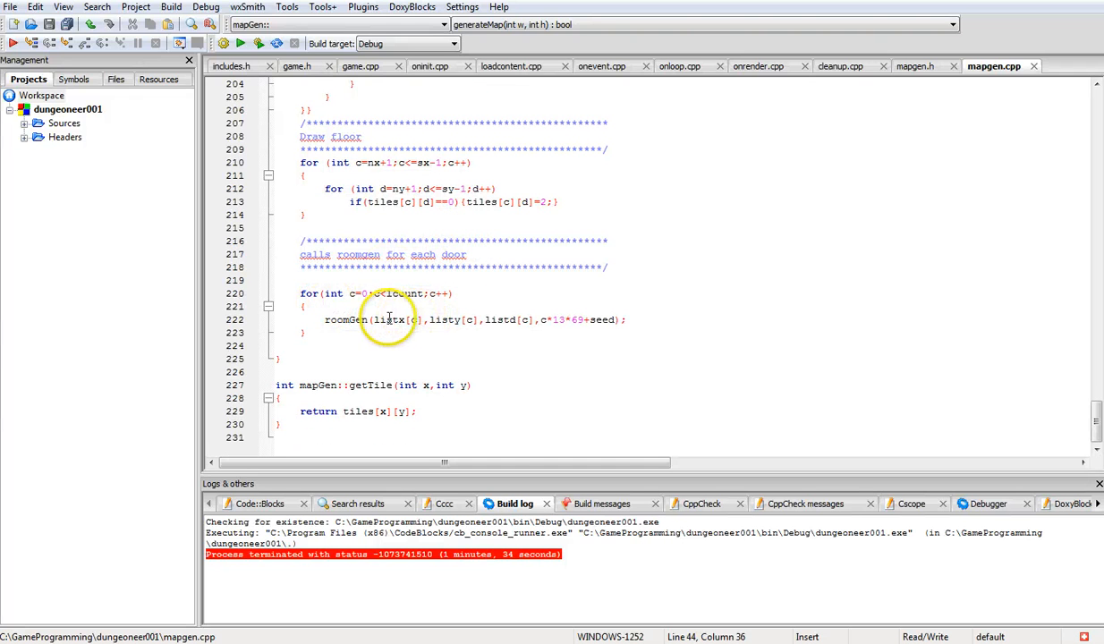
mouse_move(625, 325)
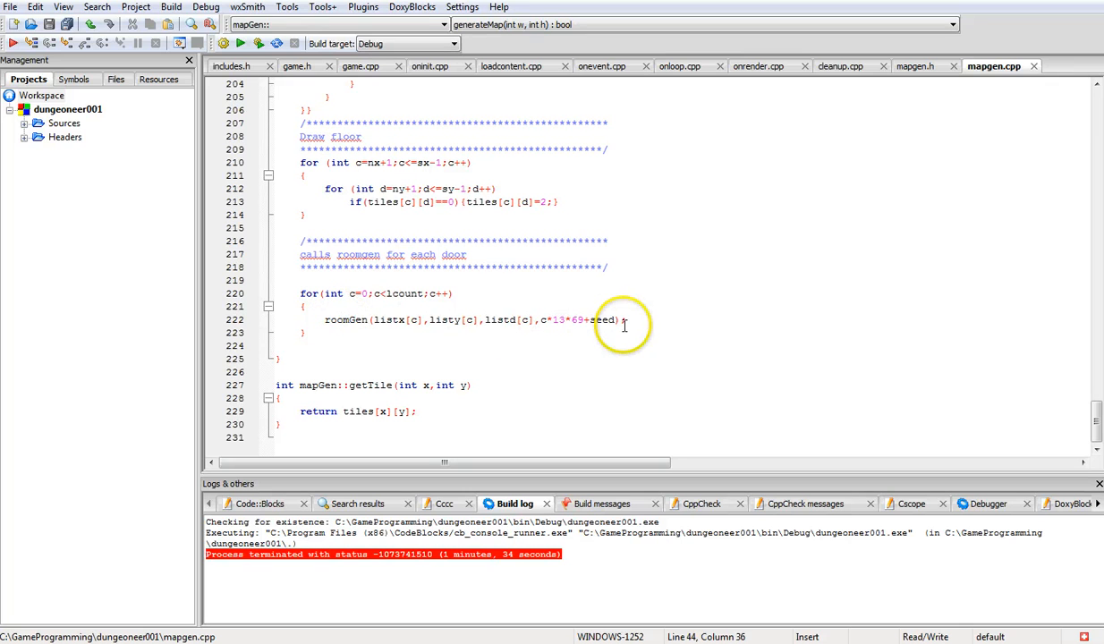
mouse_move(387, 333)
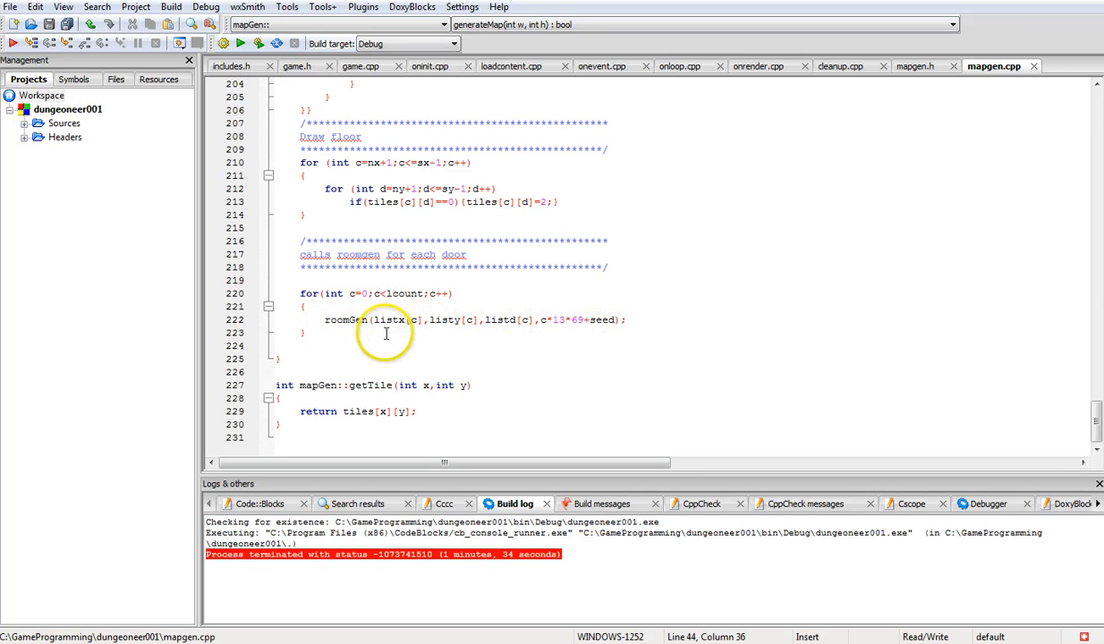
scroll("up", 3)
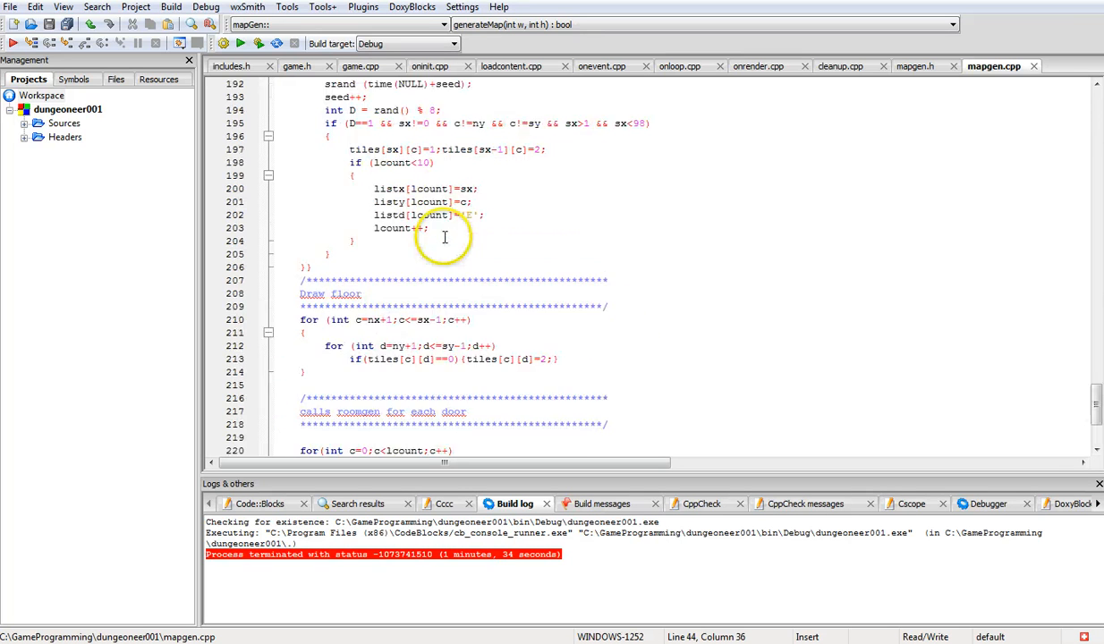
scroll("up", 3)
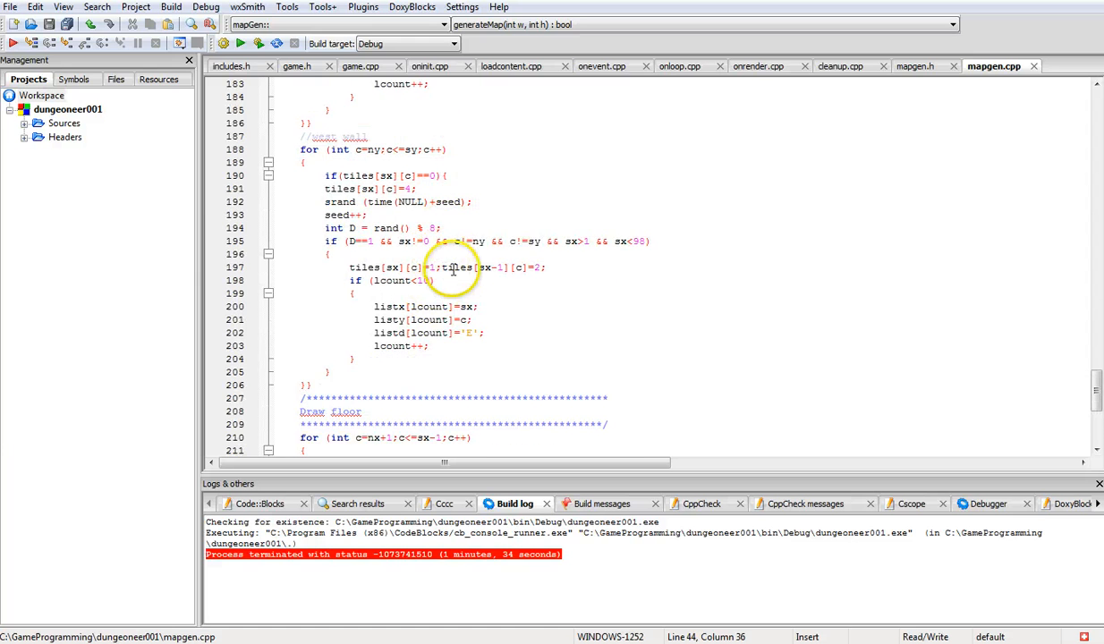
scroll("down", 3)
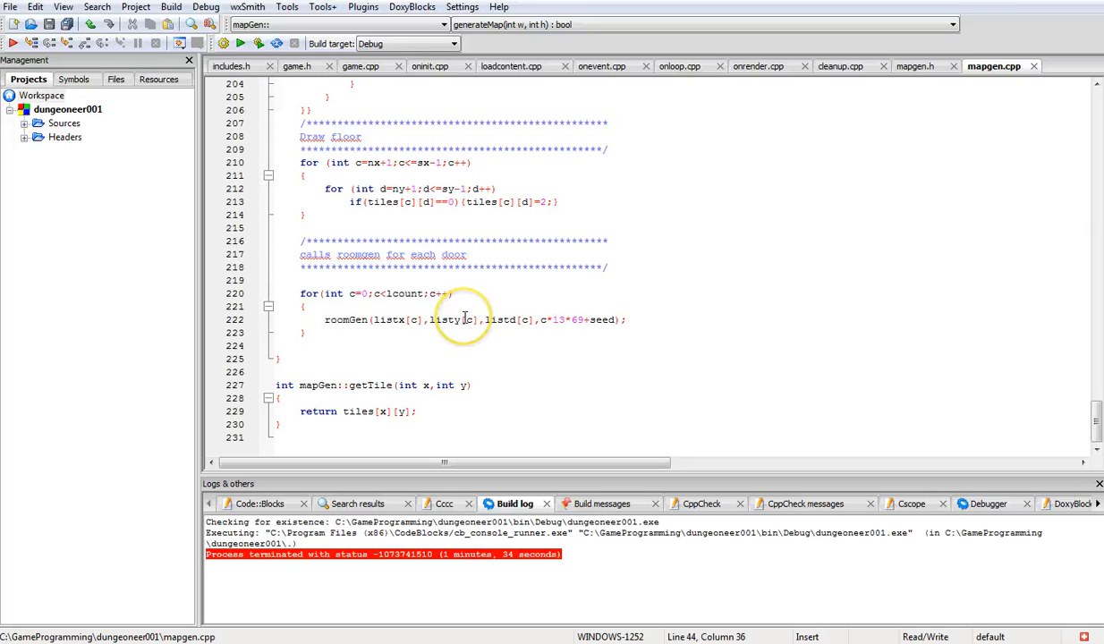
mouse_move(462, 319)
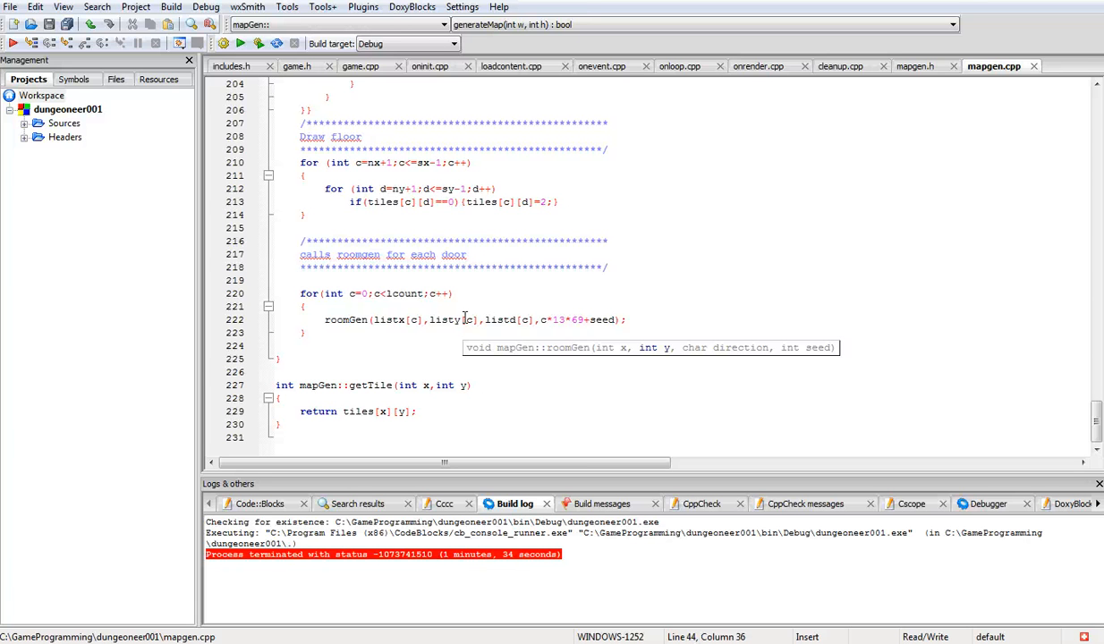
mouse_move(239, 43)
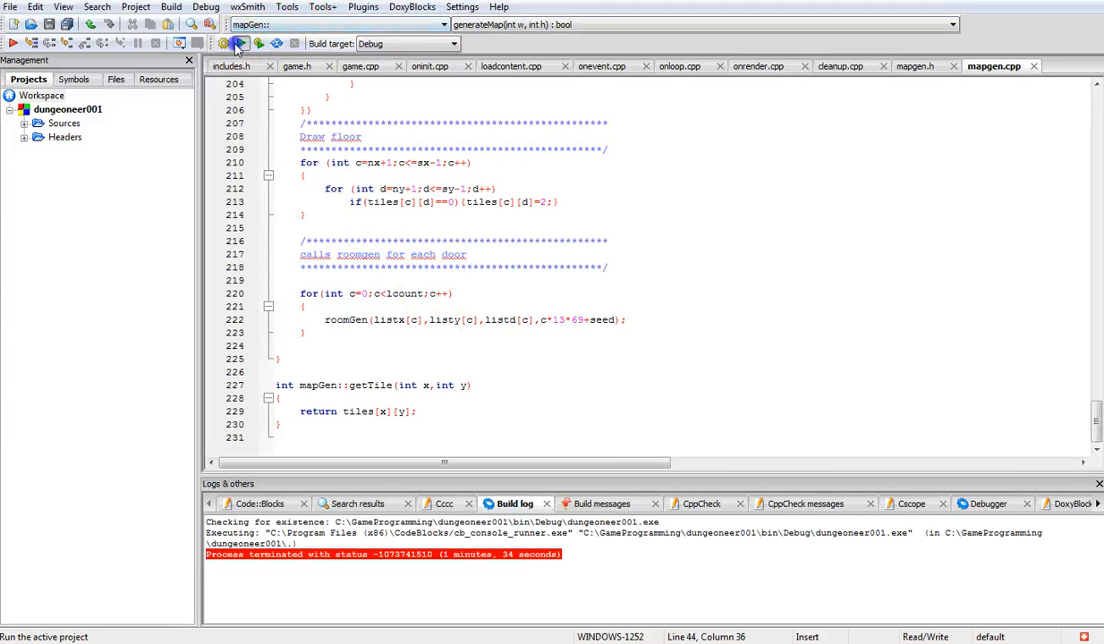
Run the dungeon generator again so the log reports a 5-second finished run.
left_click(237, 43)
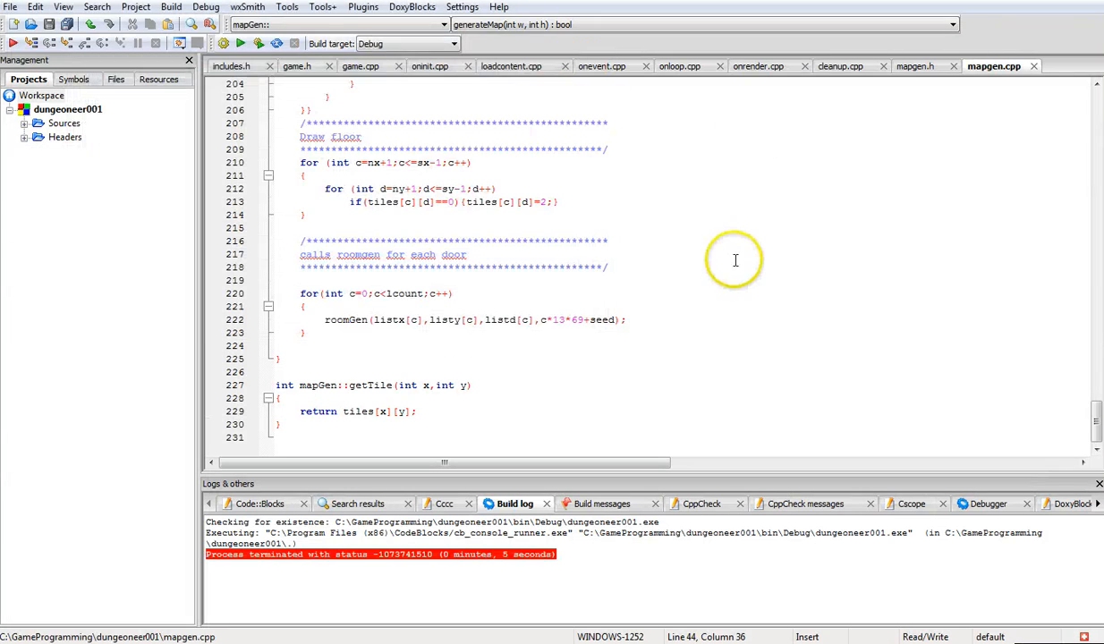
mouse_move(738, 247)
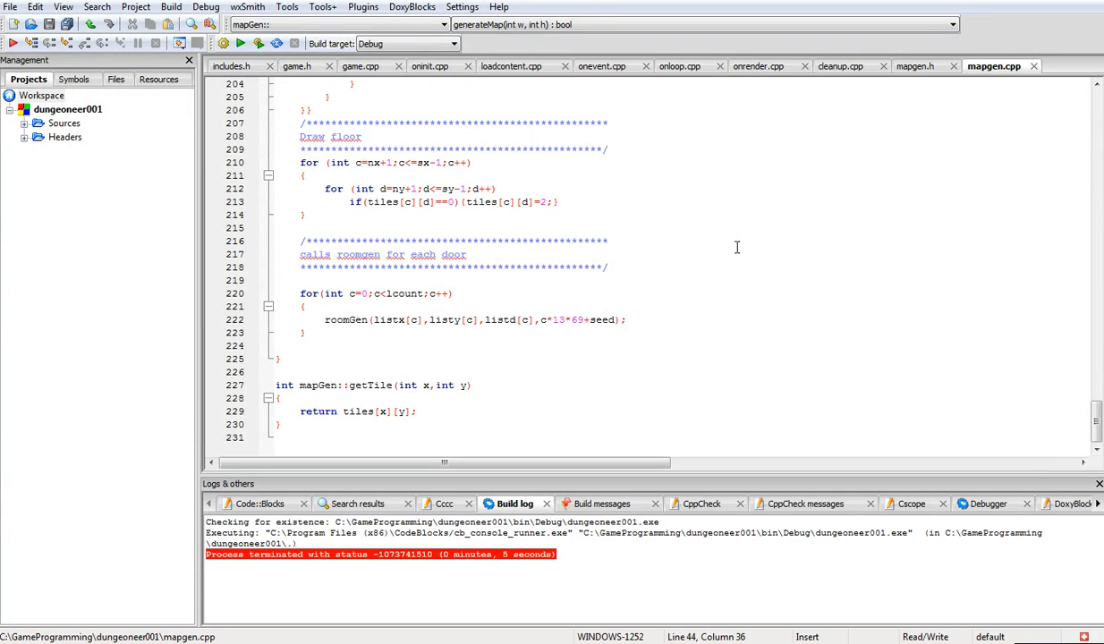